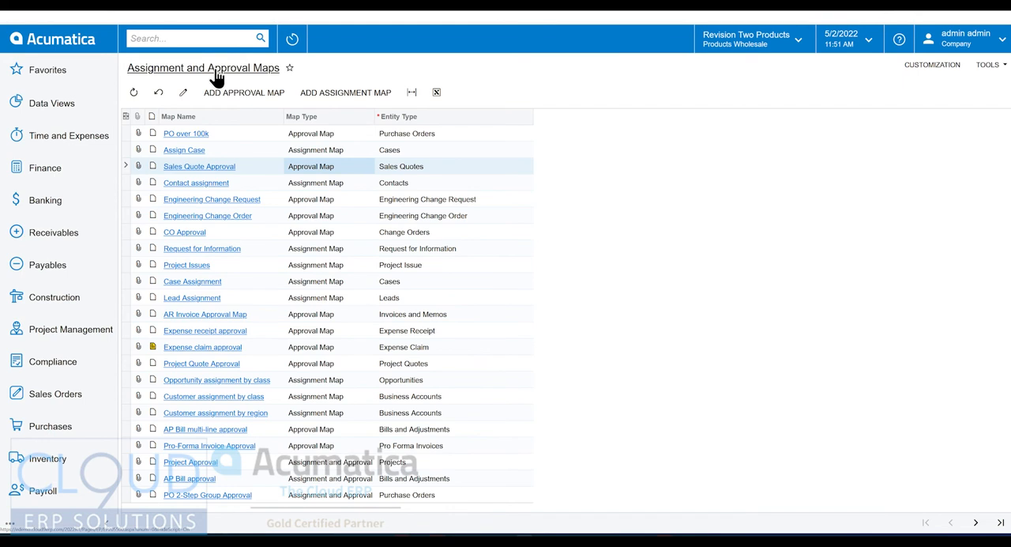
mouse_move(319, 161)
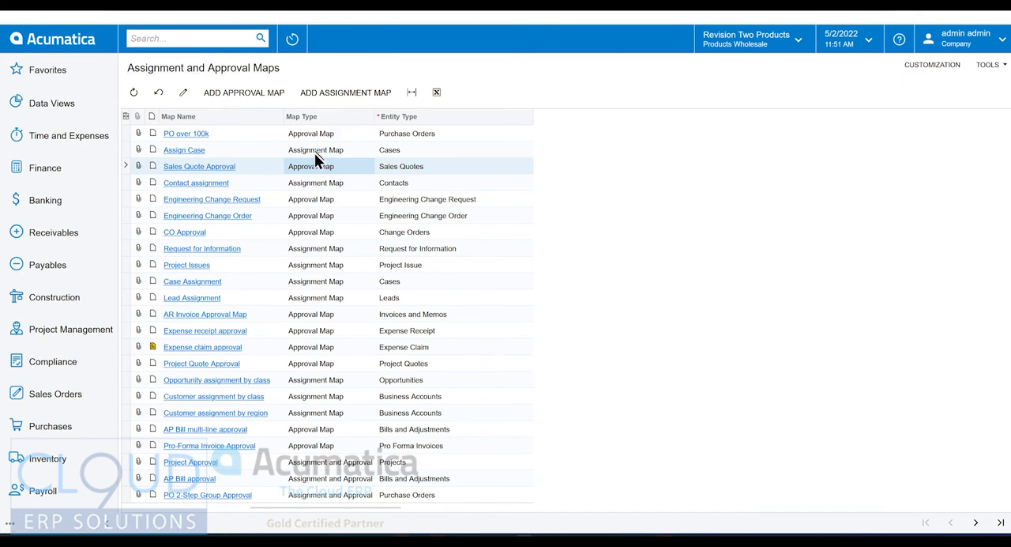
mouse_move(183, 175)
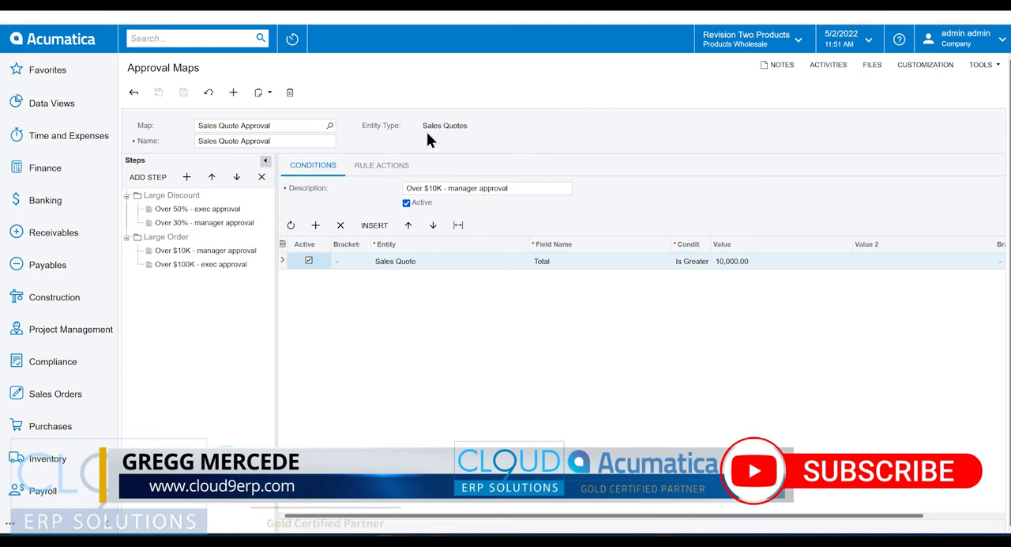
mouse_move(411, 149)
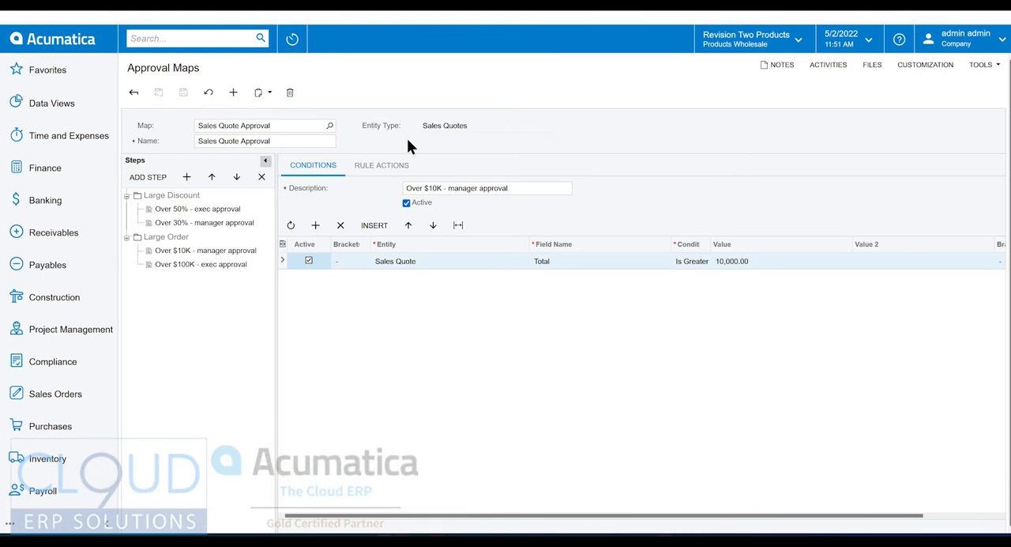
mouse_move(392, 161)
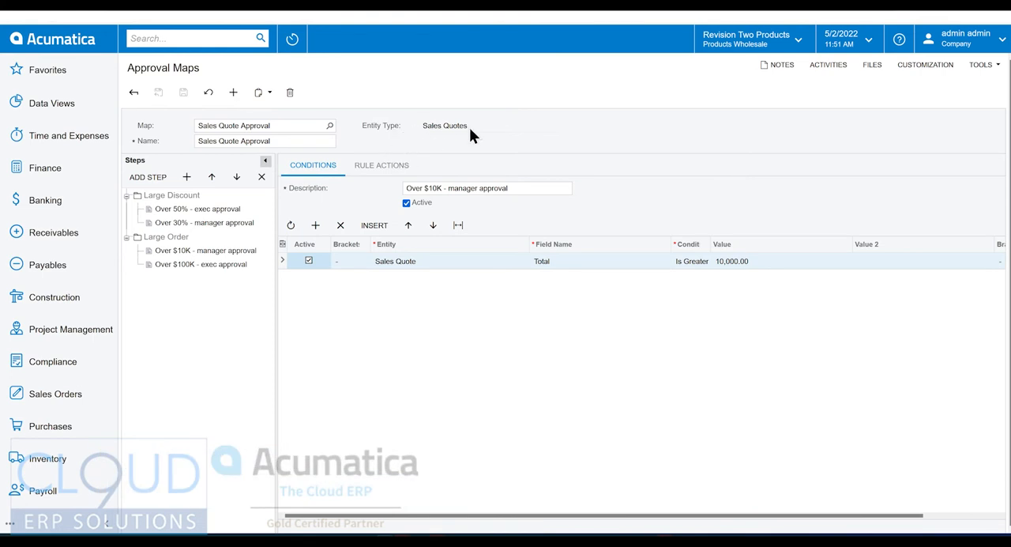
mouse_move(256, 212)
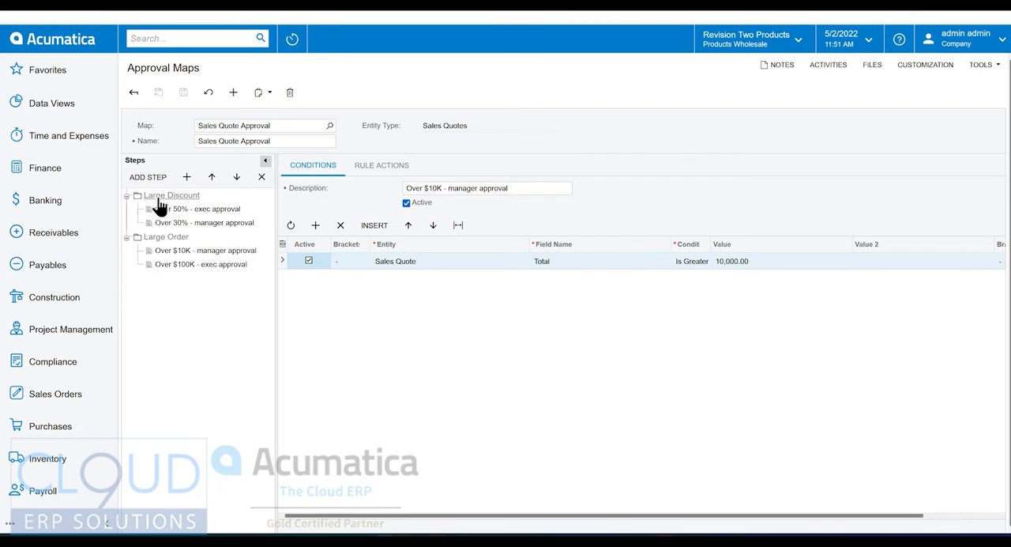
Review the Large Discount step group's If No Approver Found and Execute Step settings, leaving them unchanged
left_click(173, 194)
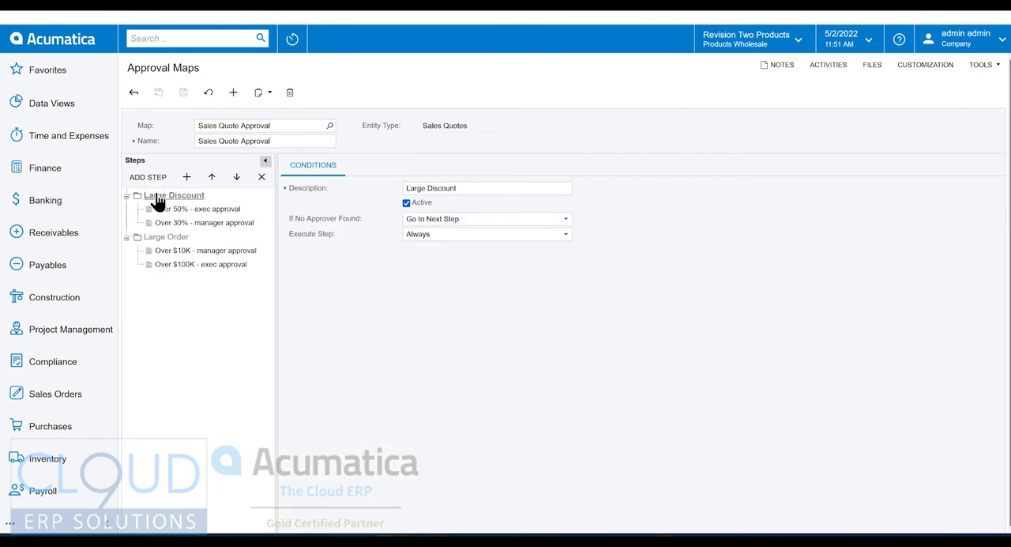
mouse_move(382, 196)
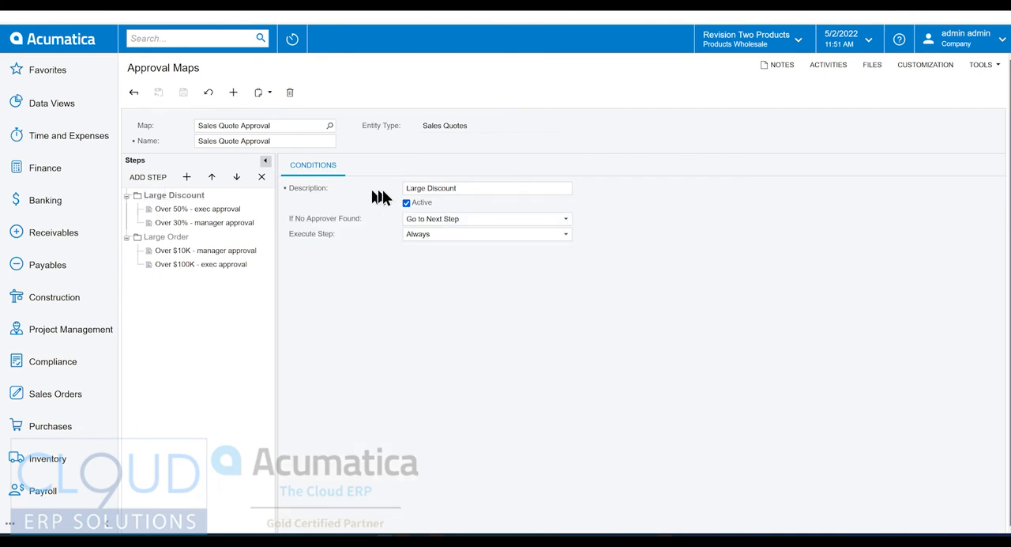
mouse_move(461, 207)
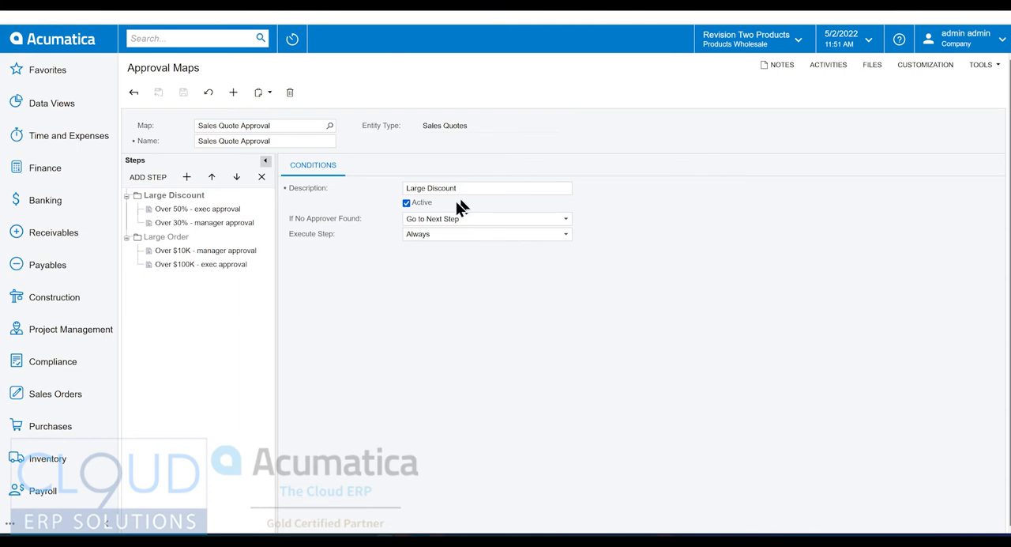
mouse_move(301, 229)
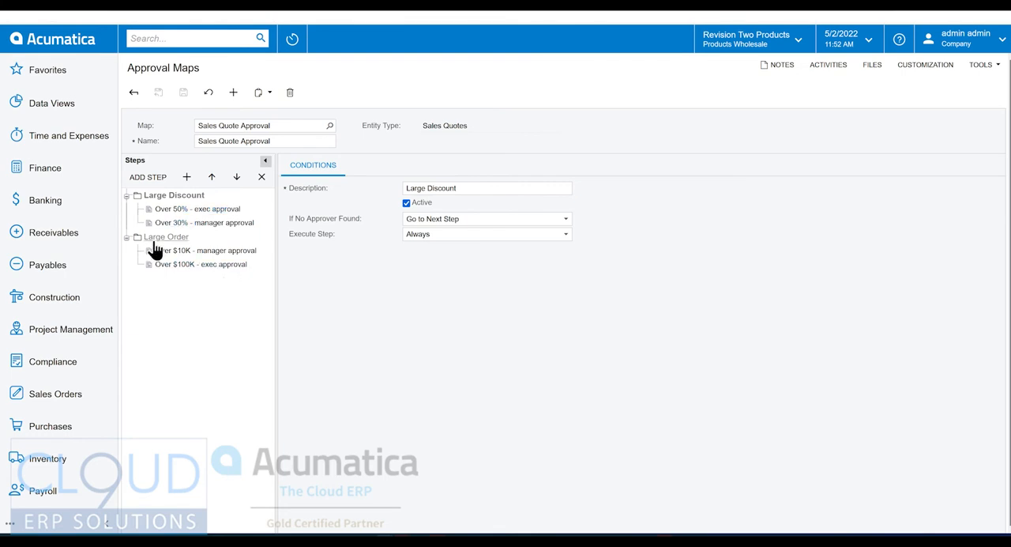
mouse_move(167, 243)
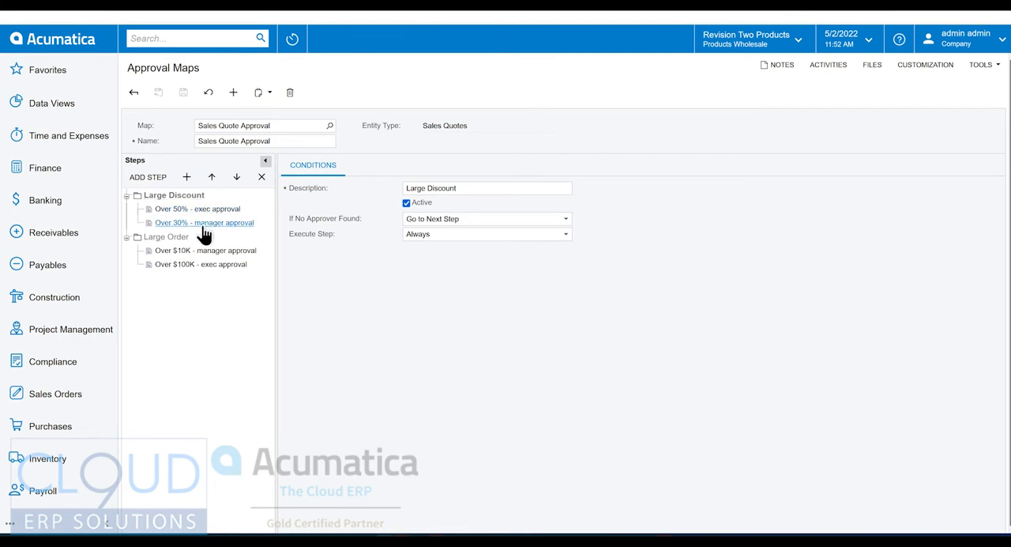
mouse_move(171, 227)
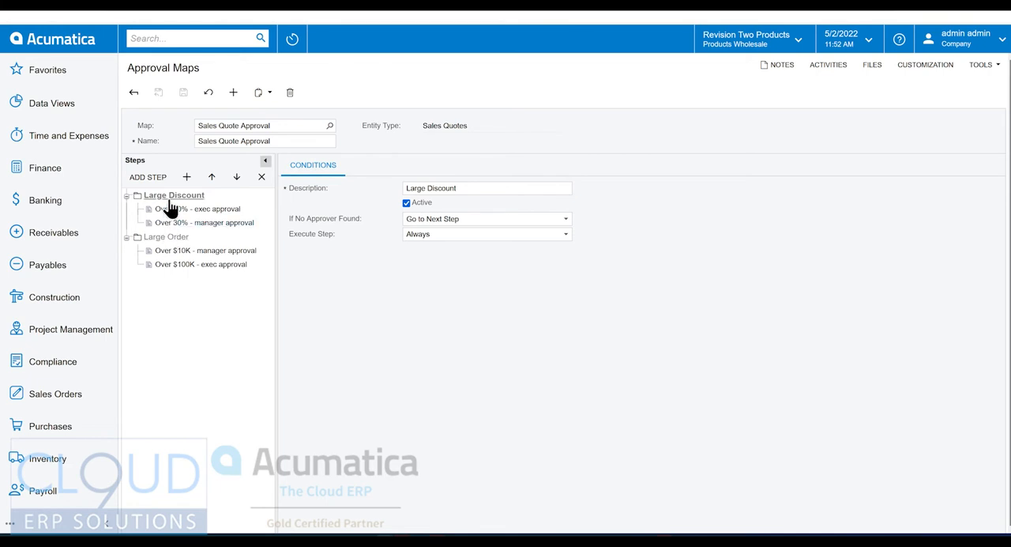
mouse_move(333, 227)
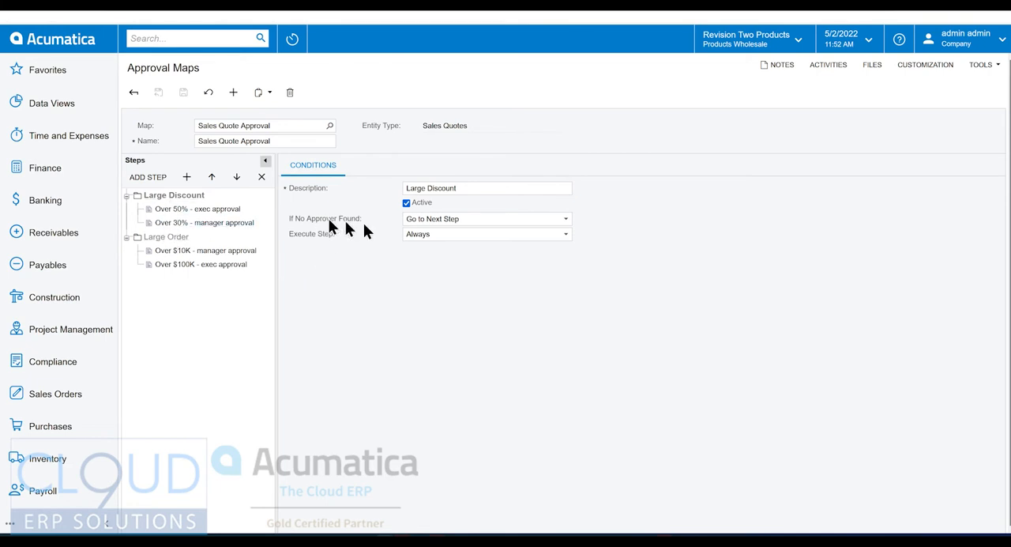
mouse_move(439, 231)
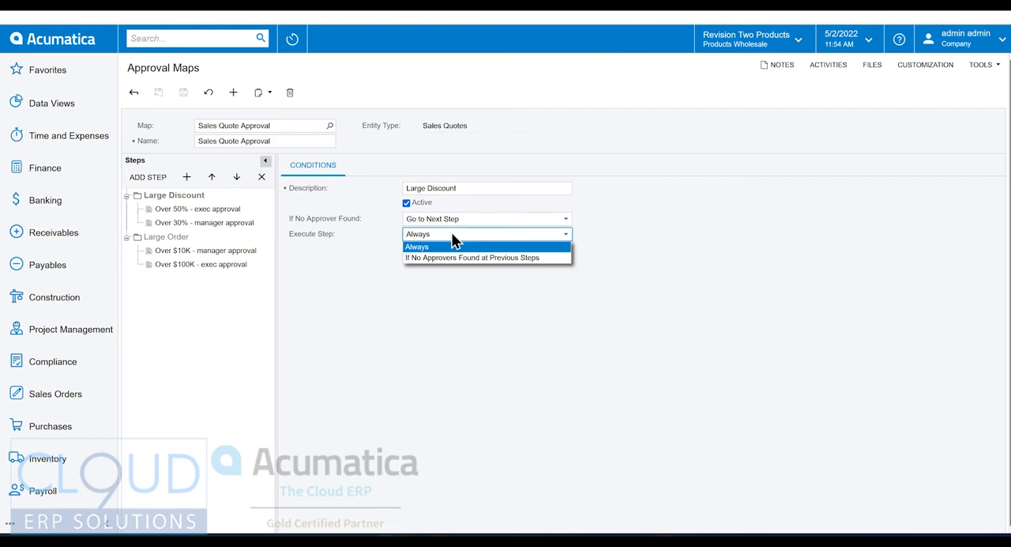
mouse_move(186, 243)
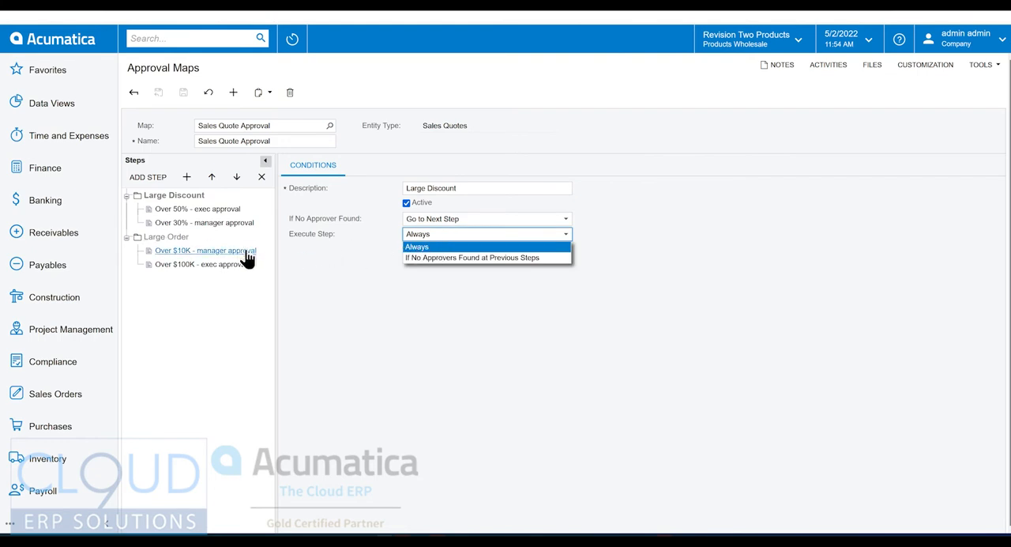
mouse_move(194, 249)
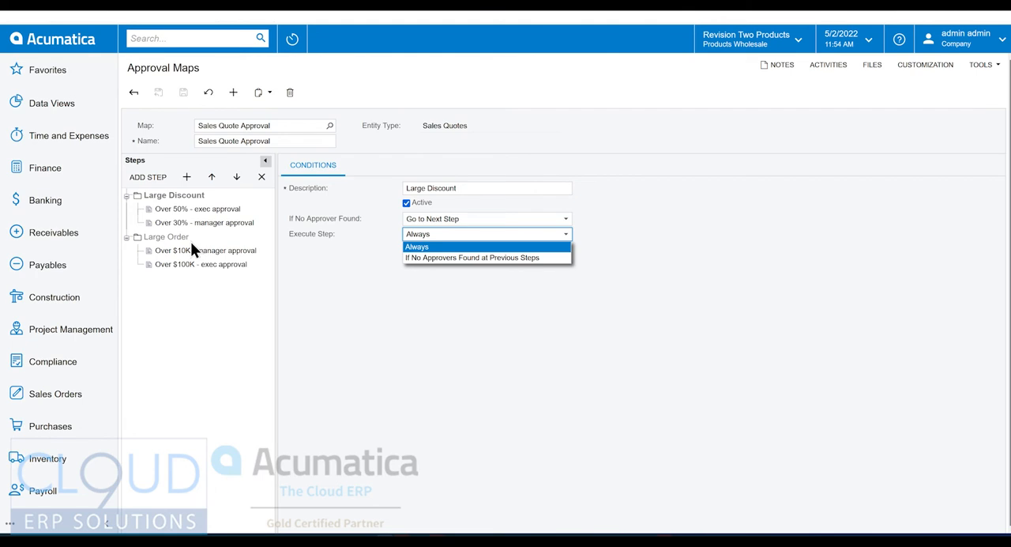
mouse_move(449, 256)
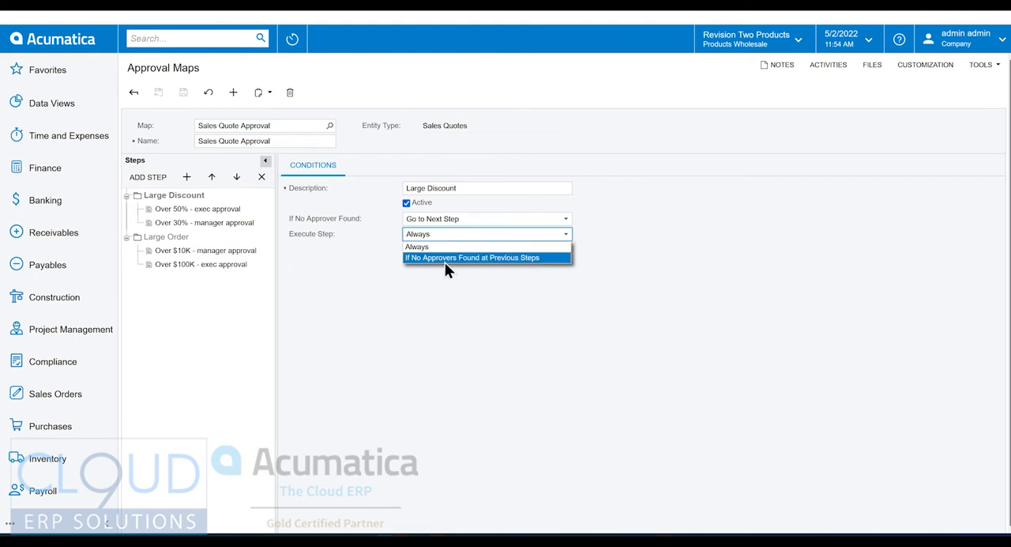
mouse_move(448, 270)
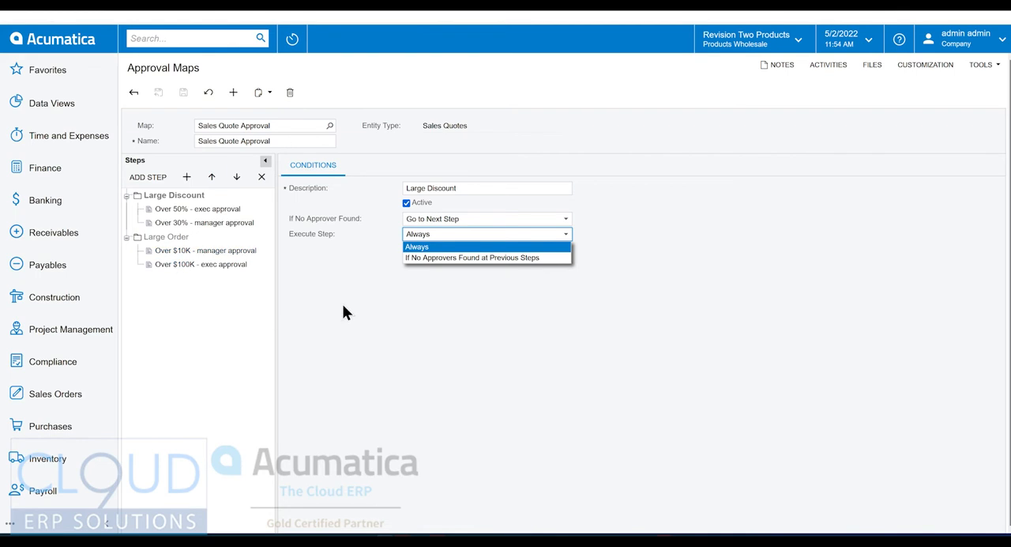
left_click(416, 246)
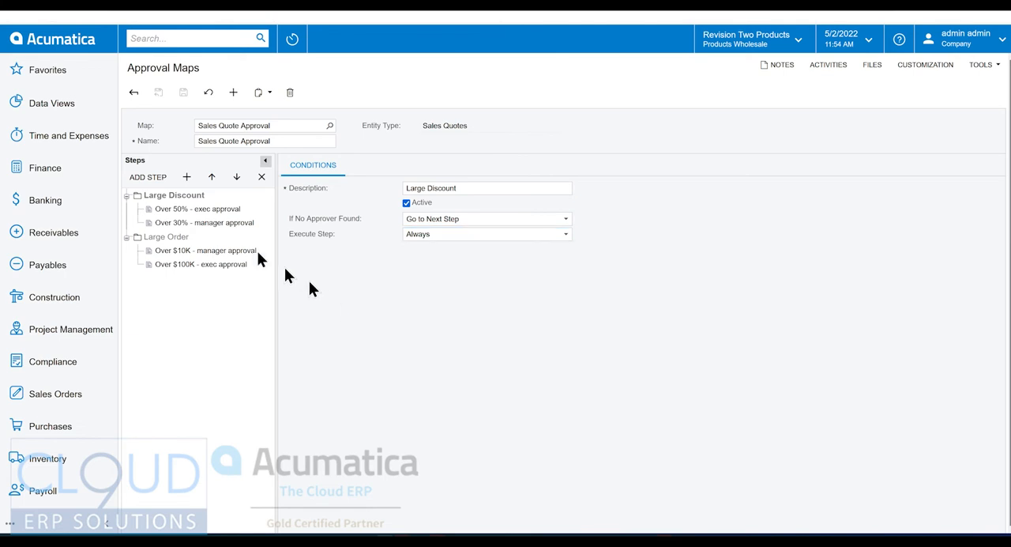
Review the Over 50% - exec approval step's Discount Percent condition and show its Rule Actions approver
left_click(196, 208)
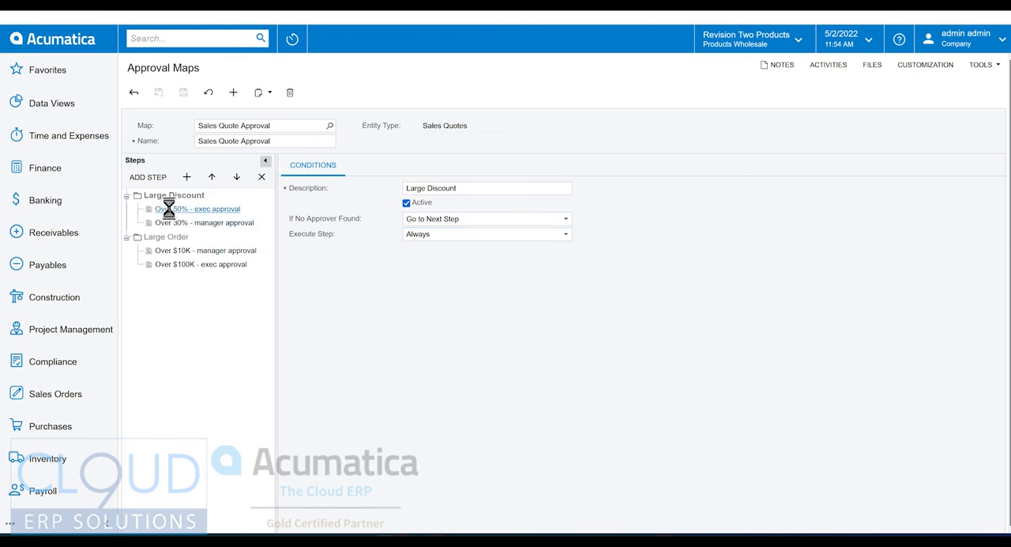
left_click(199, 208)
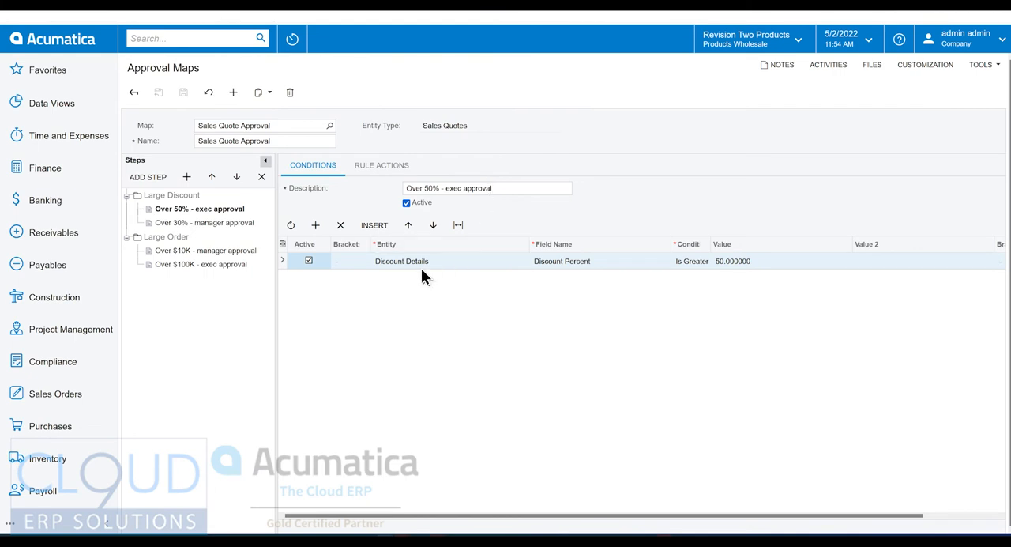
left_click(401, 261)
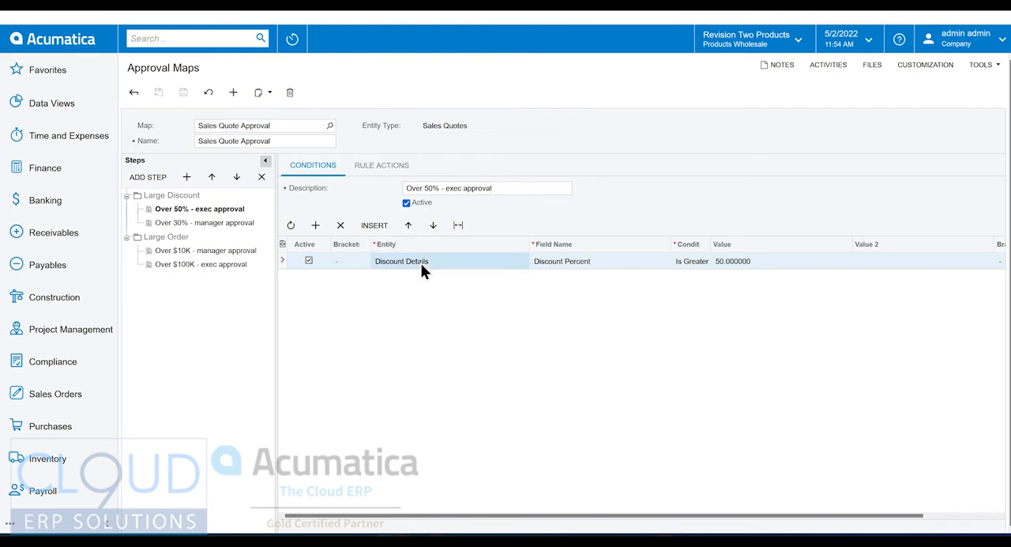
mouse_move(409, 270)
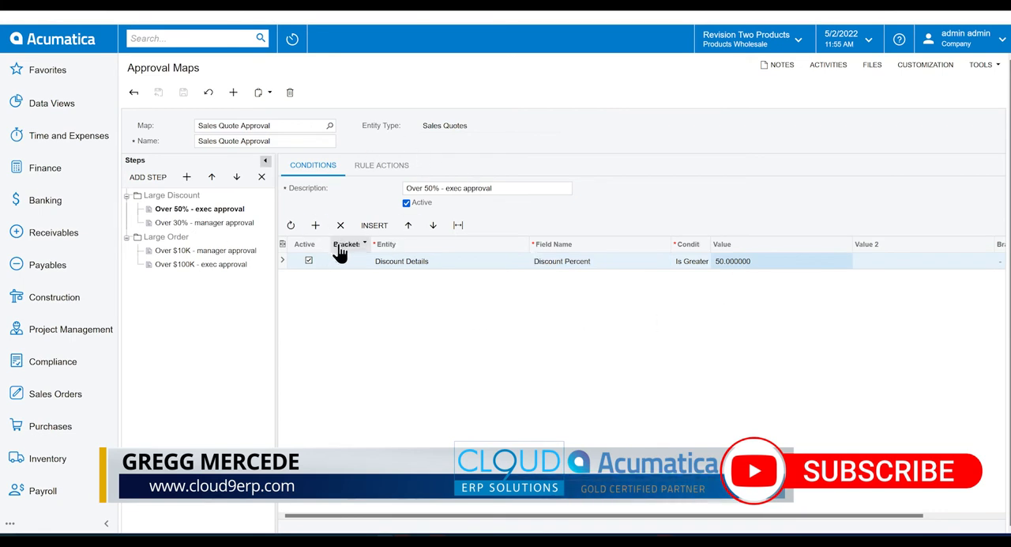
left_click(383, 164)
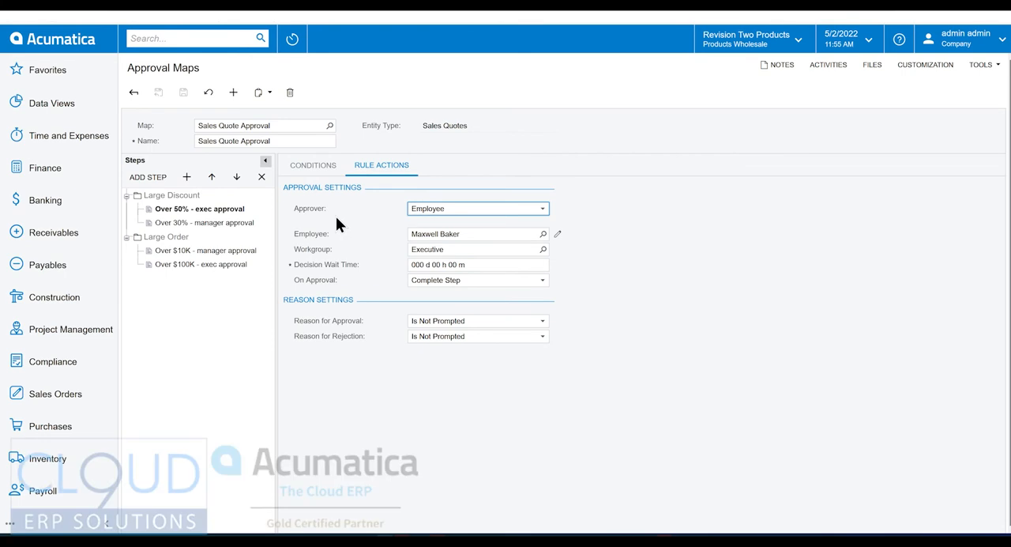
Review the rule's approval actions and return to the Assignment and Approval Maps list
left_click(470, 234)
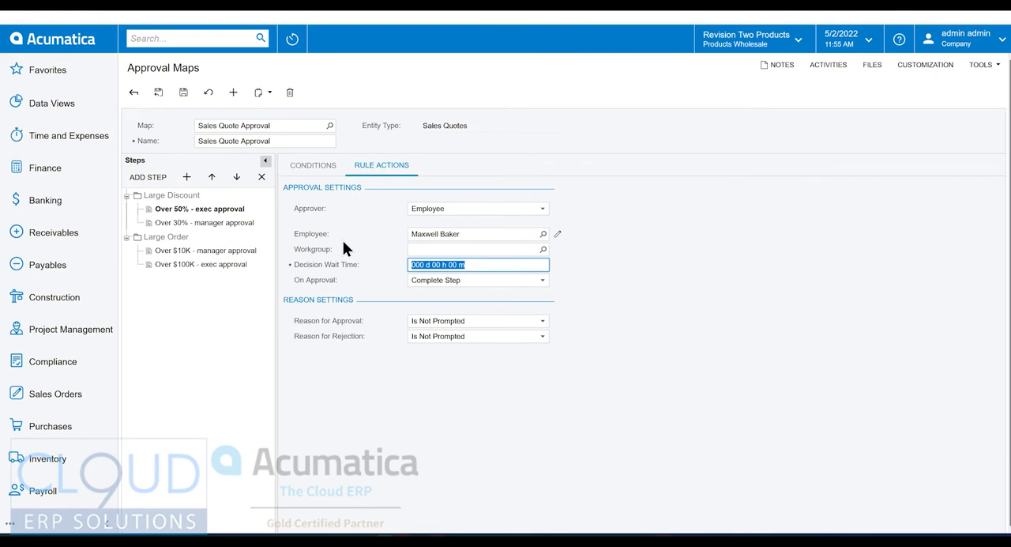
mouse_move(316, 274)
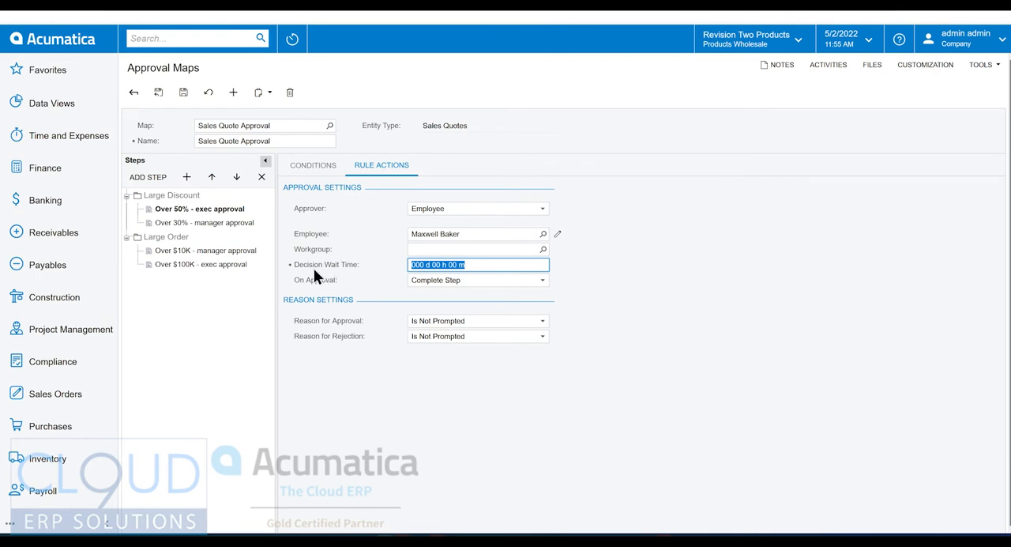
mouse_move(394, 247)
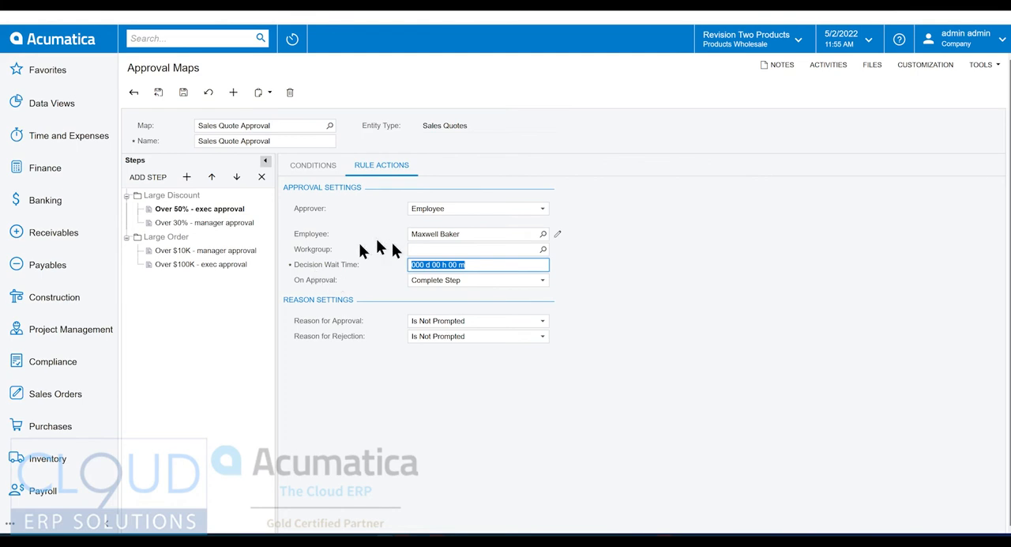
mouse_move(366, 243)
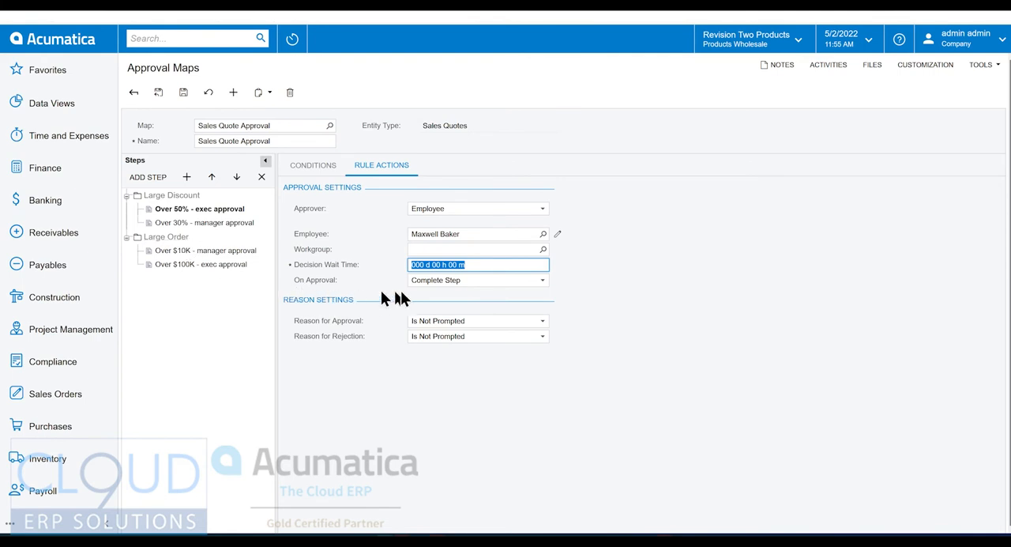
mouse_move(464, 291)
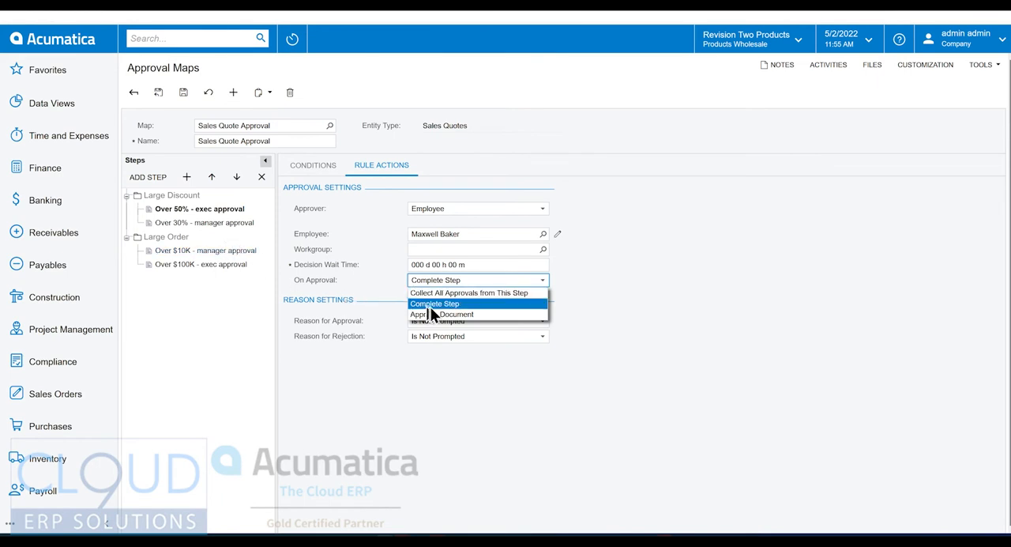
mouse_move(455, 292)
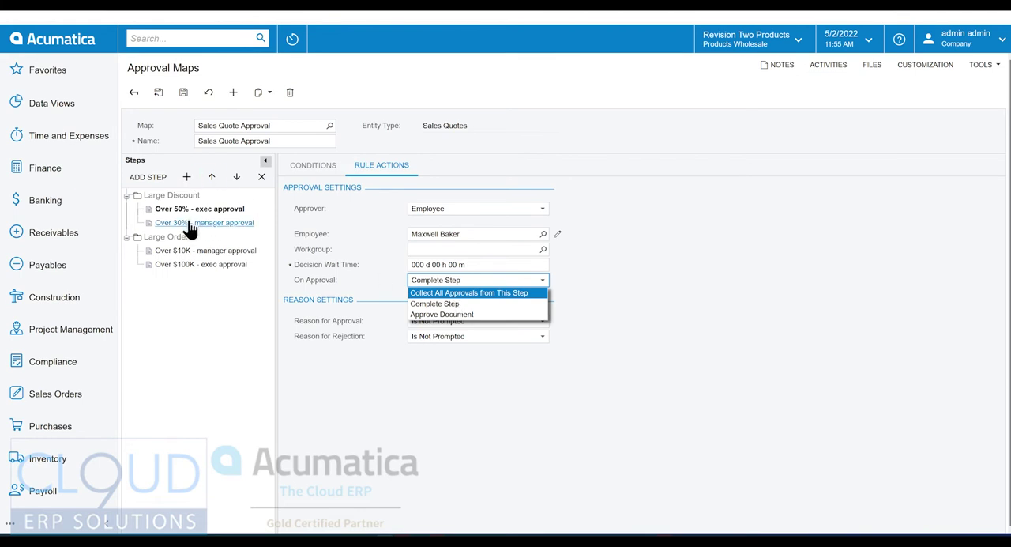
mouse_move(199, 227)
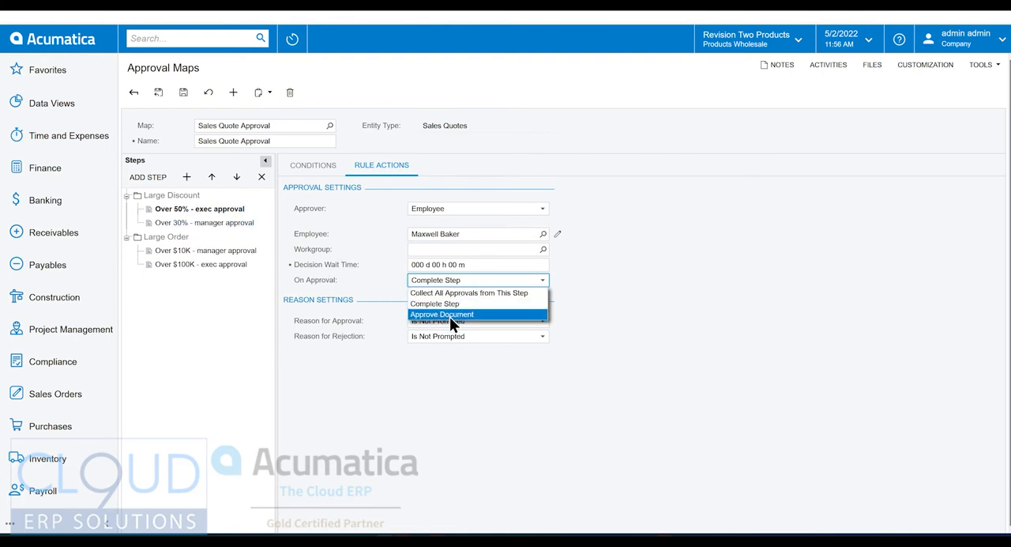
mouse_move(466, 324)
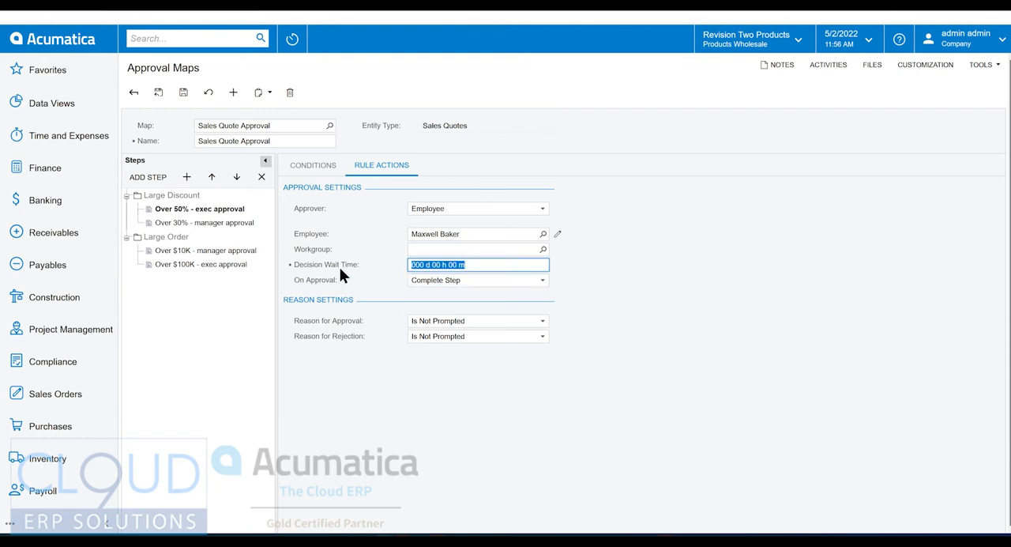
mouse_move(316, 316)
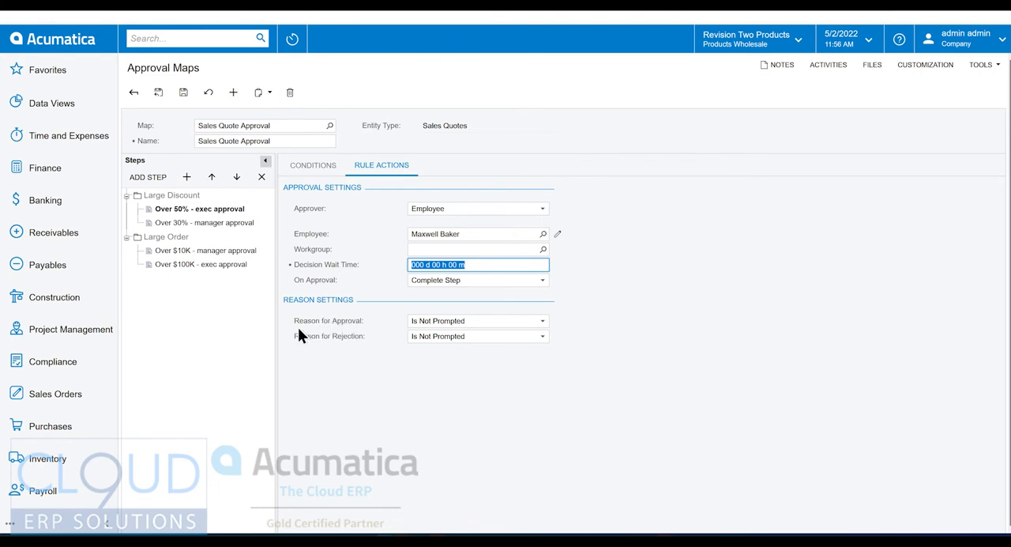
mouse_move(477, 328)
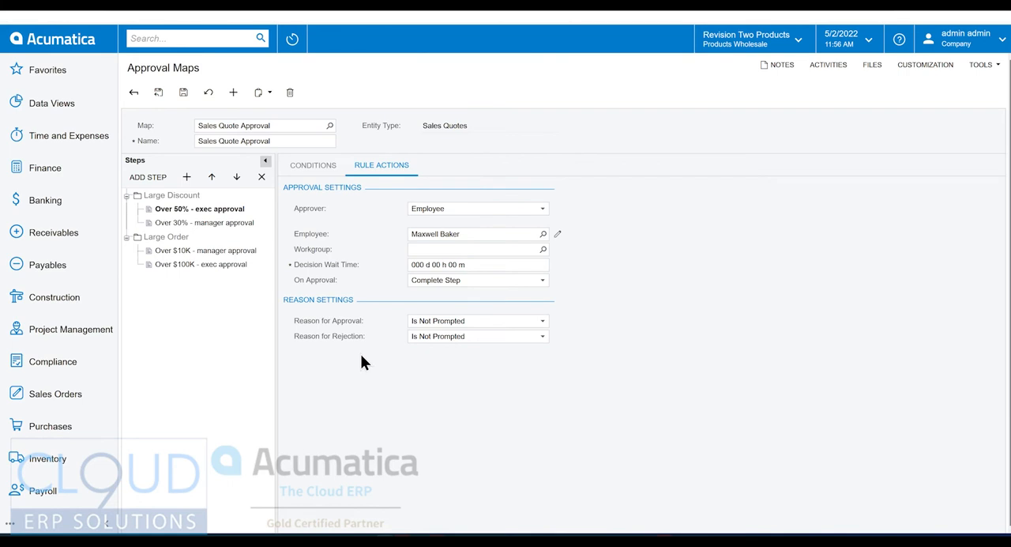
mouse_move(464, 349)
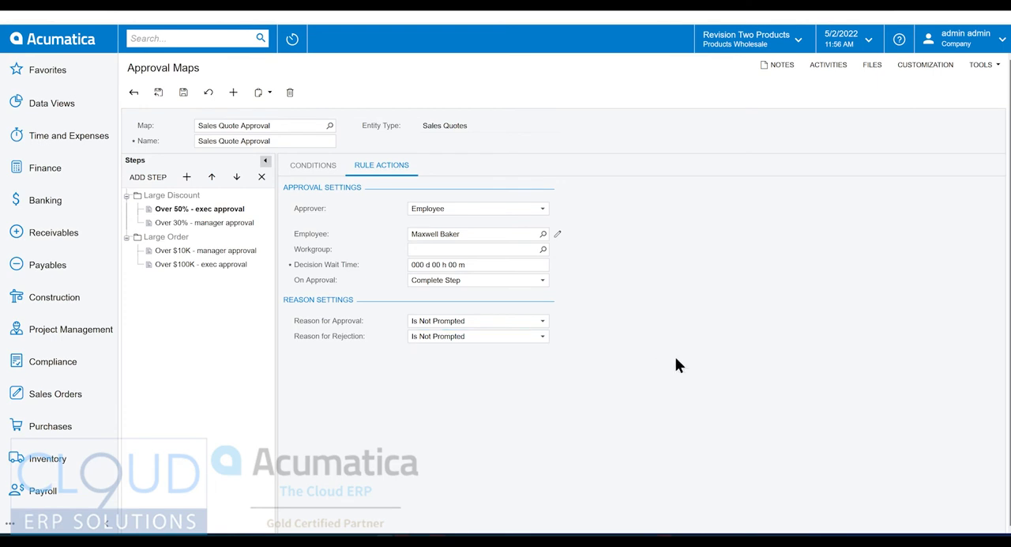
mouse_move(362, 322)
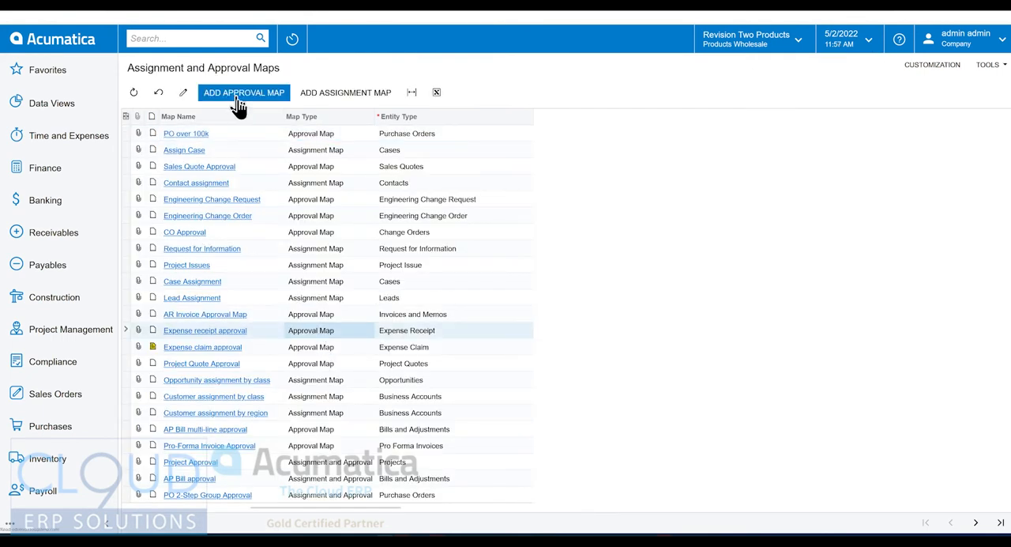
Create a new approval map for Transactions with an active step described as First Step
left_click(244, 93)
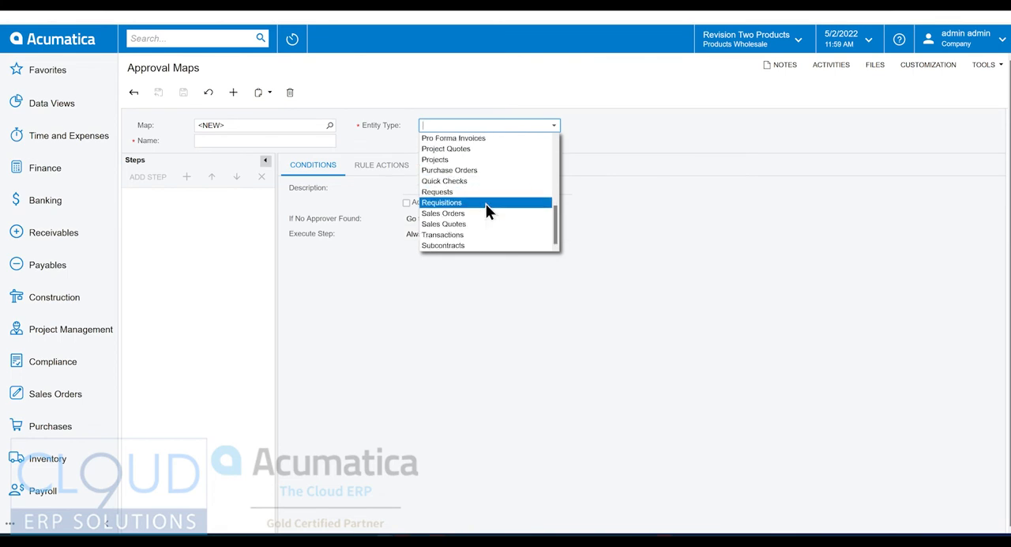
left_click(443, 234)
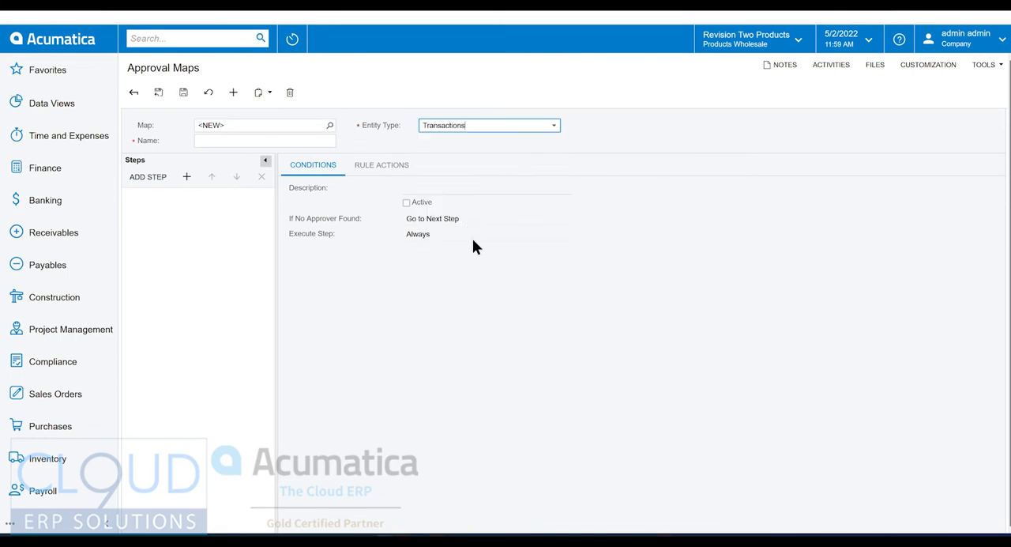
left_click(149, 177)
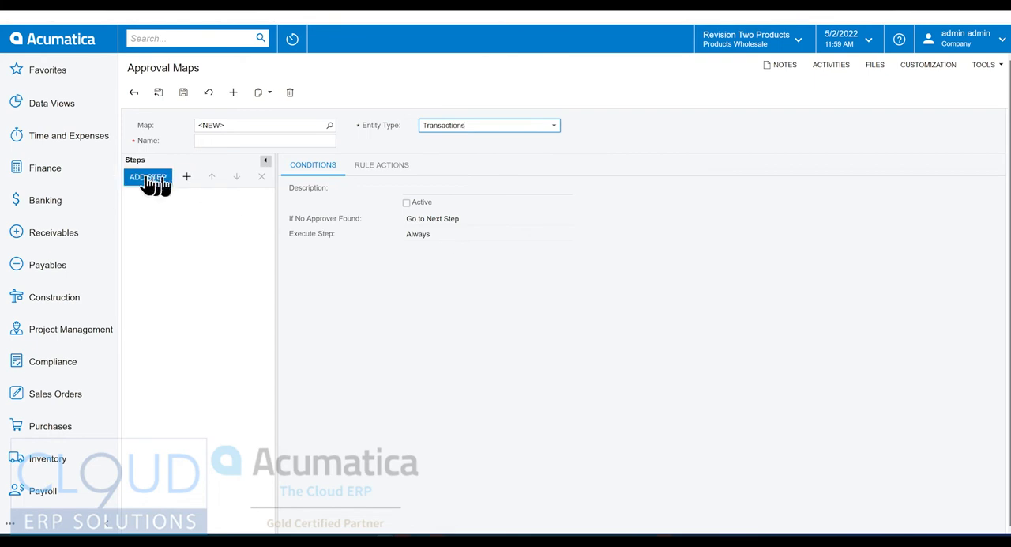
left_click(148, 177)
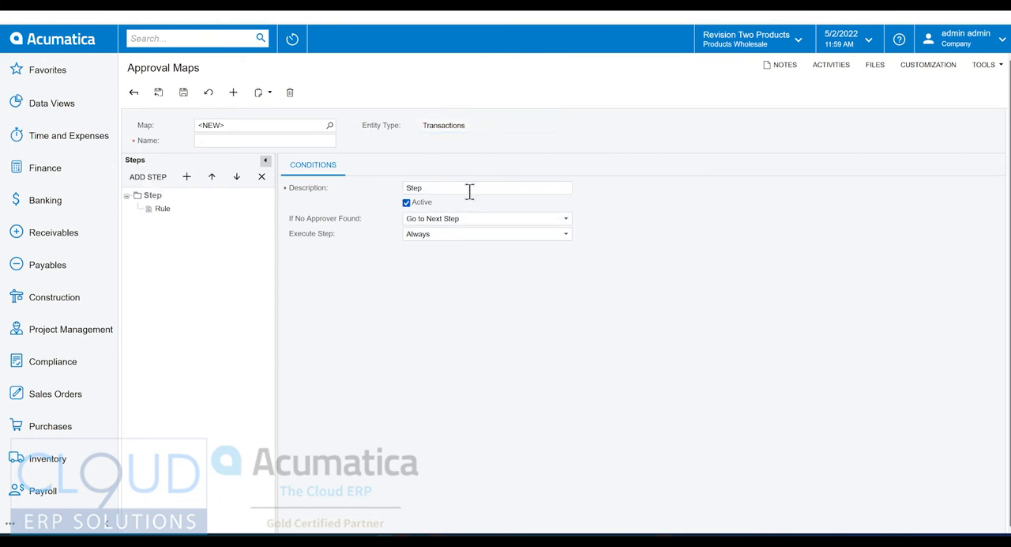
type("First")
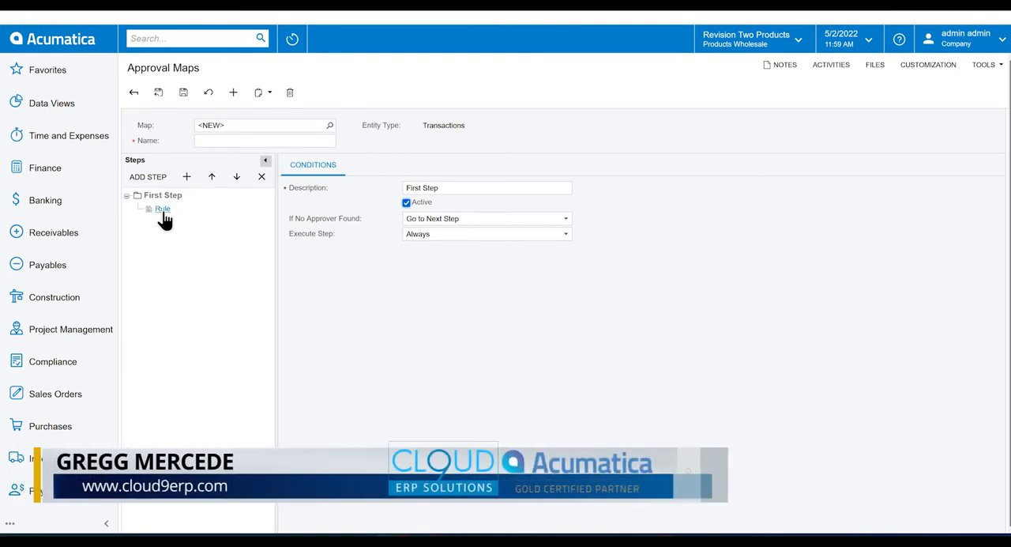
Add a rule condition: Cash Transactions Amount Is Greater Than 1000
left_click(162, 209)
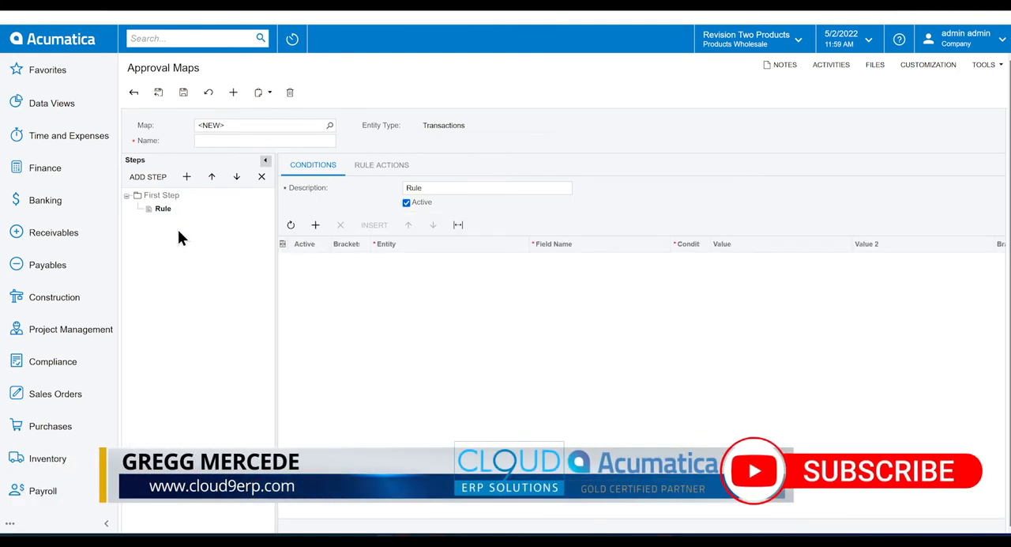
left_click(316, 225)
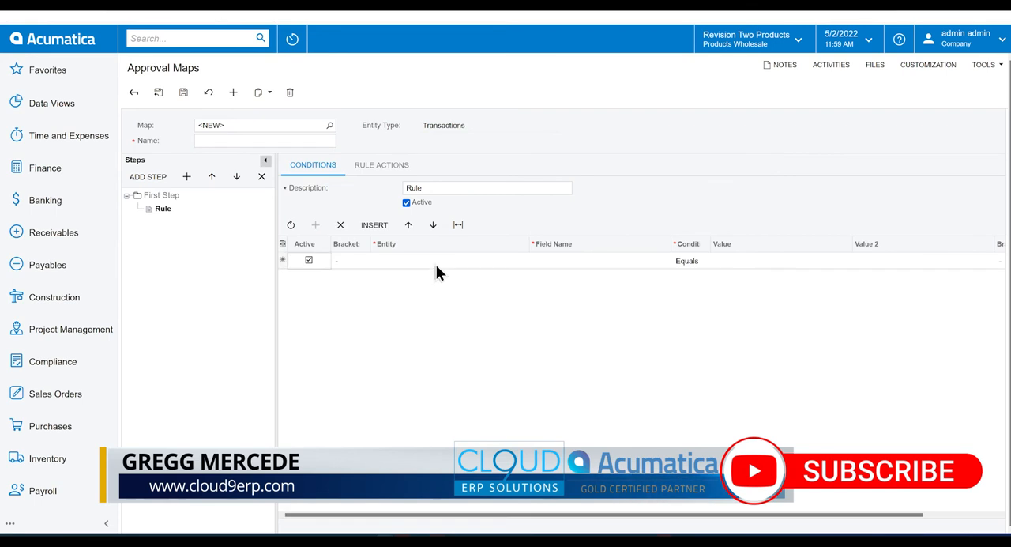
left_click(450, 259)
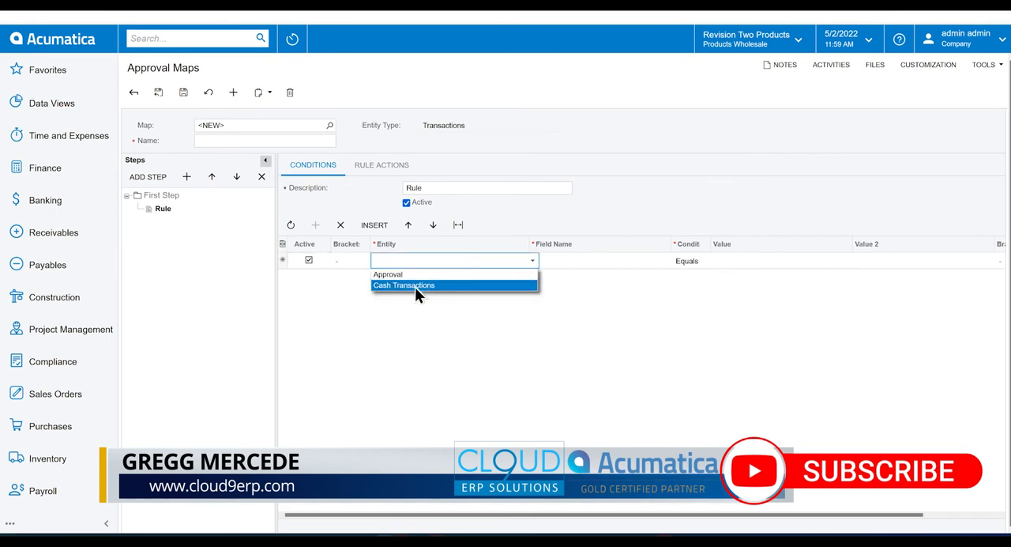
left_click(404, 284)
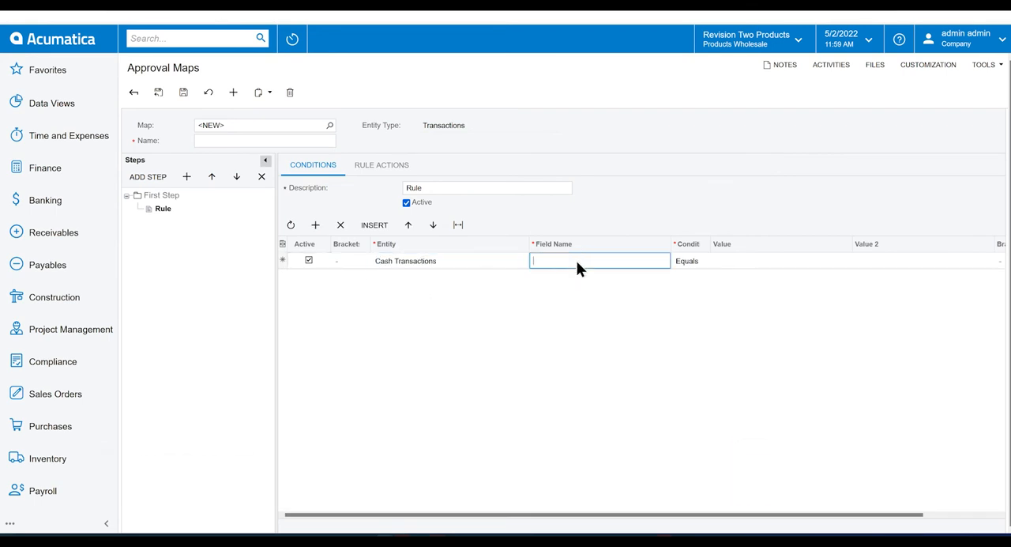
type("Amount")
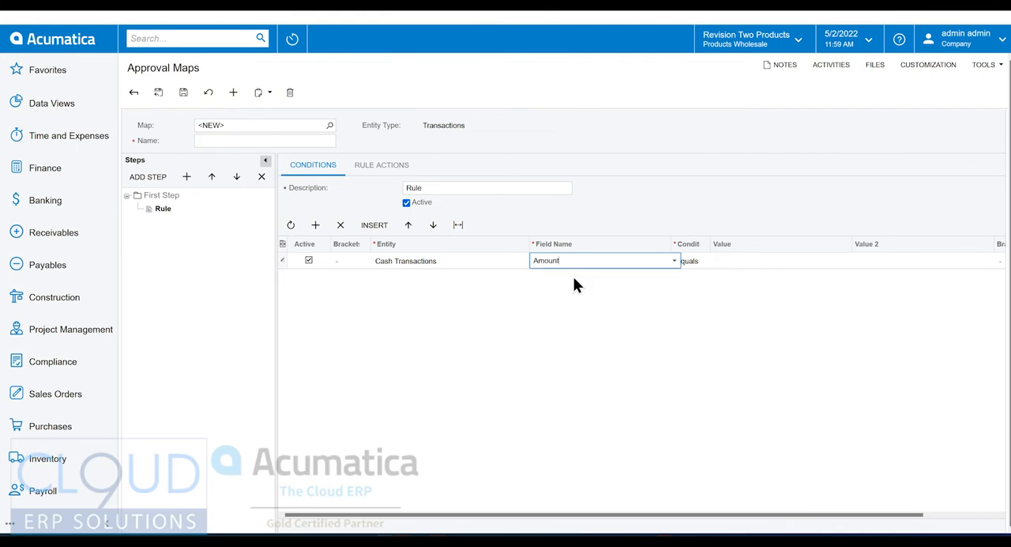
left_click(708, 259)
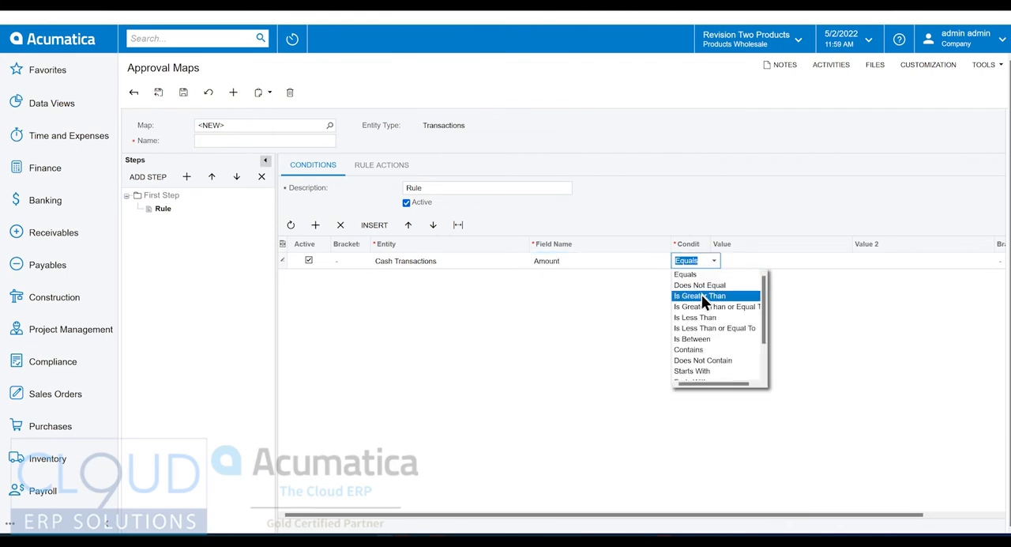
left_click(699, 295)
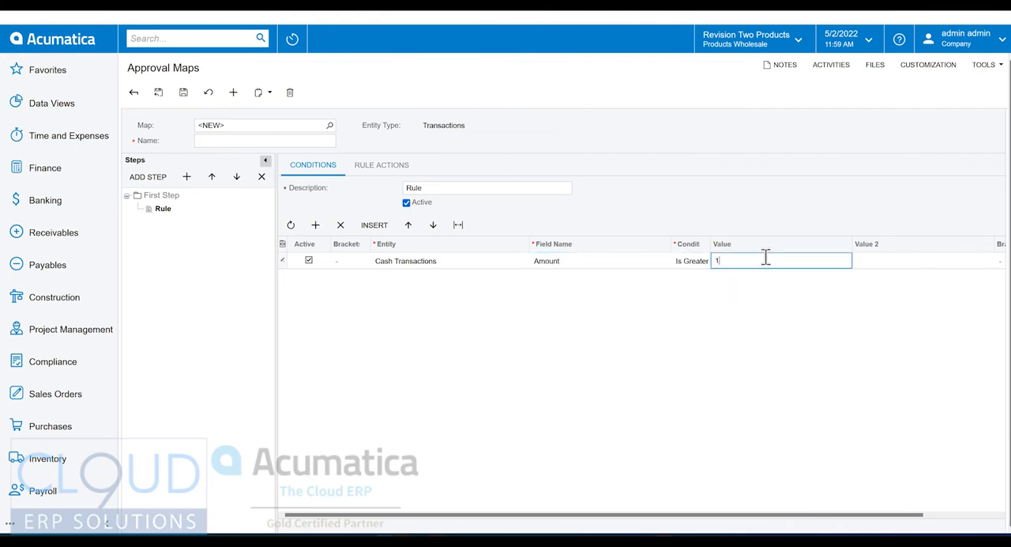
type("000")
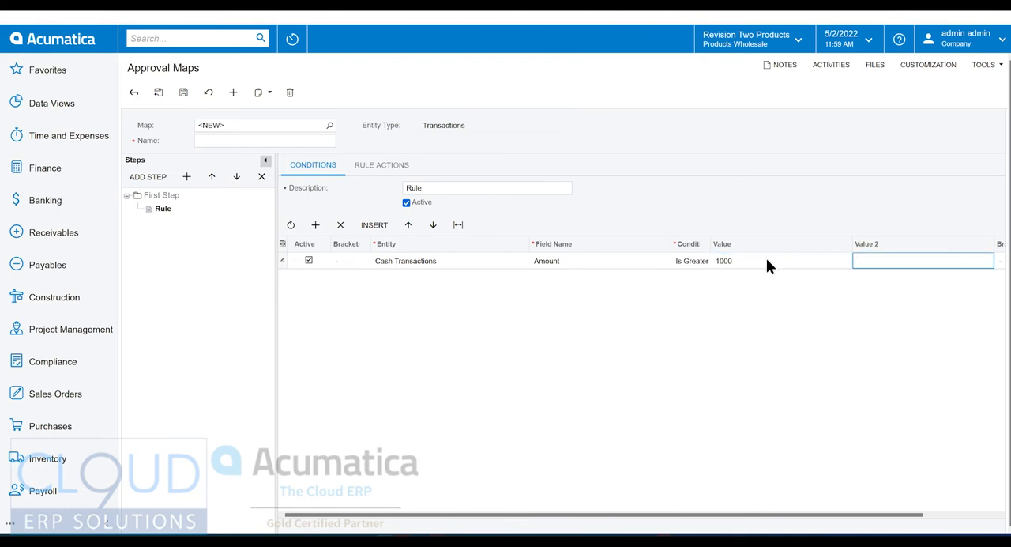
left_click(382, 164)
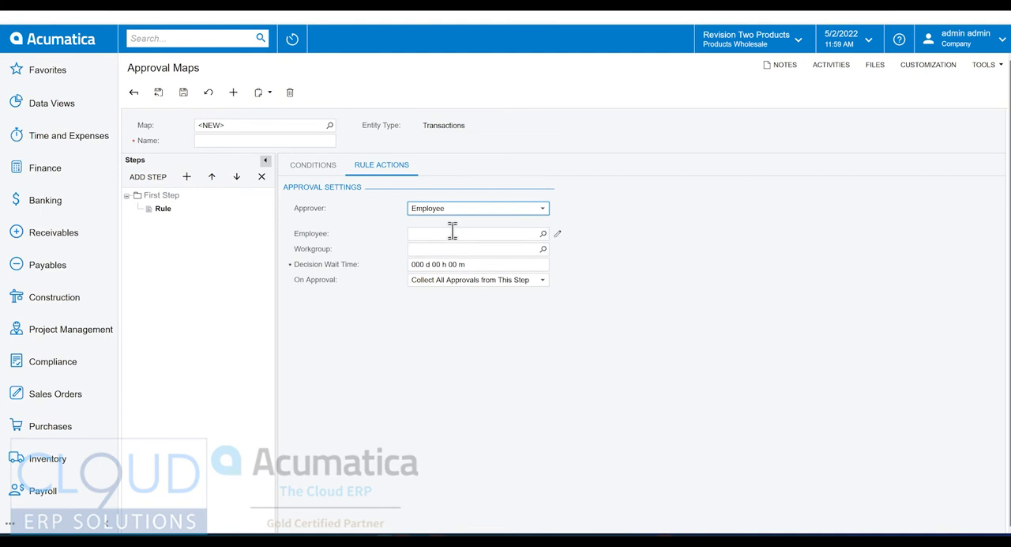
type("maxwe")
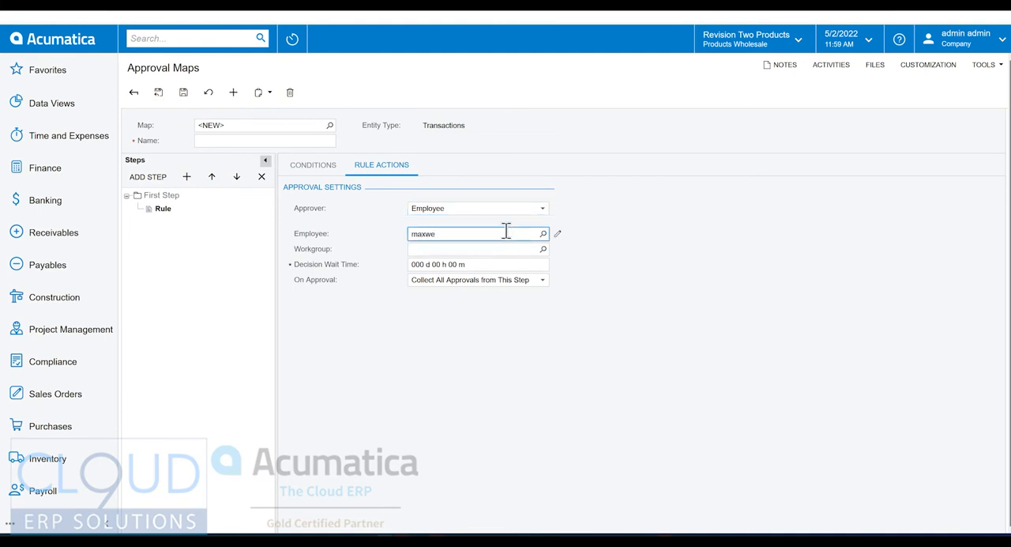
left_click(474, 249)
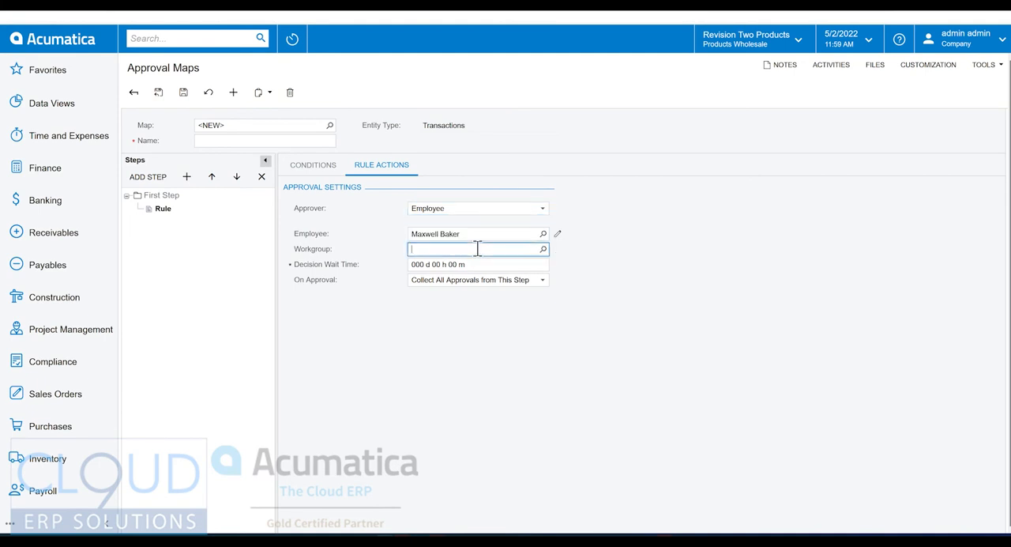
type("Ap")
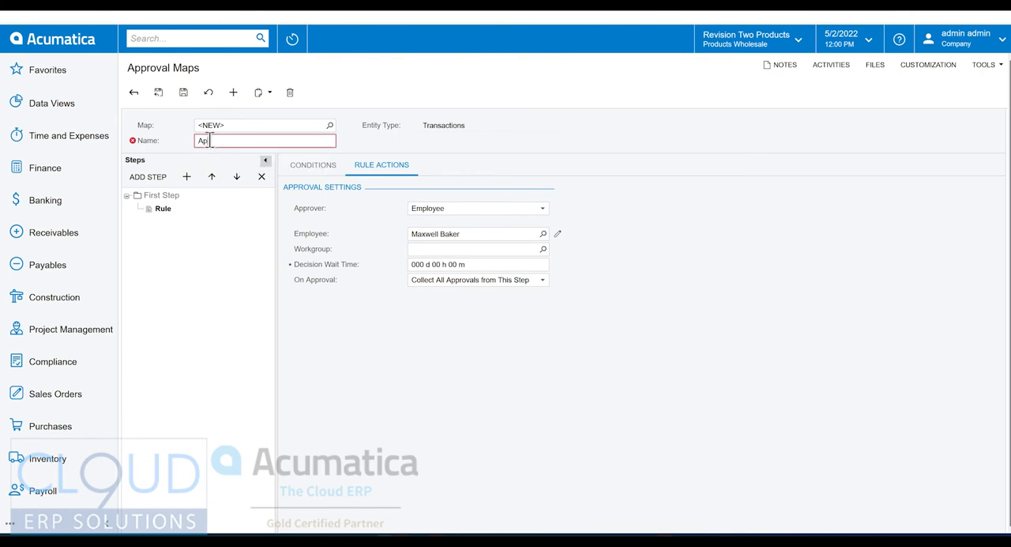
type("Approve Cash Transaction")
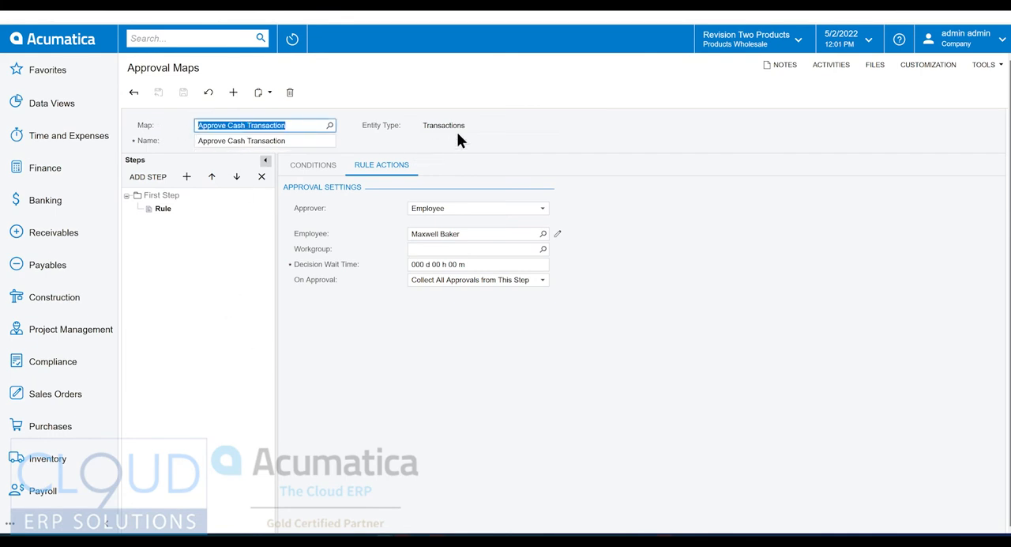
mouse_move(142, 191)
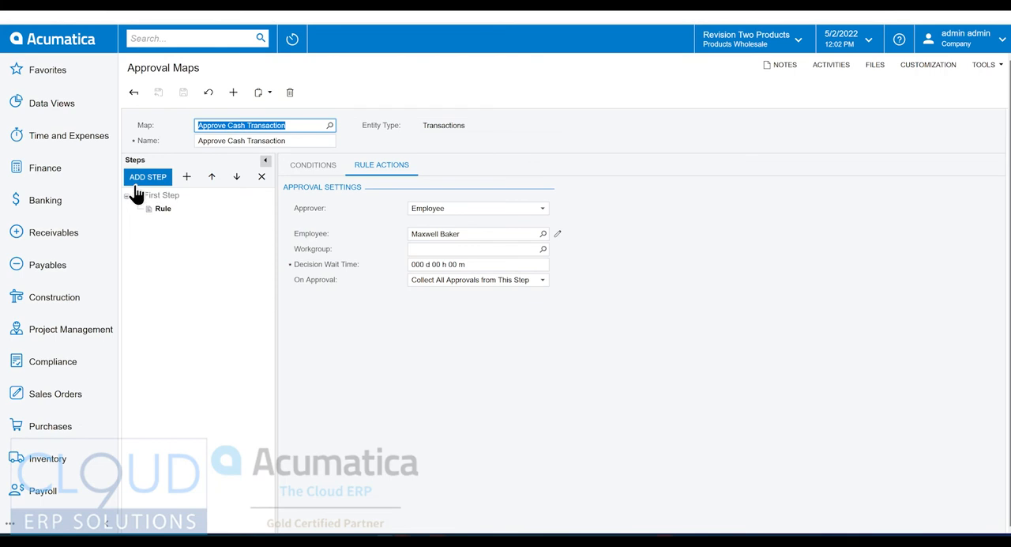
mouse_move(54, 240)
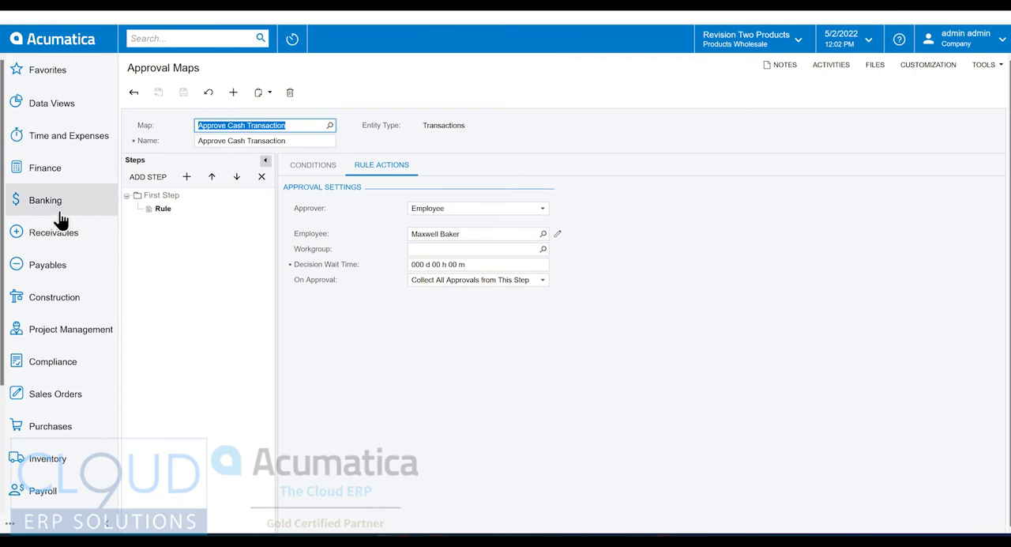
mouse_move(49, 214)
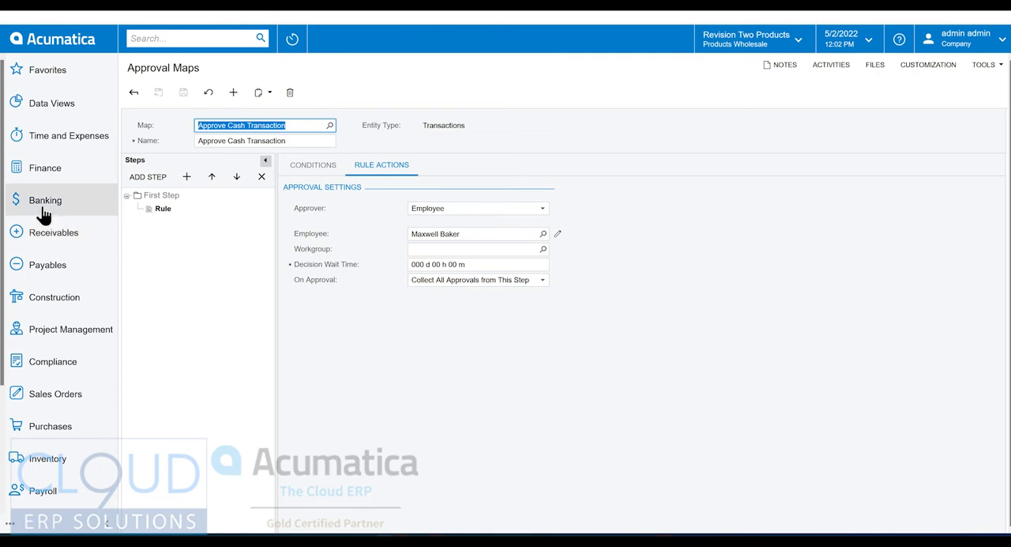
Add an active approval row in Cash Management Preferences using the Approve Cash Transaction map
left_click(44, 199)
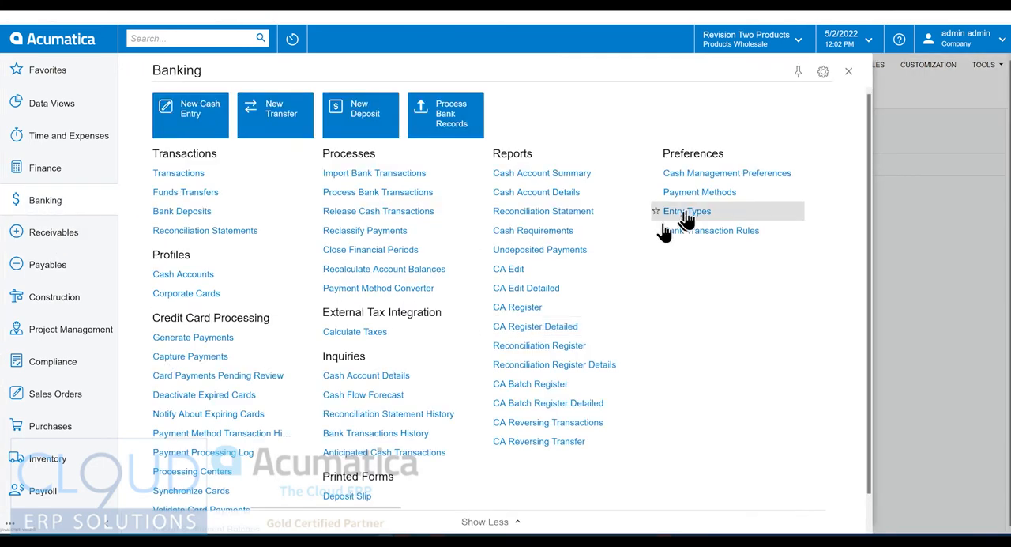
left_click(683, 211)
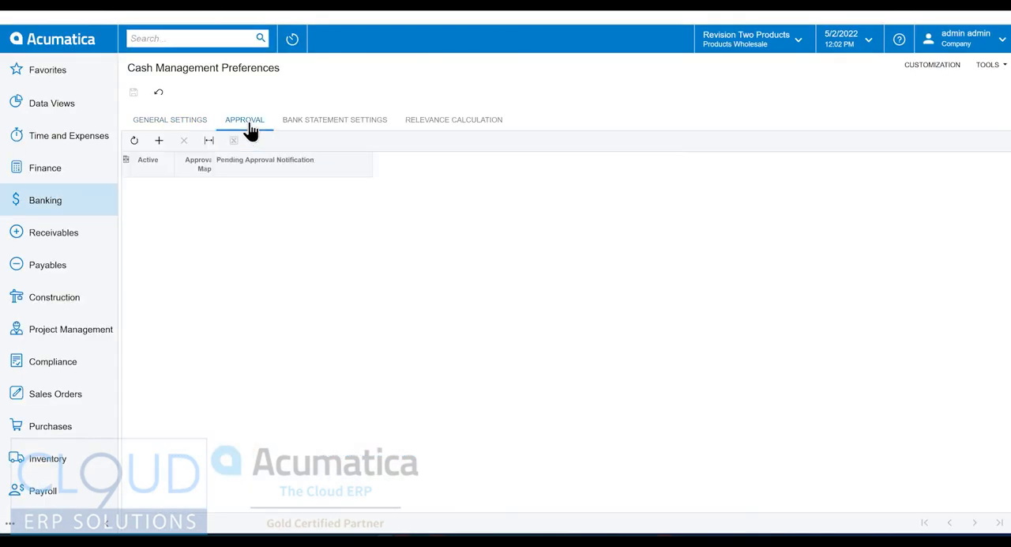
mouse_move(221, 209)
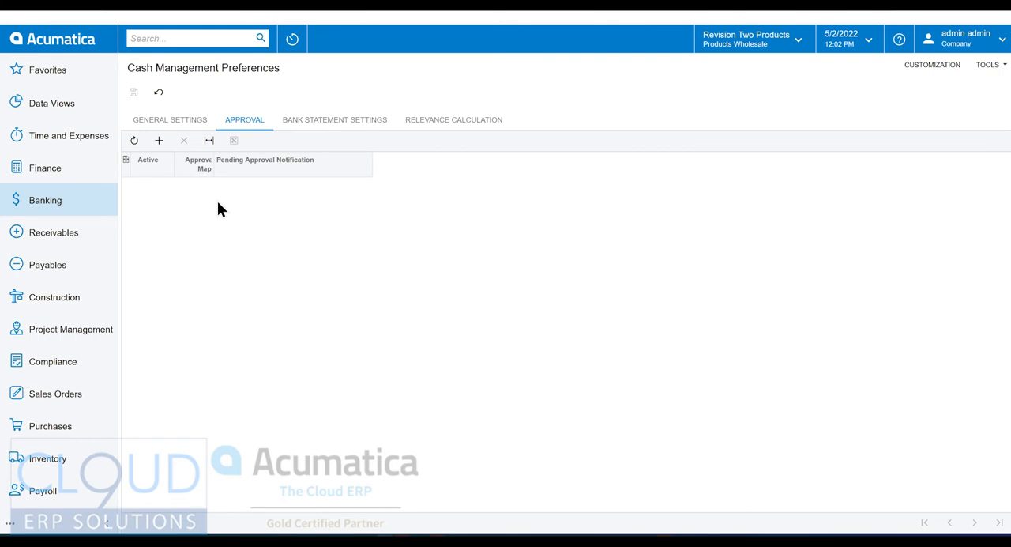
left_click(157, 139)
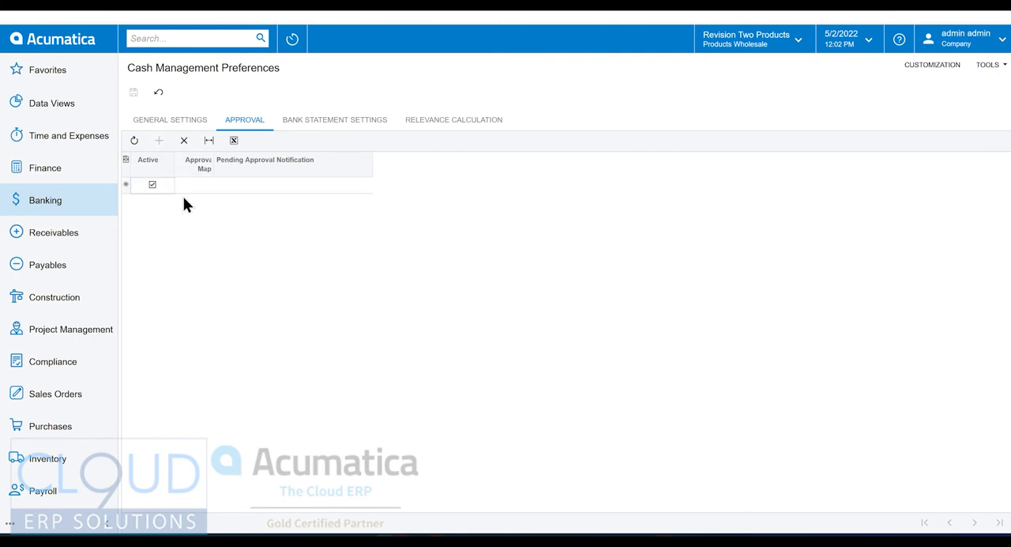
left_click(218, 187)
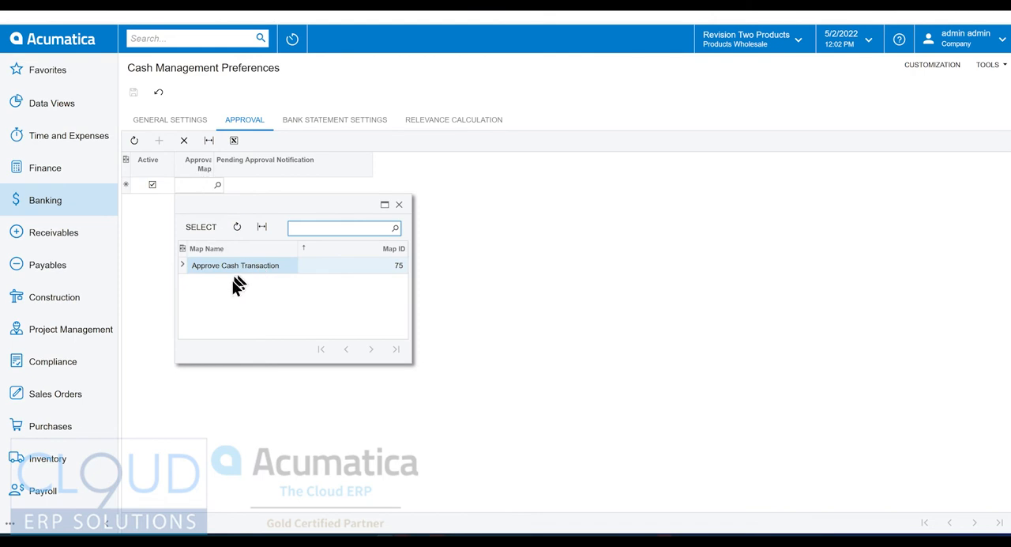
mouse_move(263, 272)
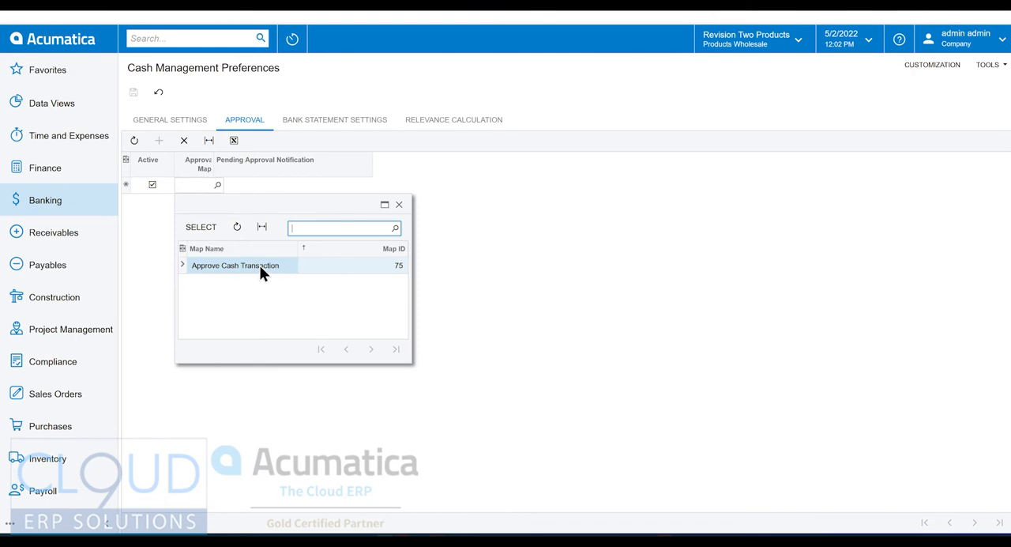
mouse_move(195, 85)
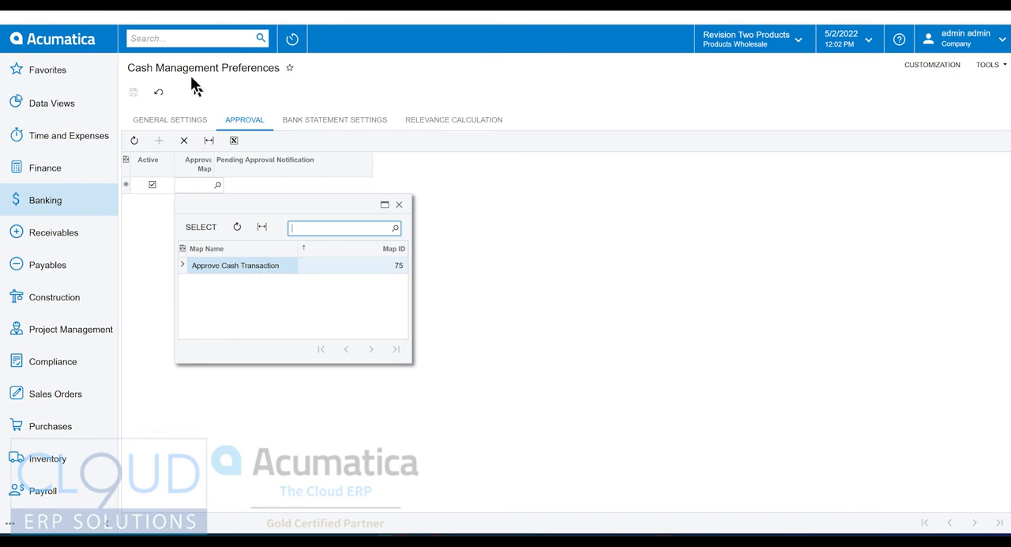
double_click(234, 265)
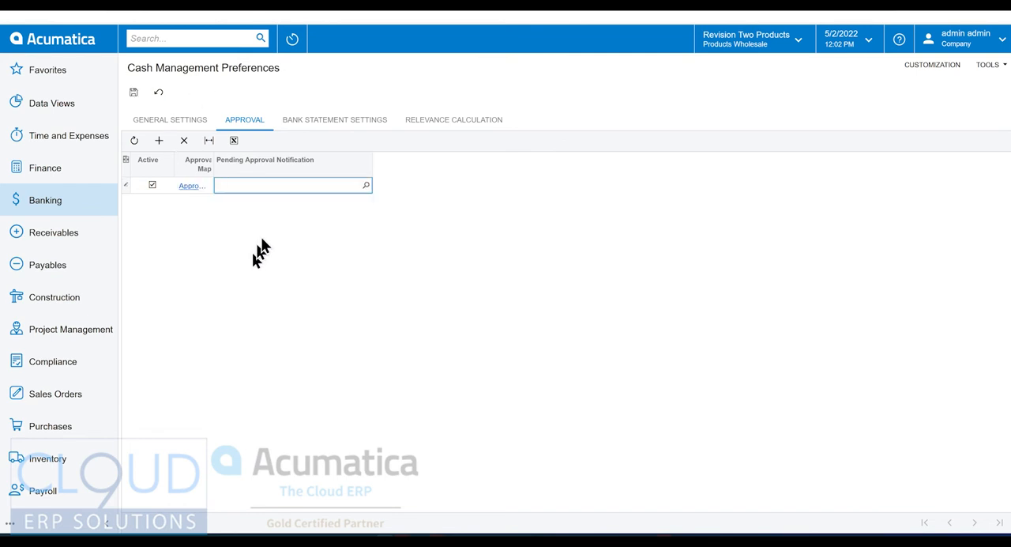
mouse_move(329, 218)
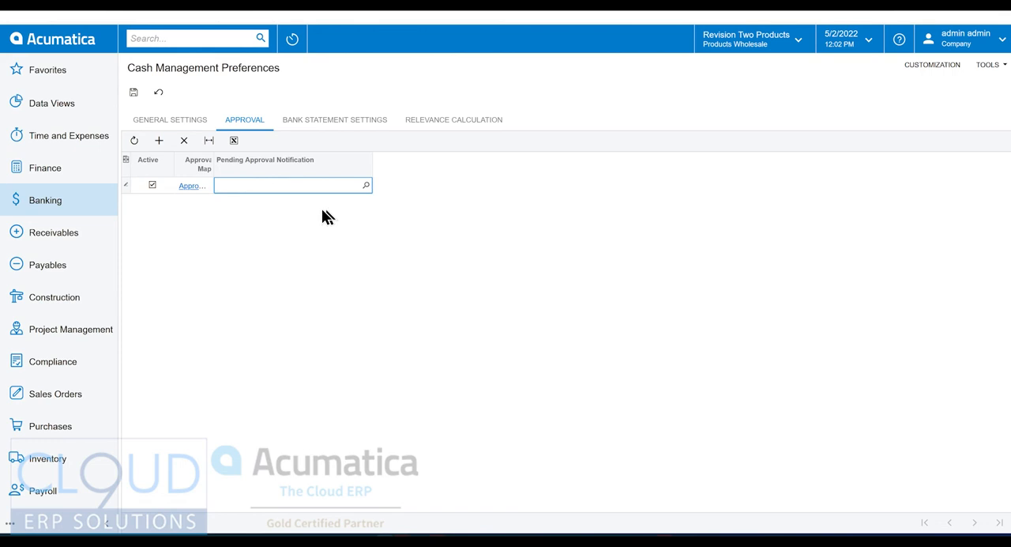
mouse_move(151, 189)
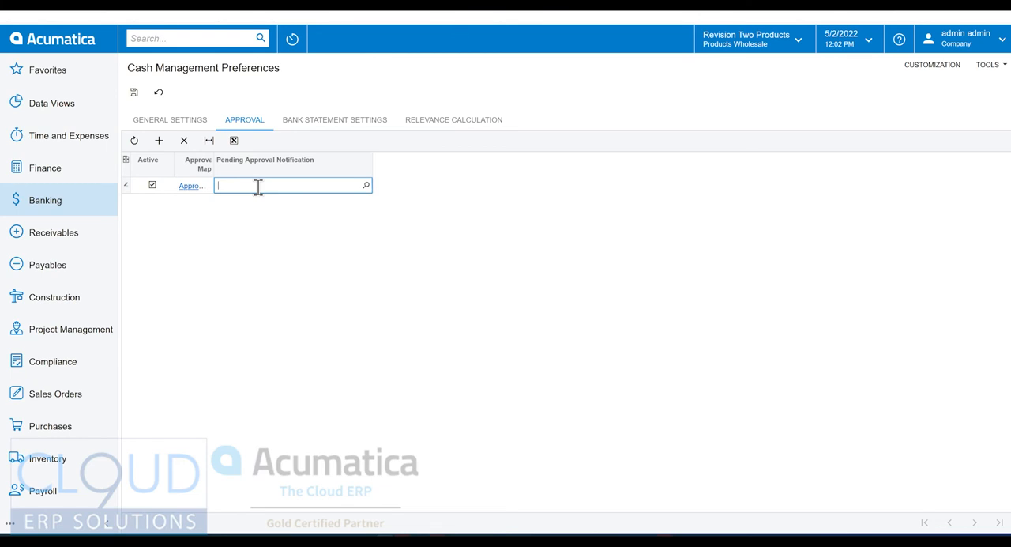
mouse_move(278, 189)
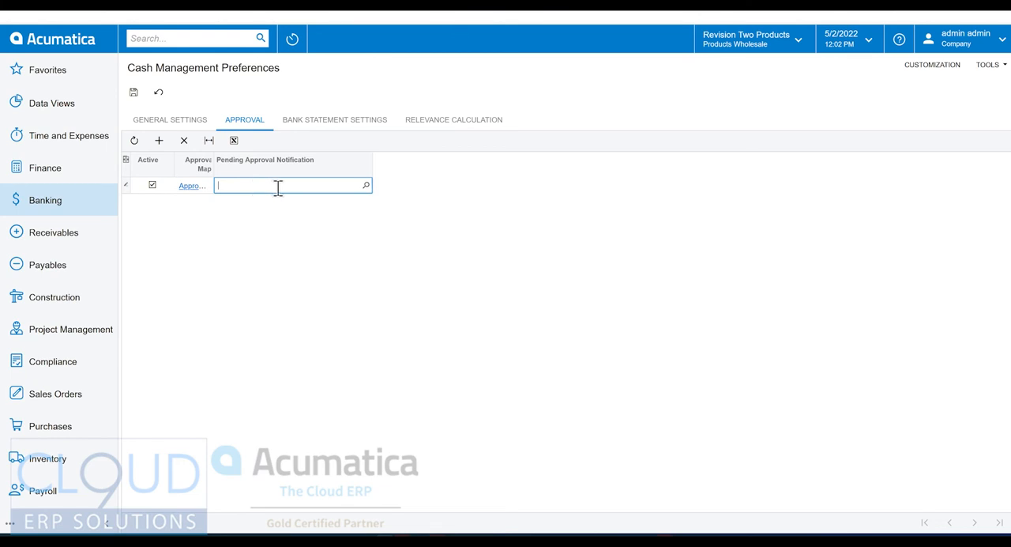
mouse_move(148, 103)
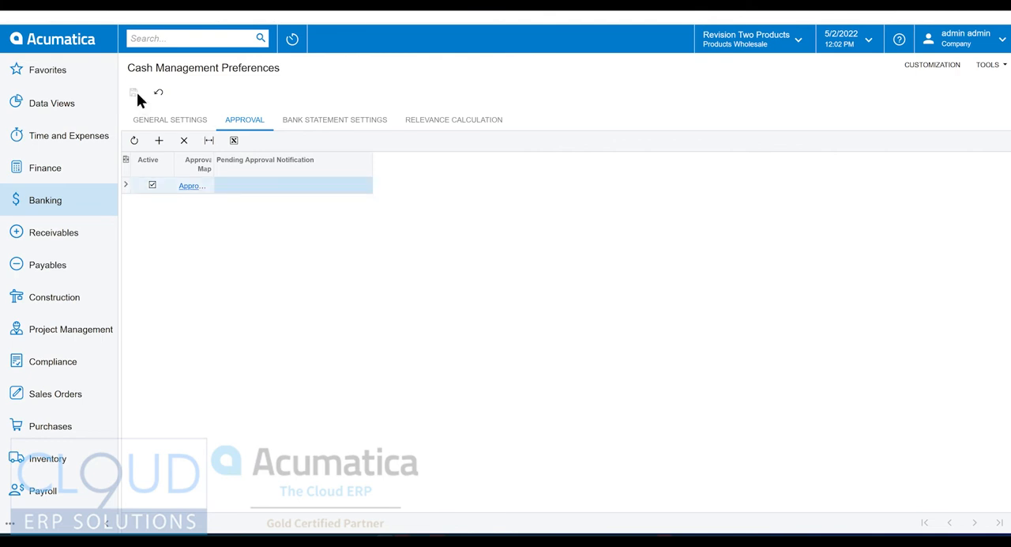
mouse_move(234, 105)
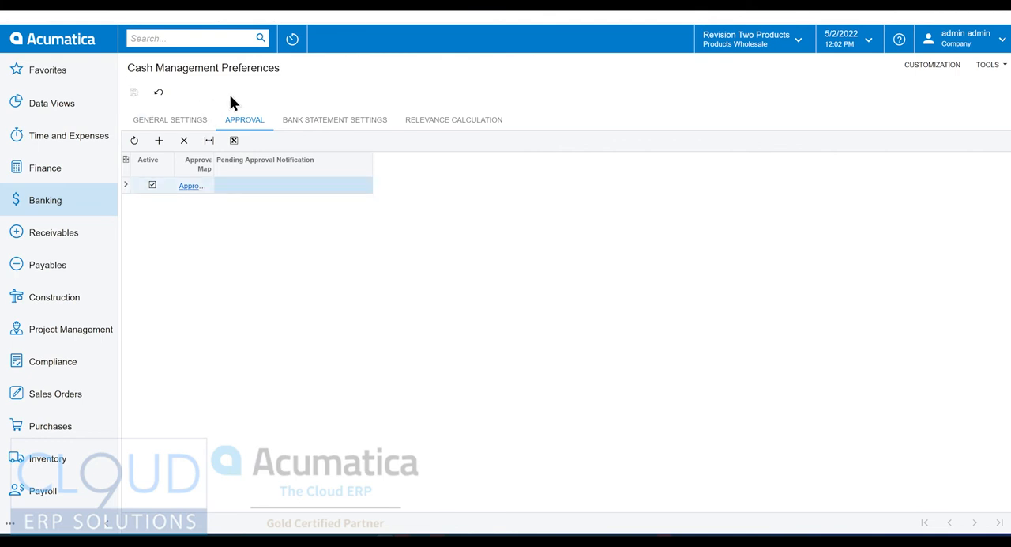
Save a new cash entry on 10200 Company Checking Account, document ref 90832, with a 1,001.00 Bank Fees line
left_click(45, 199)
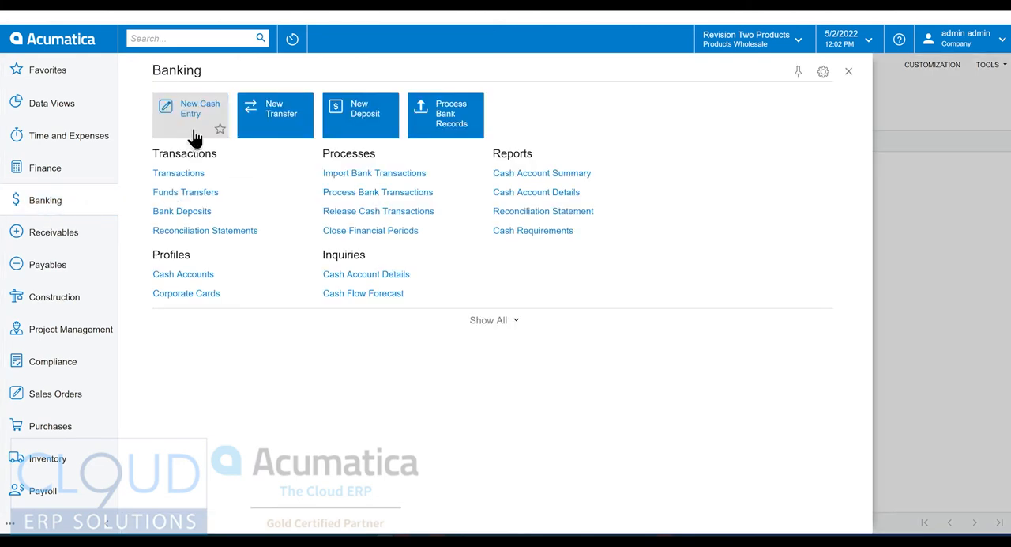
left_click(190, 114)
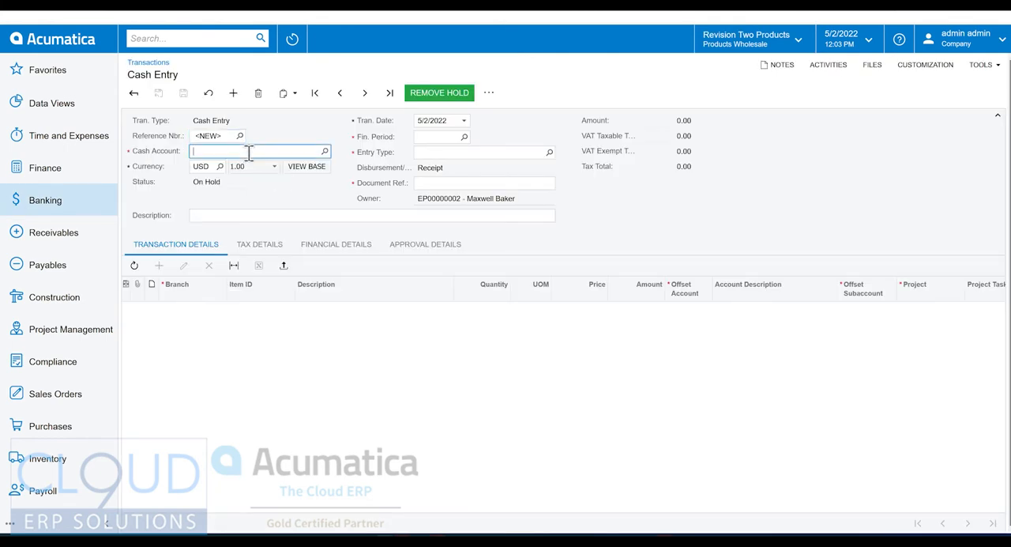
type("chec")
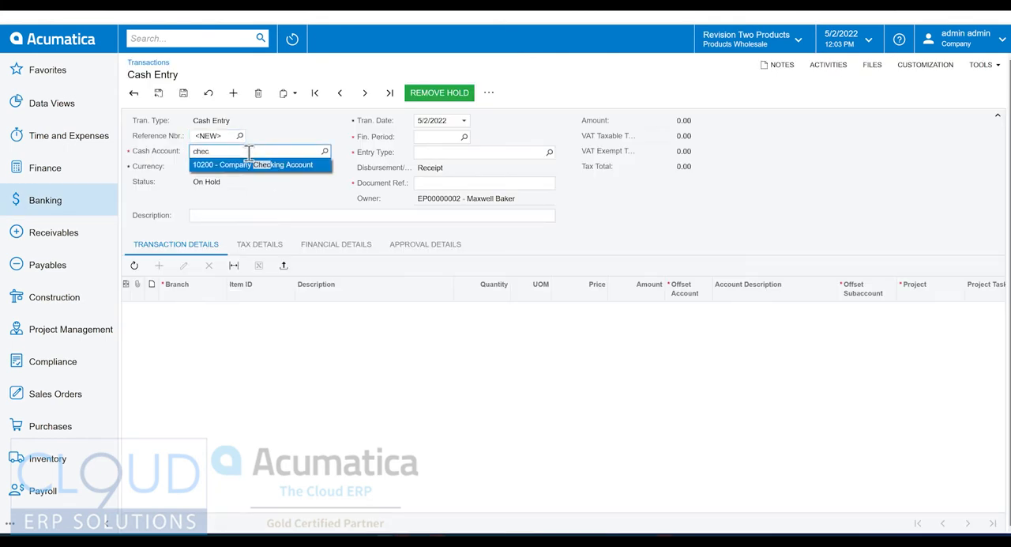
left_click(252, 165)
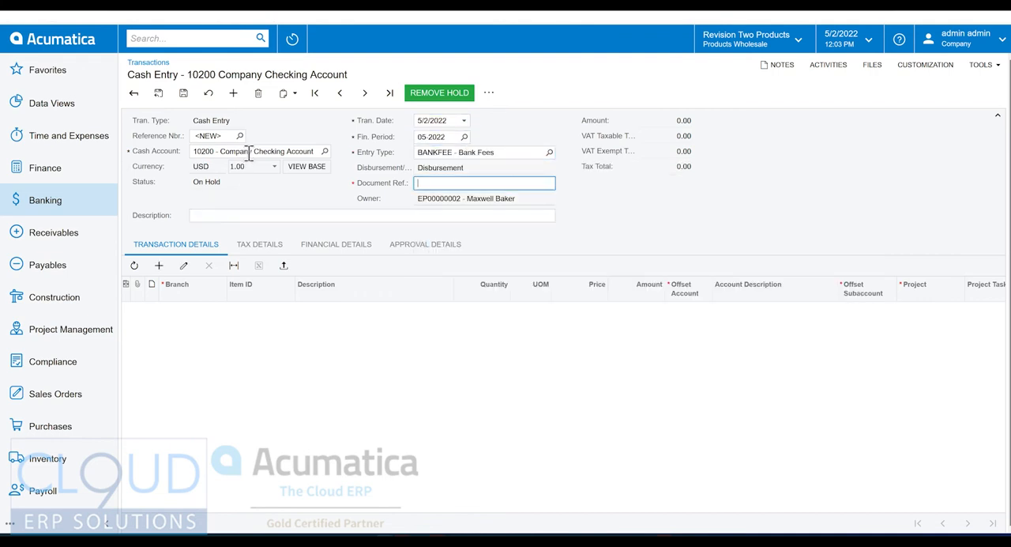
type("90832")
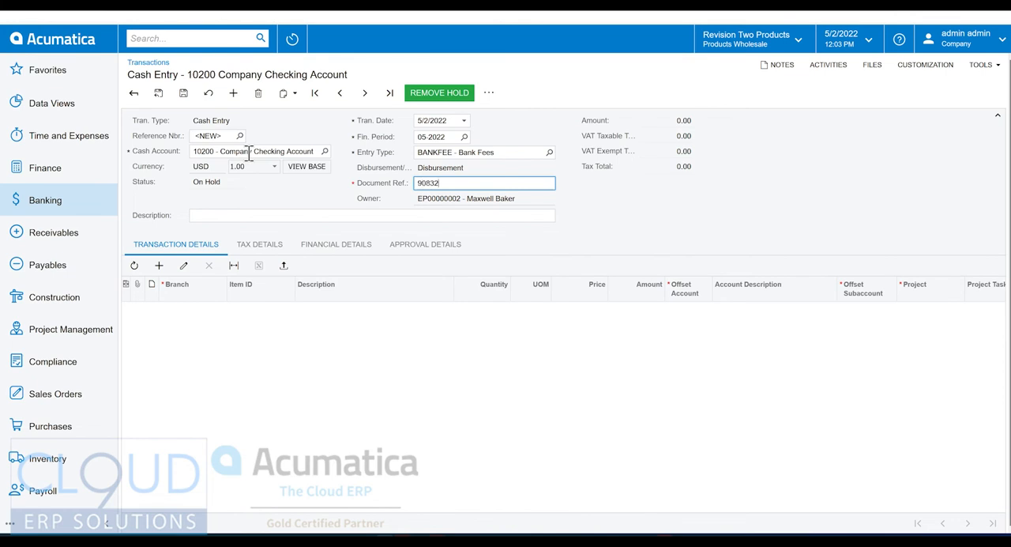
left_click(158, 265)
type("900")
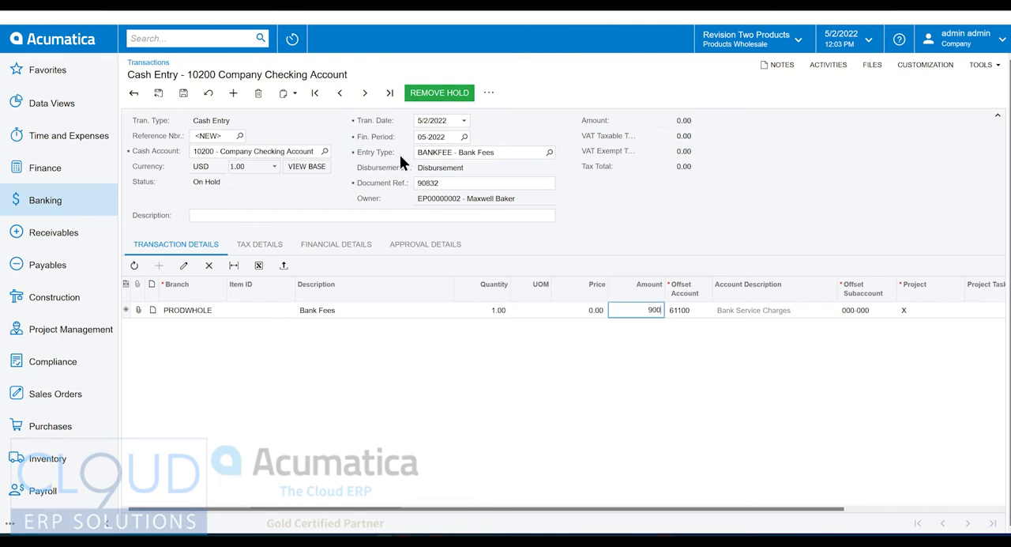
left_click(183, 93)
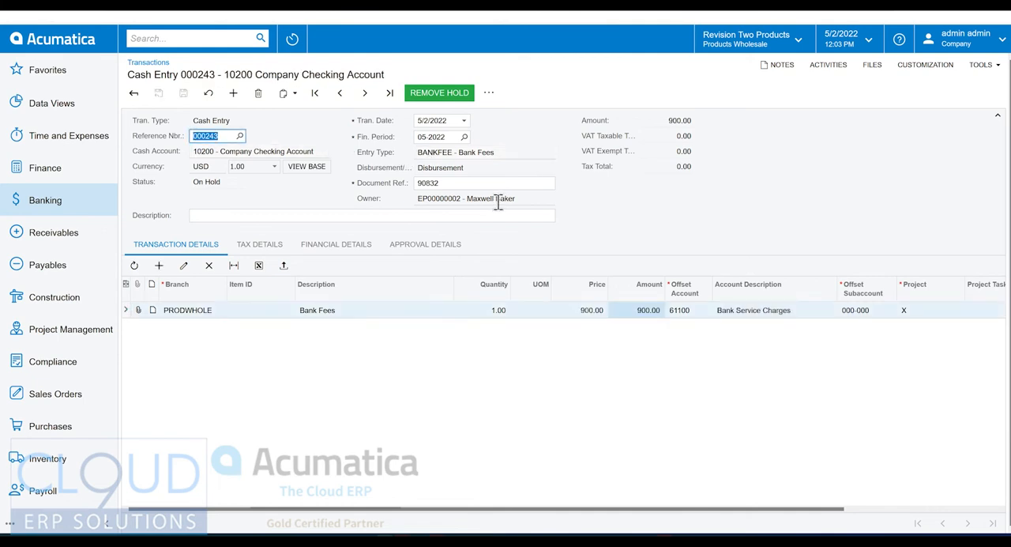
Take cash entry 000243 off hold, then put it back On Hold
left_click(439, 93)
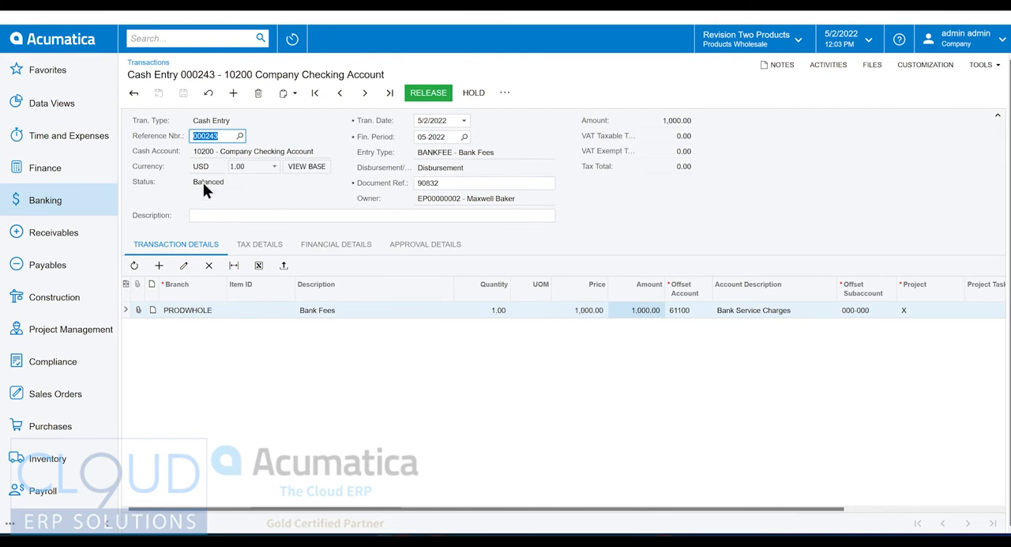
left_click(635, 310)
type("1,001")
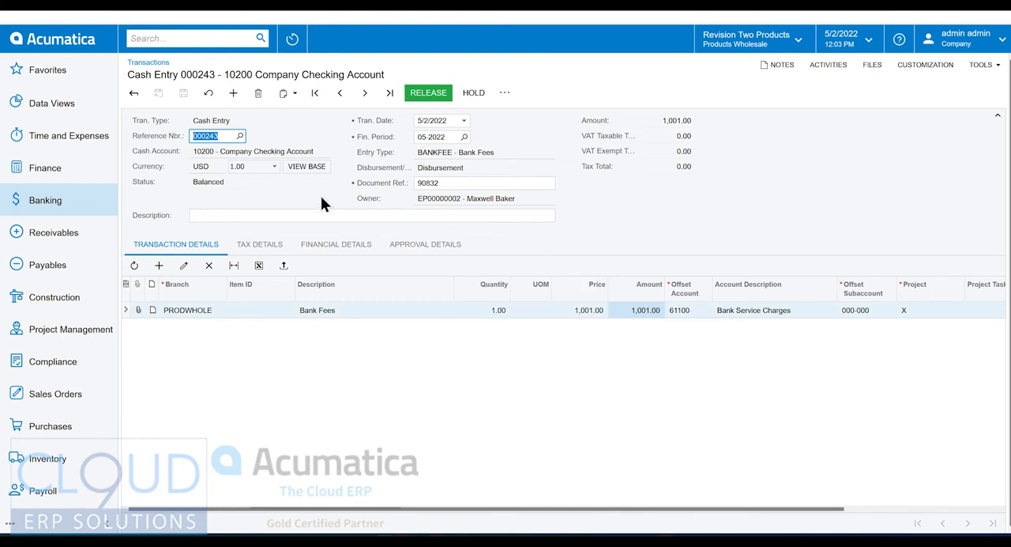
left_click(473, 93)
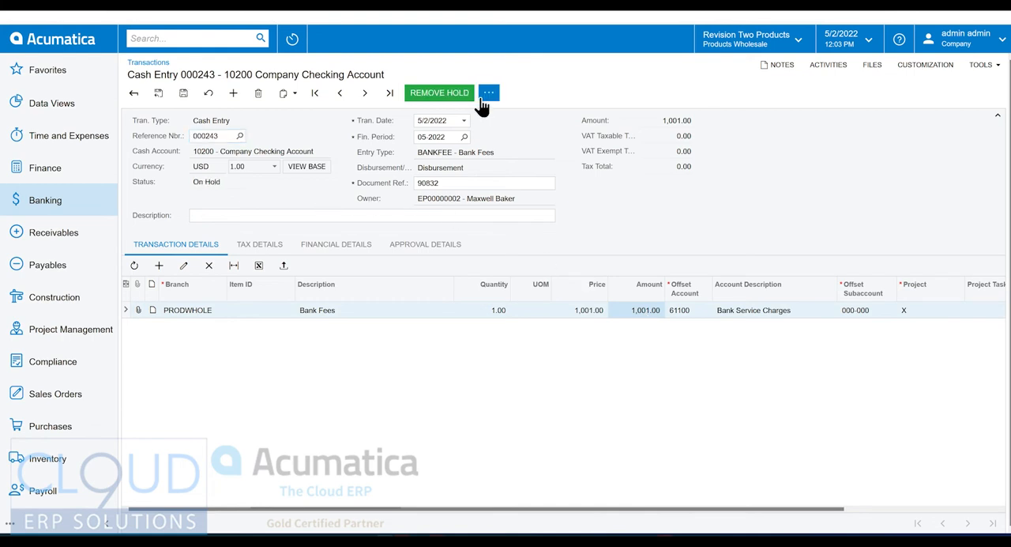
left_click(439, 93)
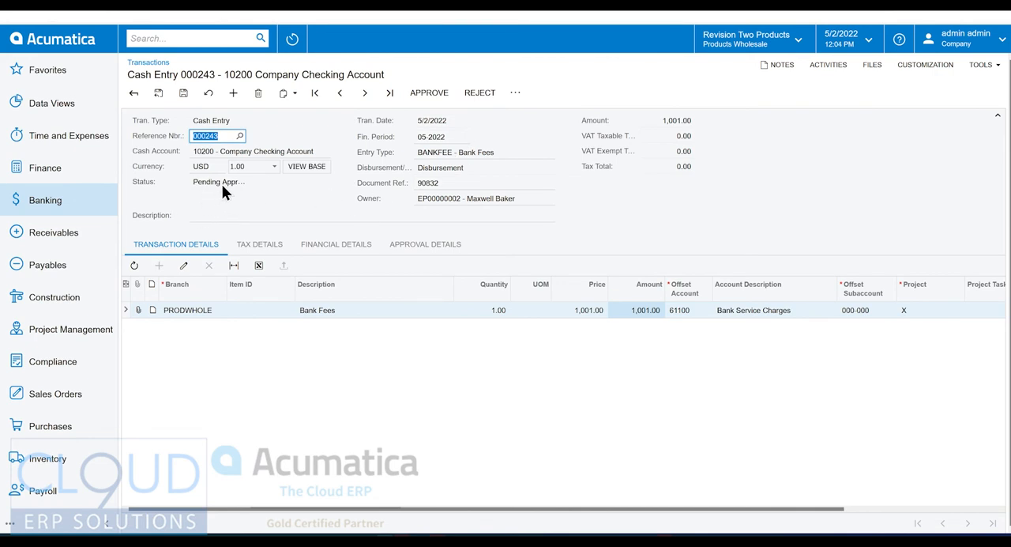
mouse_move(206, 210)
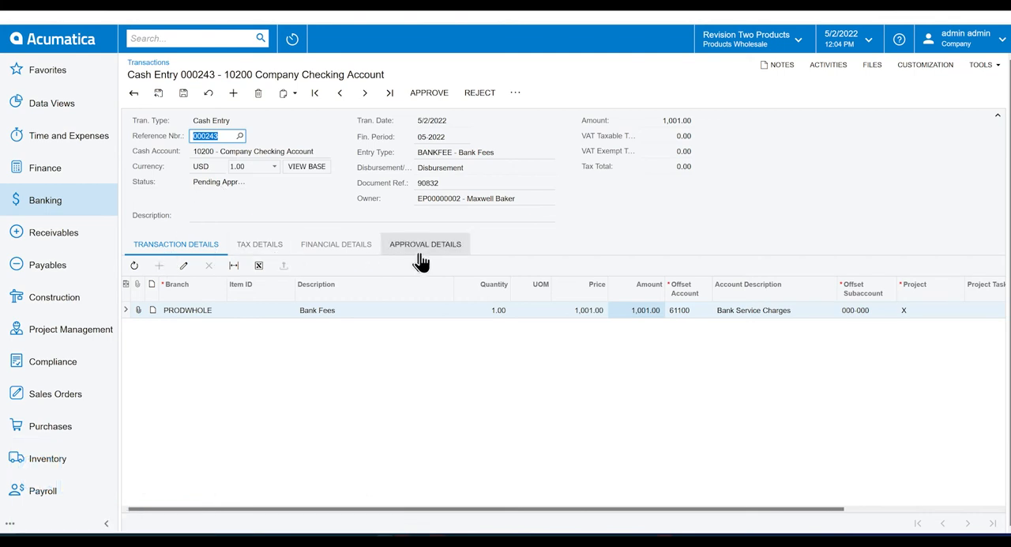
left_click(424, 243)
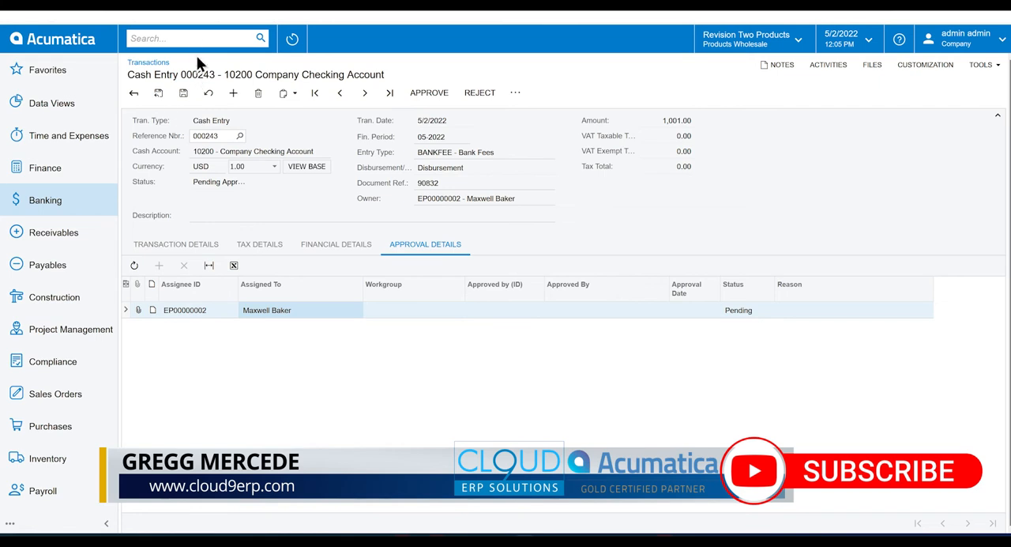
type("approval")
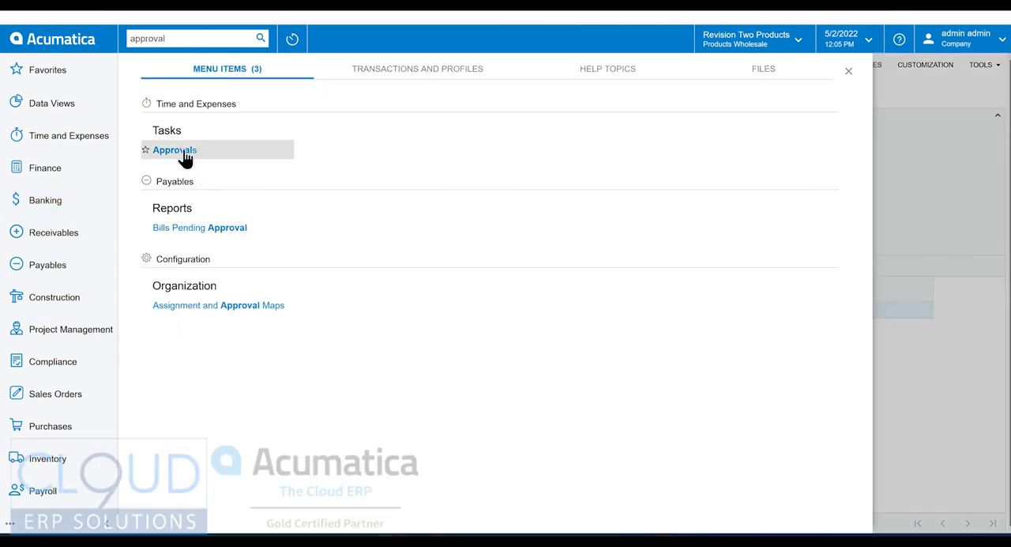
mouse_move(177, 154)
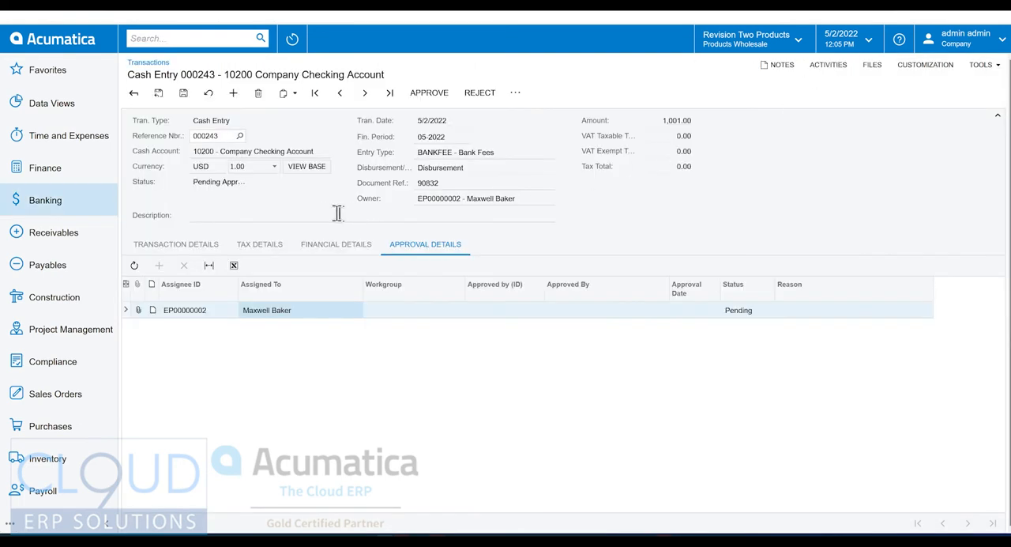
Approve pending cash entry 000243 so its status changes to Balanced
left_click(429, 93)
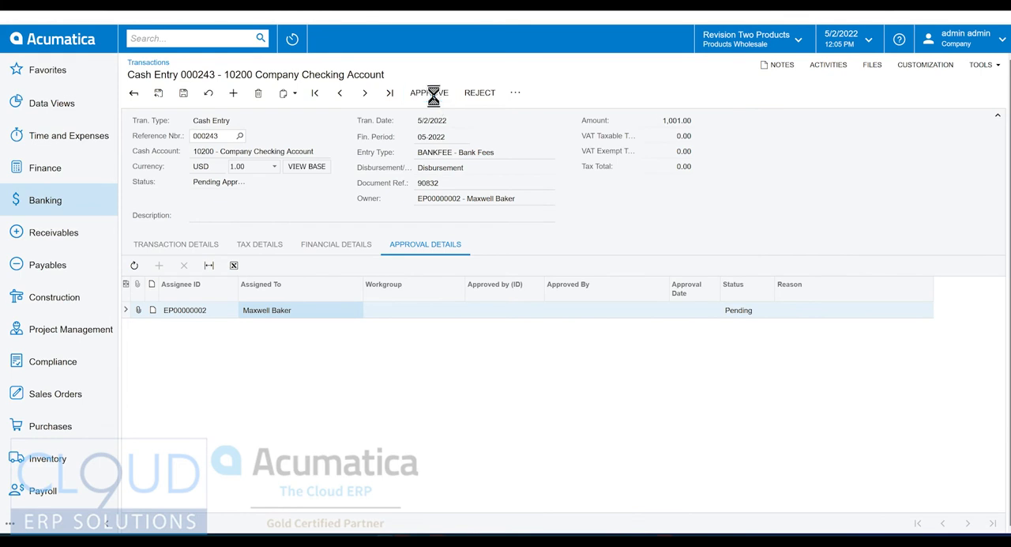
left_click(429, 94)
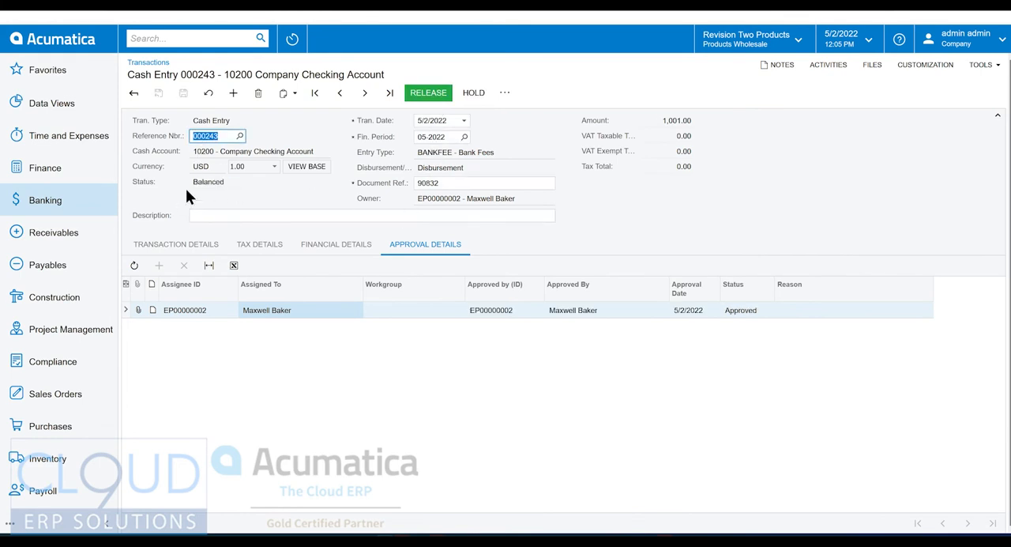
mouse_move(214, 188)
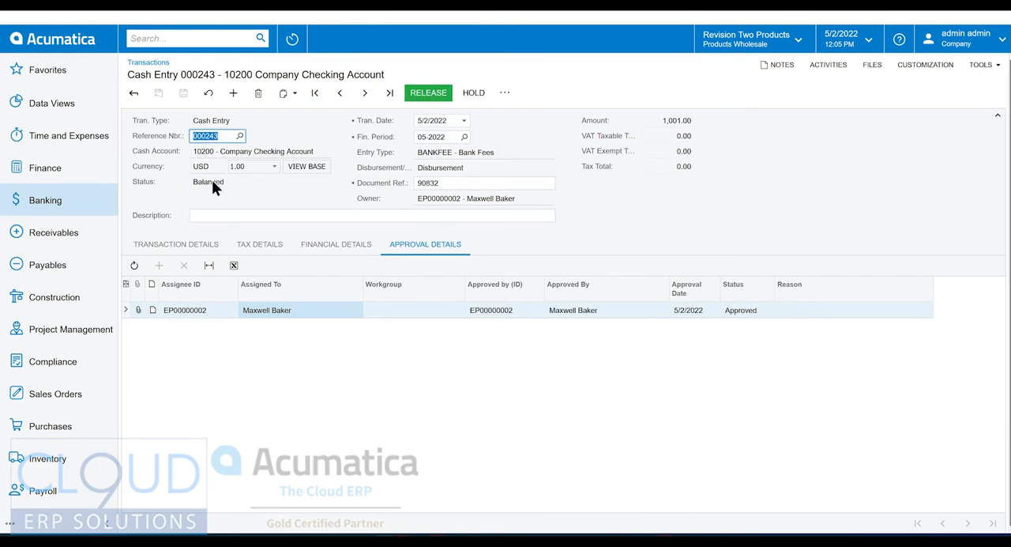
mouse_move(243, 206)
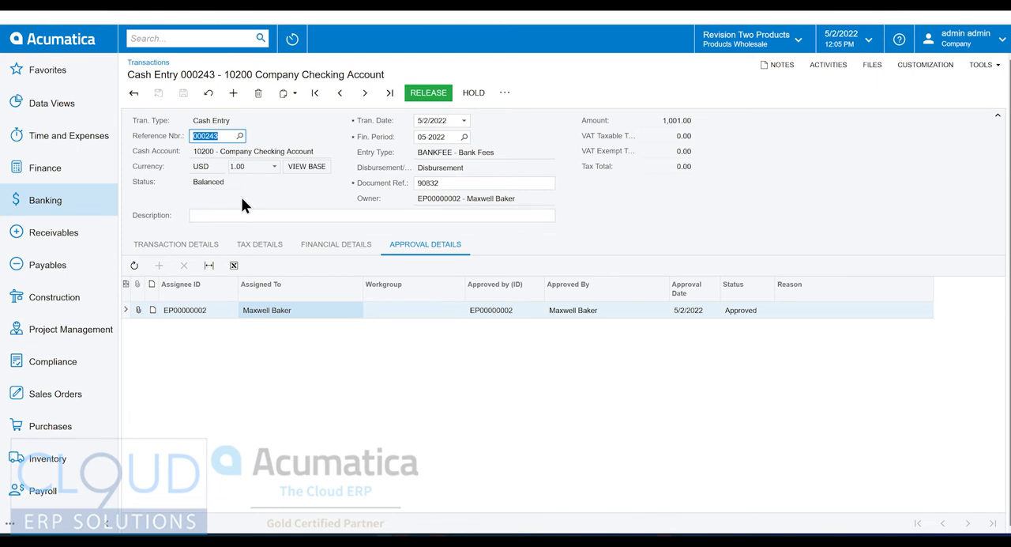
mouse_move(428, 93)
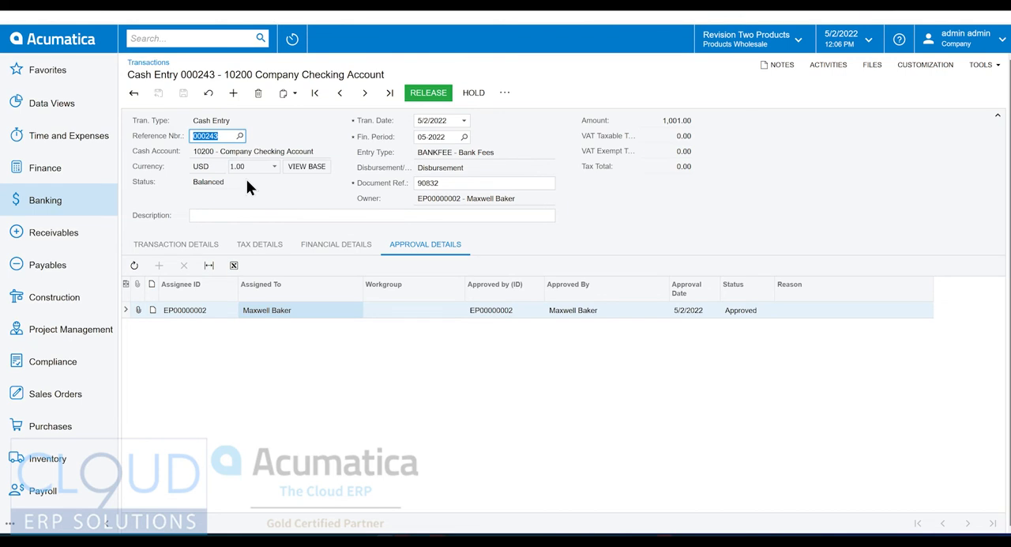
mouse_move(202, 199)
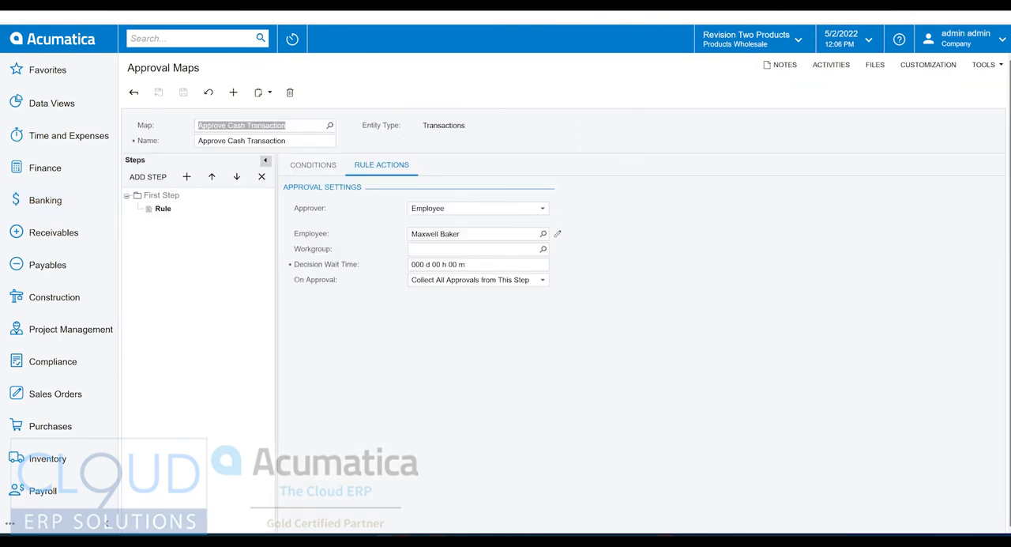
mouse_move(328, 286)
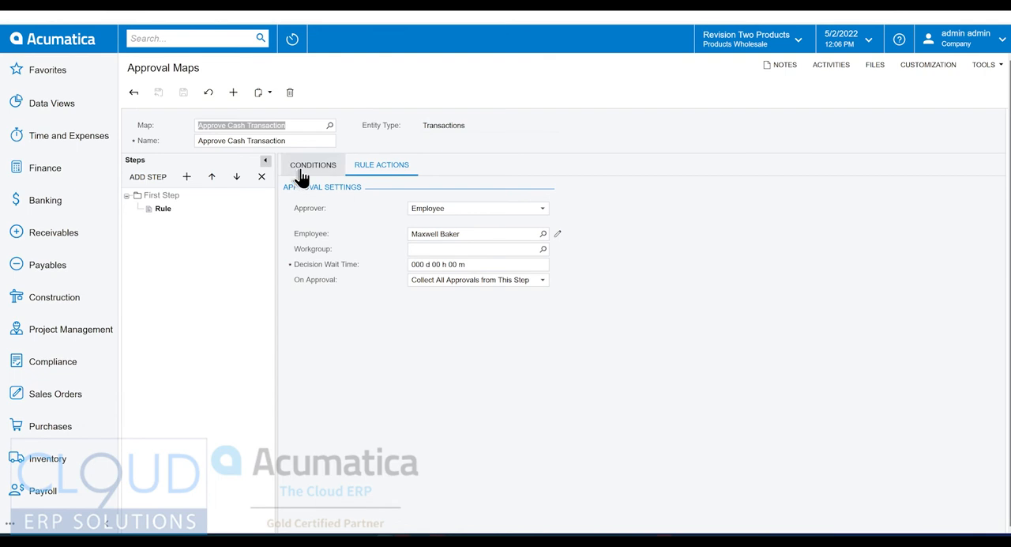
Review the rule's Cash Transactions Amount > 1,000.00 condition, keeping the And operator
left_click(313, 165)
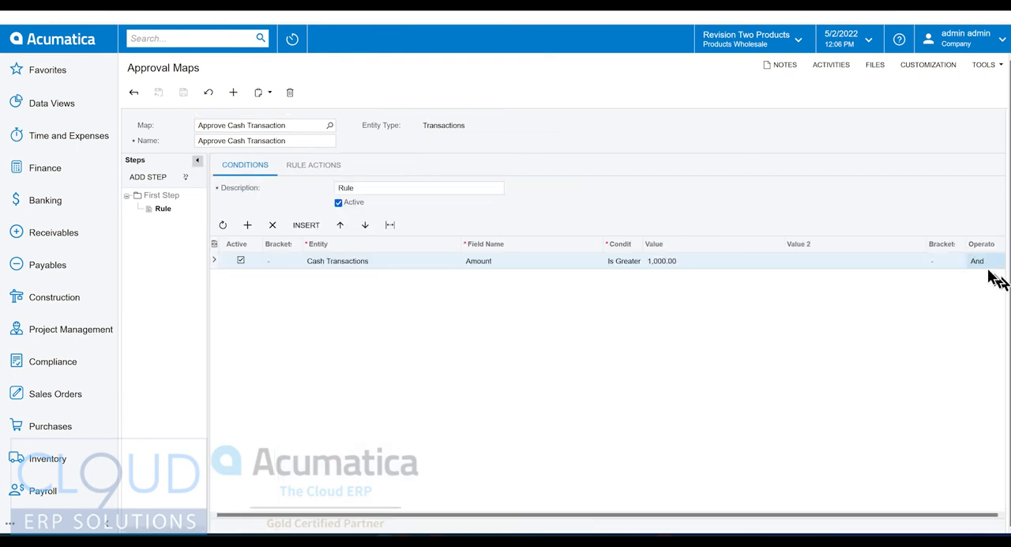
left_click(1005, 261)
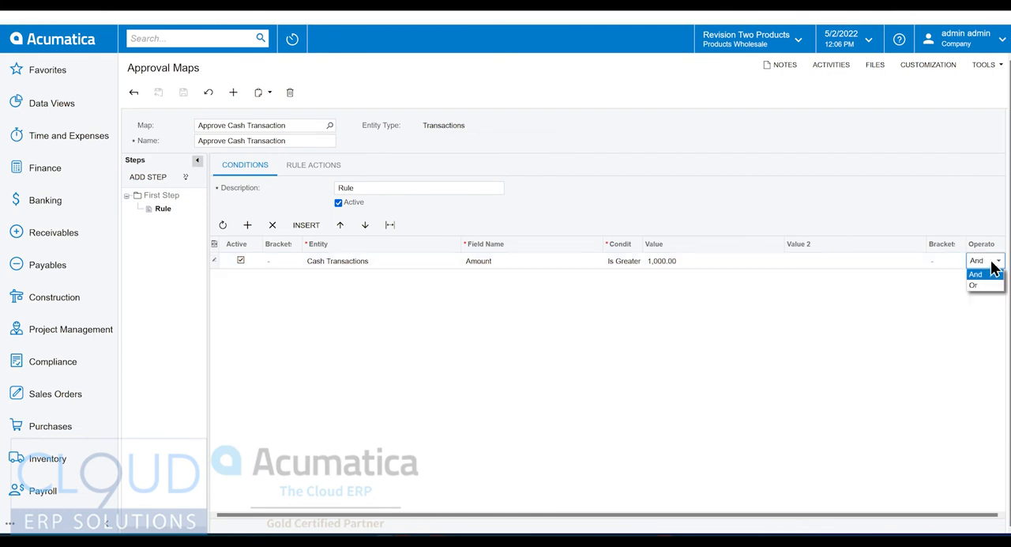
left_click(978, 273)
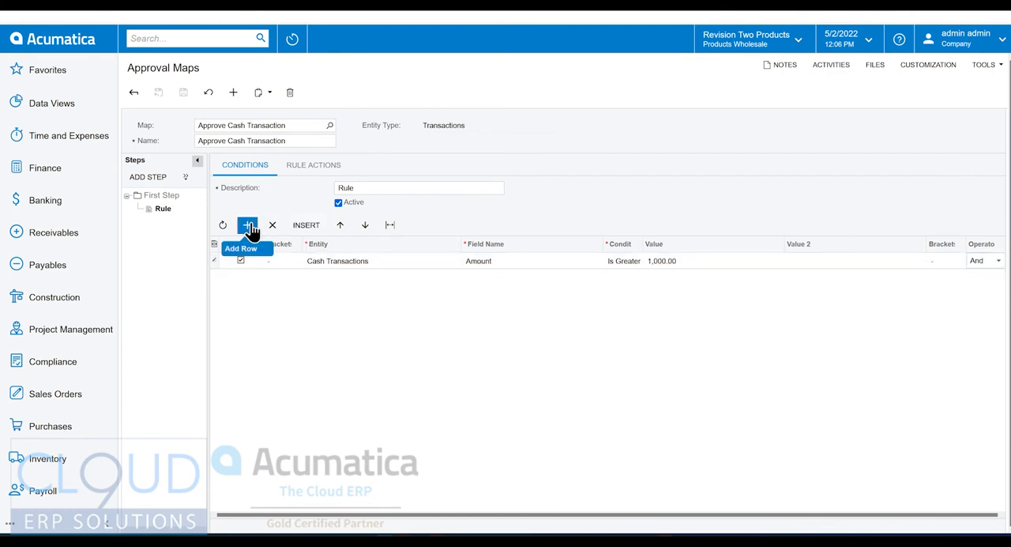
Set the approver type to Employee from Document and expand the Cash Transactions fields for the employee
left_click(313, 164)
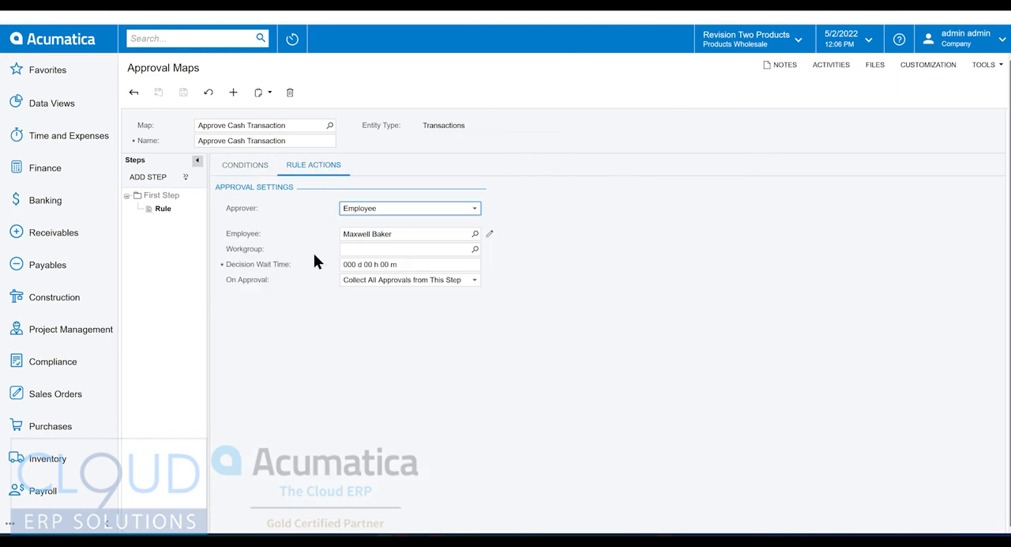
mouse_move(405, 214)
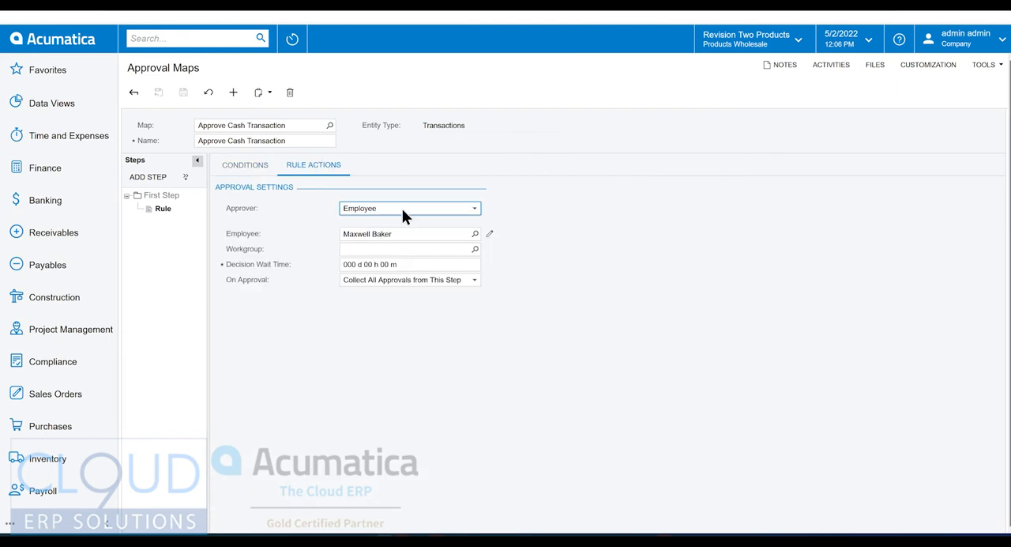
left_click(474, 209)
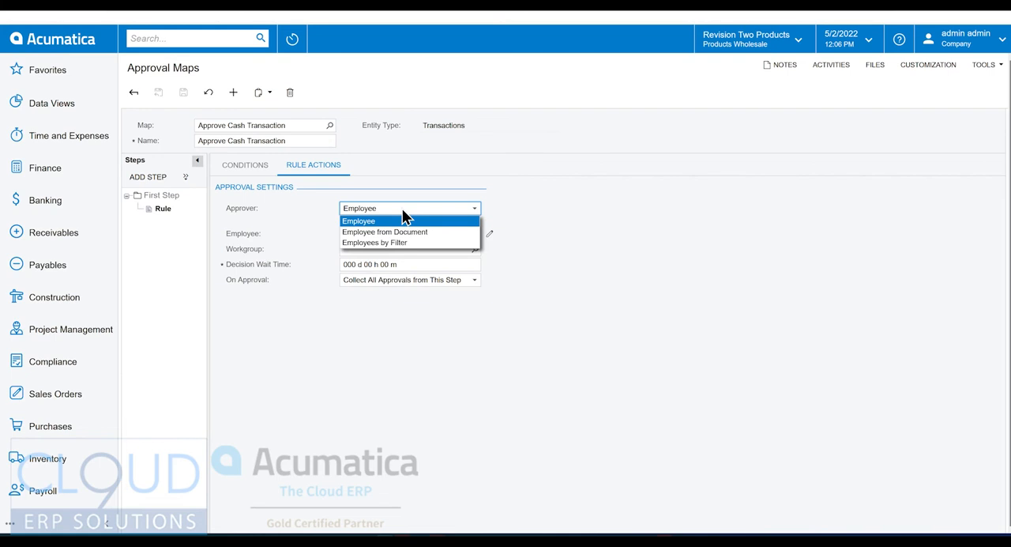
mouse_move(384, 237)
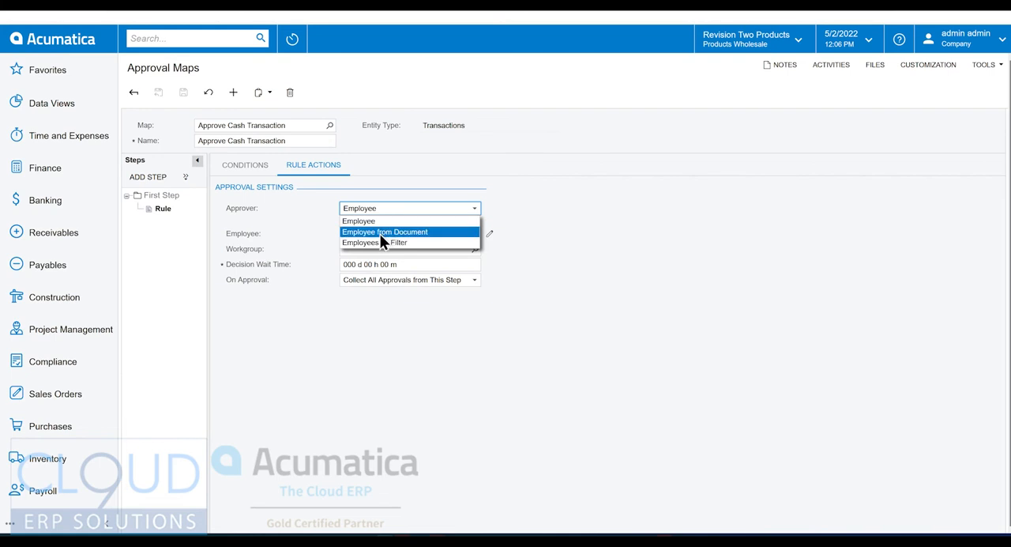
mouse_move(404, 243)
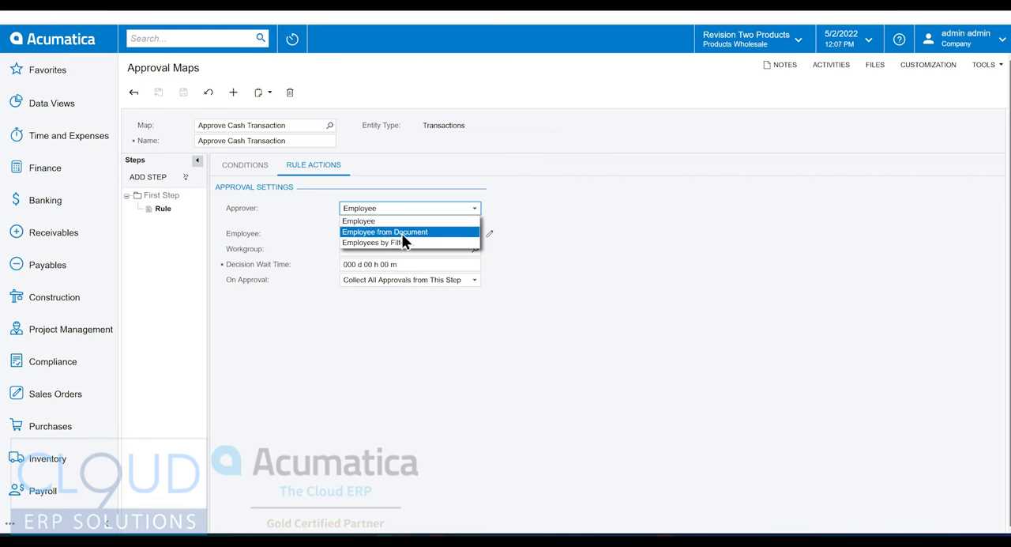
left_click(386, 231)
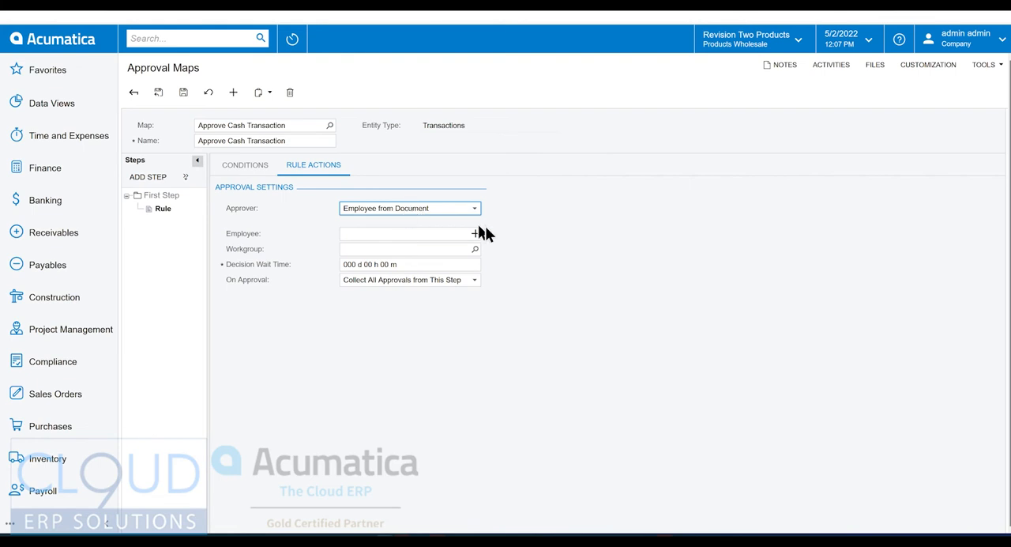
left_click(474, 234)
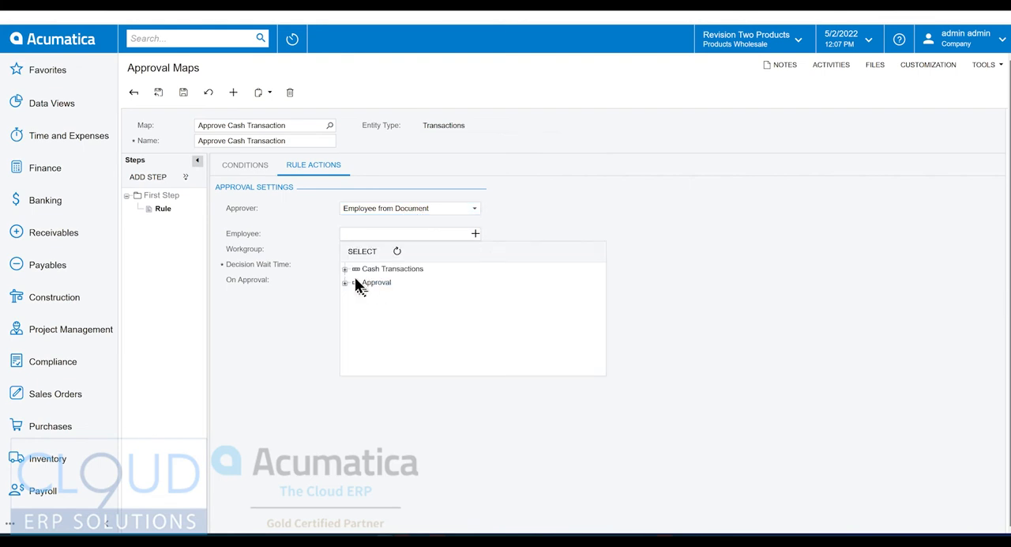
mouse_move(372, 301)
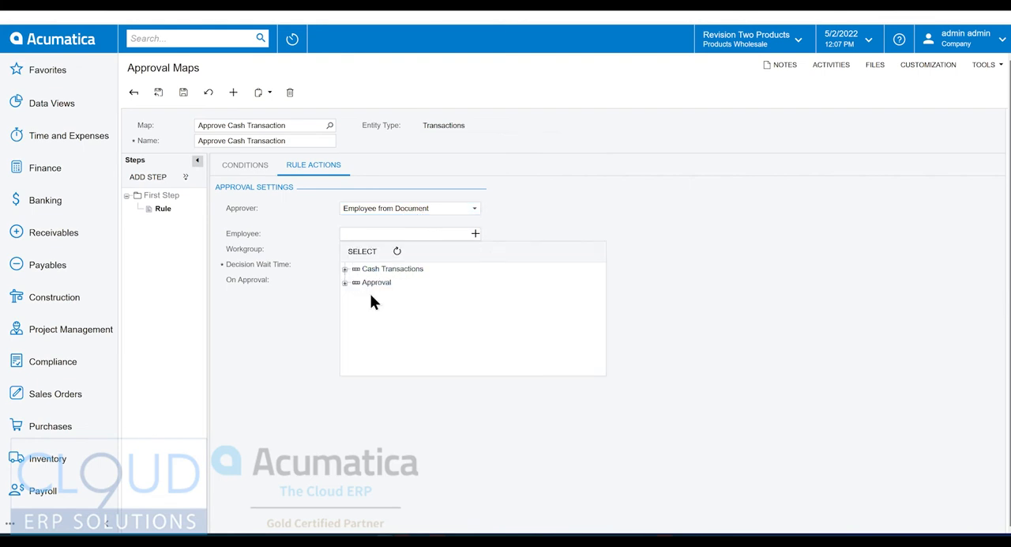
left_click(345, 269)
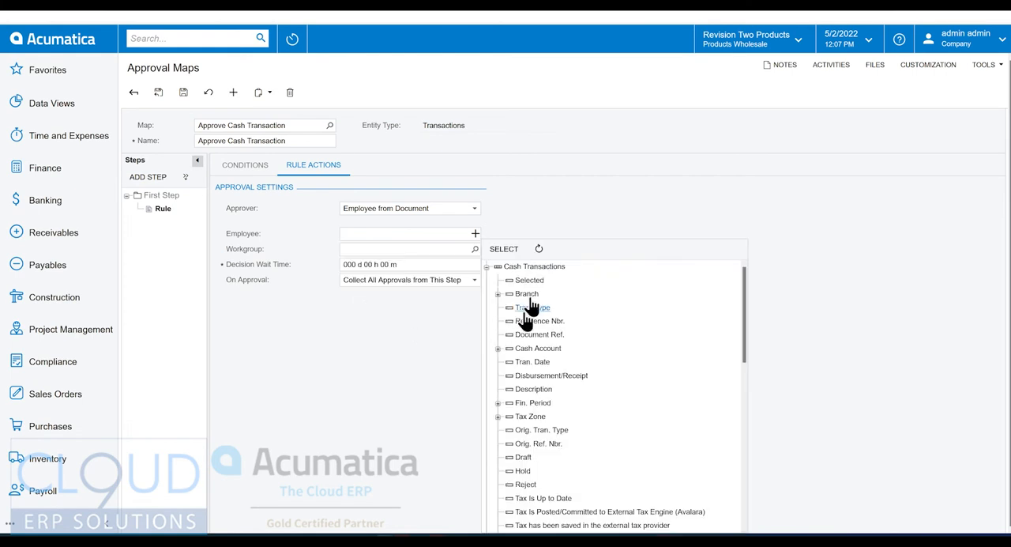
mouse_move(541, 430)
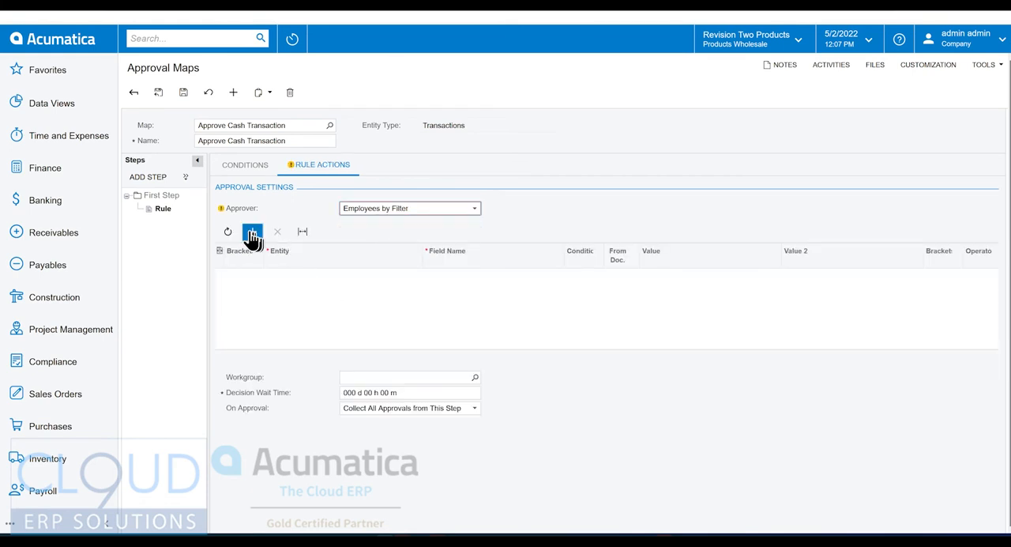
mouse_move(252, 231)
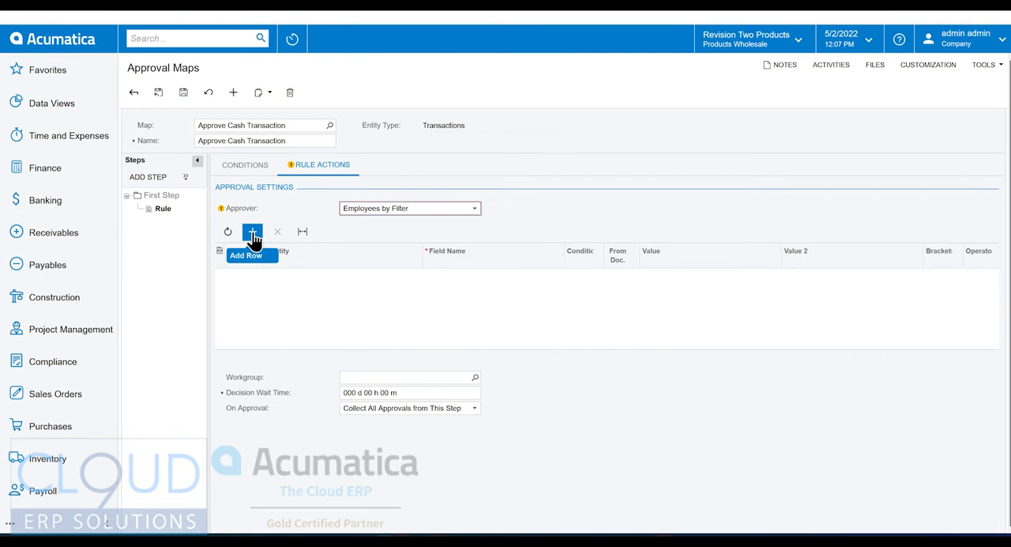
Add an approver filter row on the EPEmployee entity, browse its fields, then revert the approver type
left_click(253, 230)
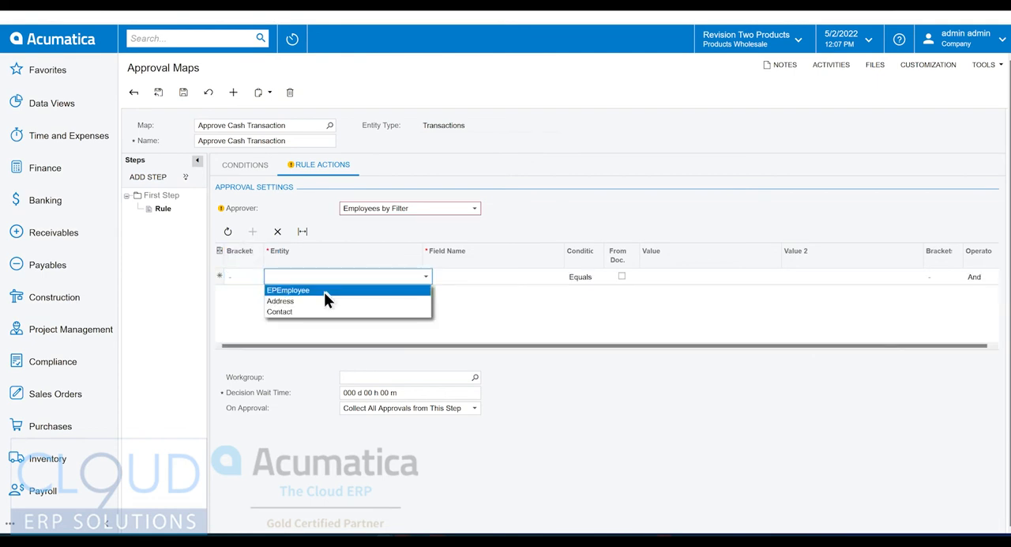
left_click(287, 290)
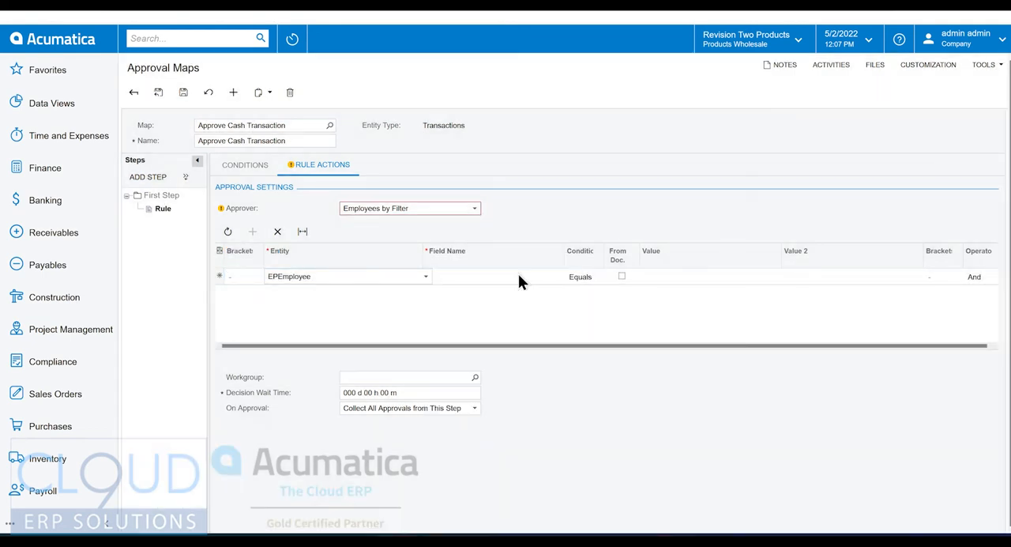
left_click(492, 275)
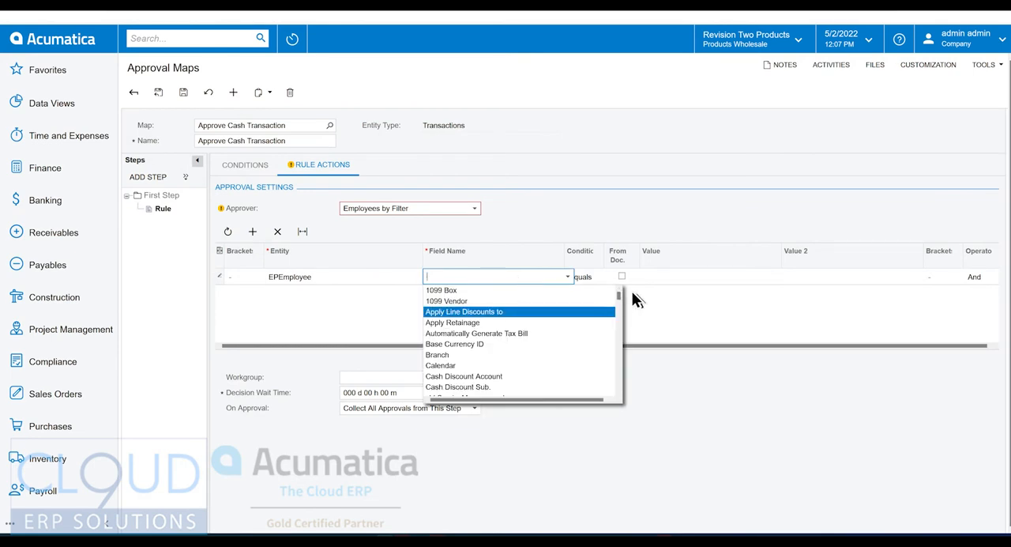
scroll("down", 3)
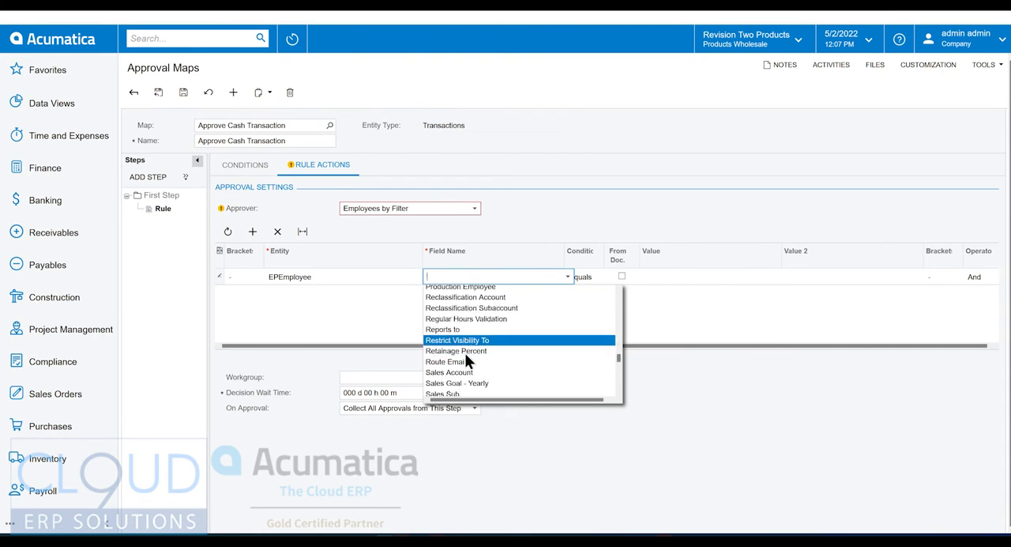
scroll("down", 3)
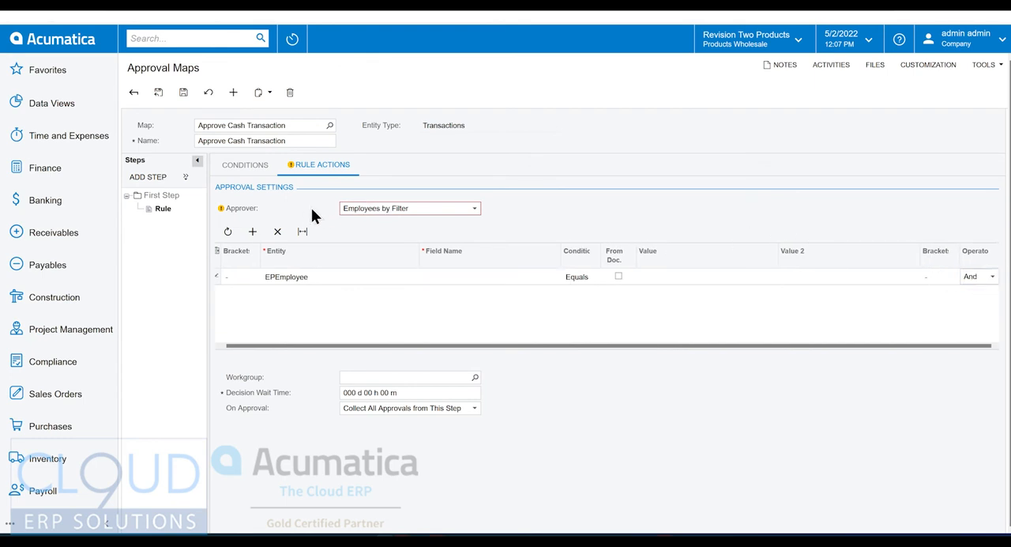
mouse_move(320, 212)
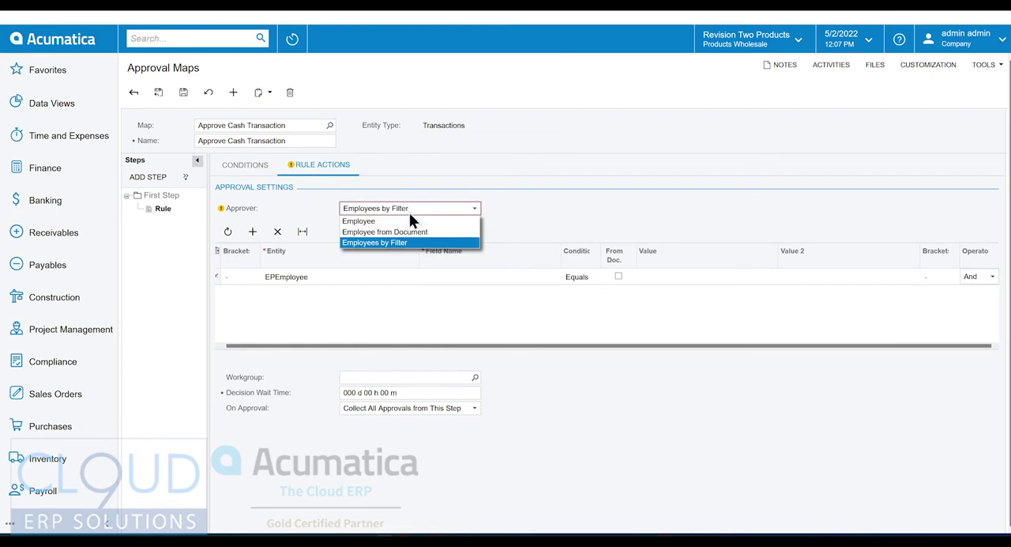
left_click(357, 221)
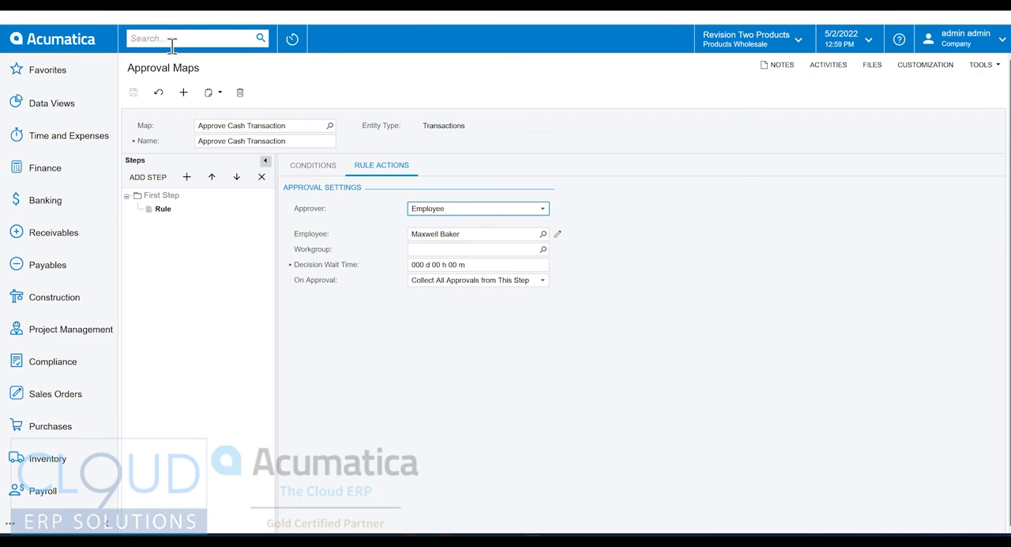
mouse_move(338, 235)
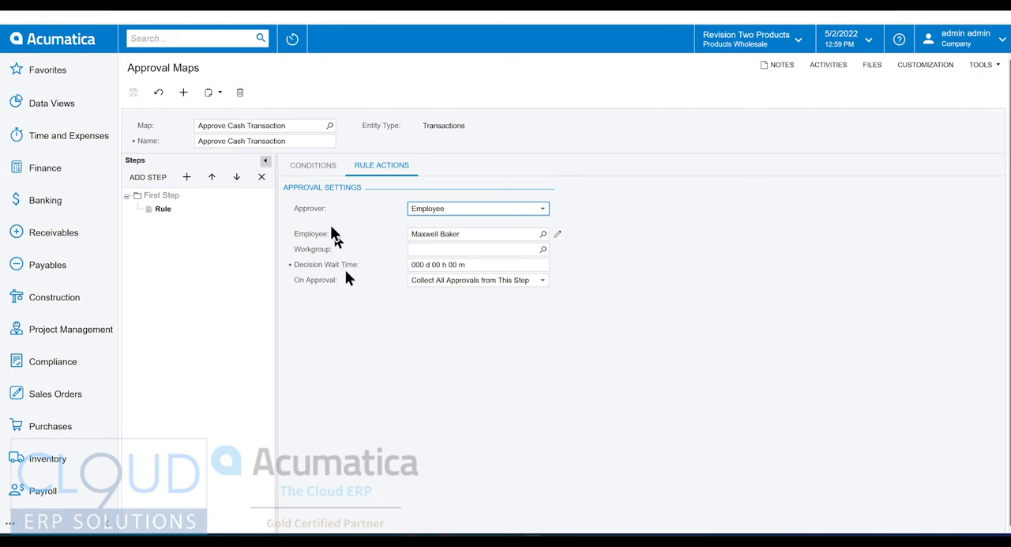
mouse_move(322, 237)
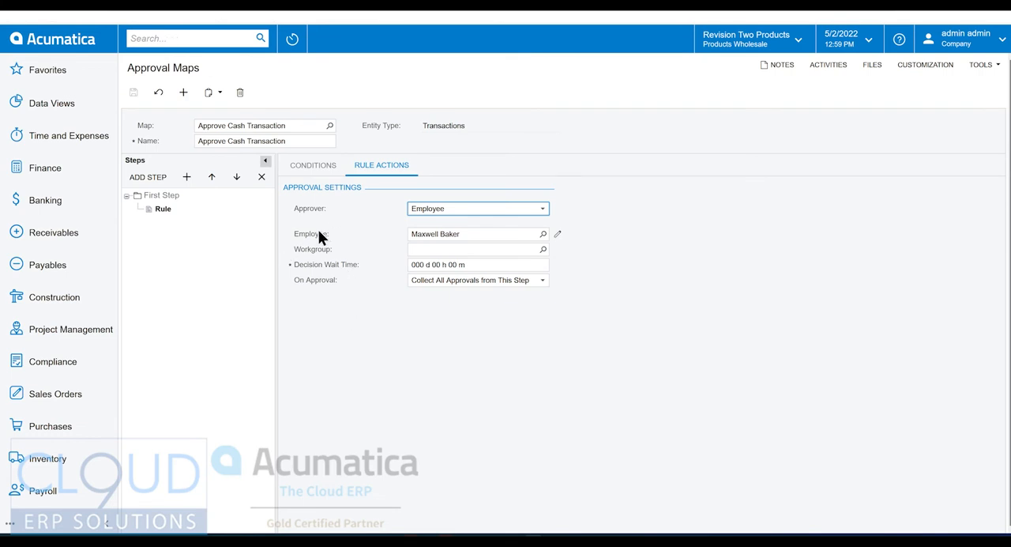
mouse_move(322, 217)
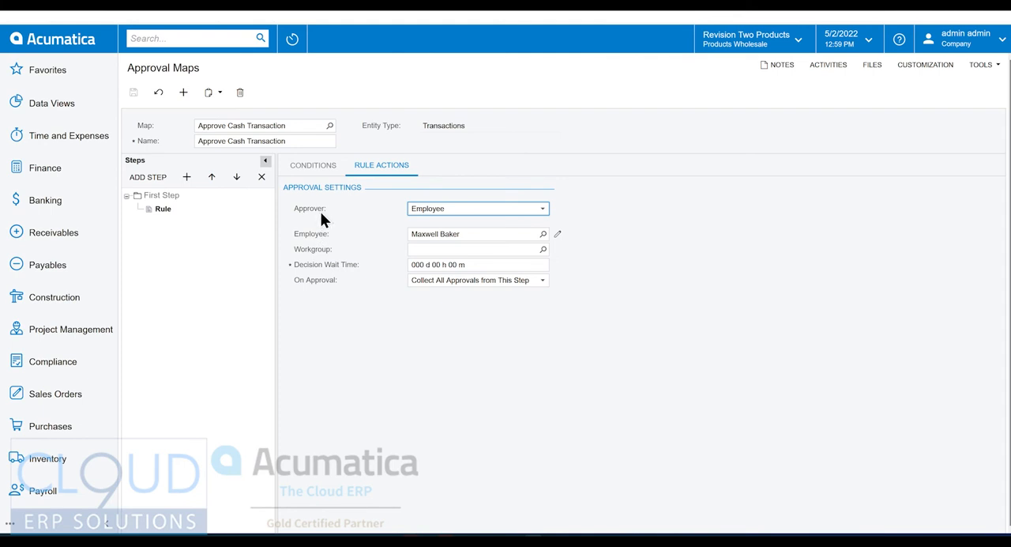
mouse_move(126, 145)
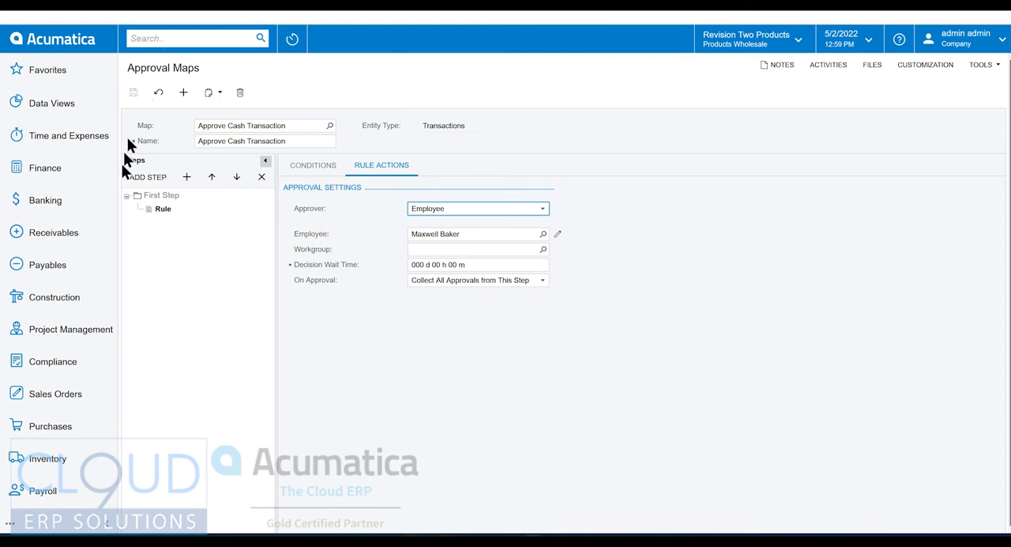
Navigate toward Purchase Orders Preferences in the Purchases workspace
left_click(49, 427)
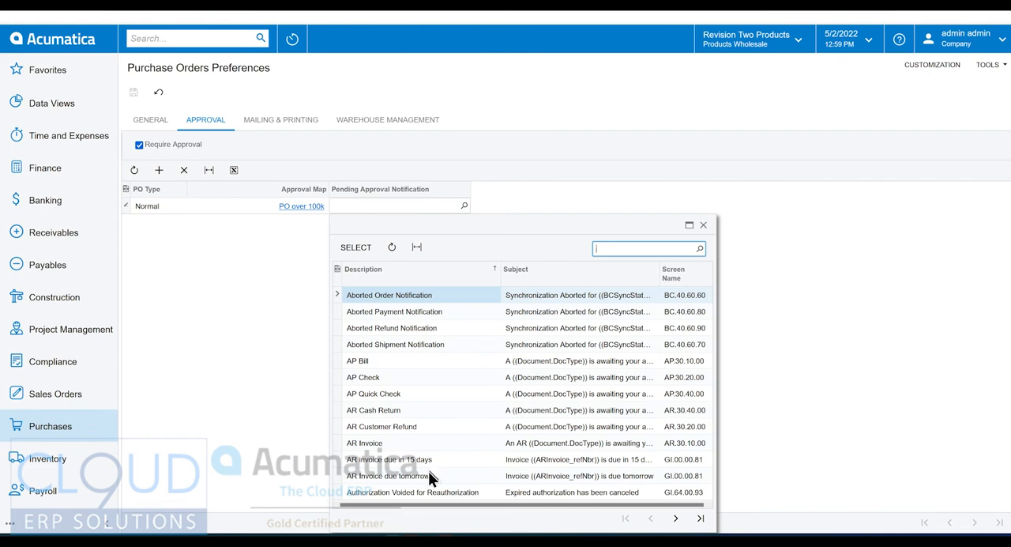
Find Notification Templates via search, filter by 'approval', and open Purchase Order awaiting approval
left_click(705, 225)
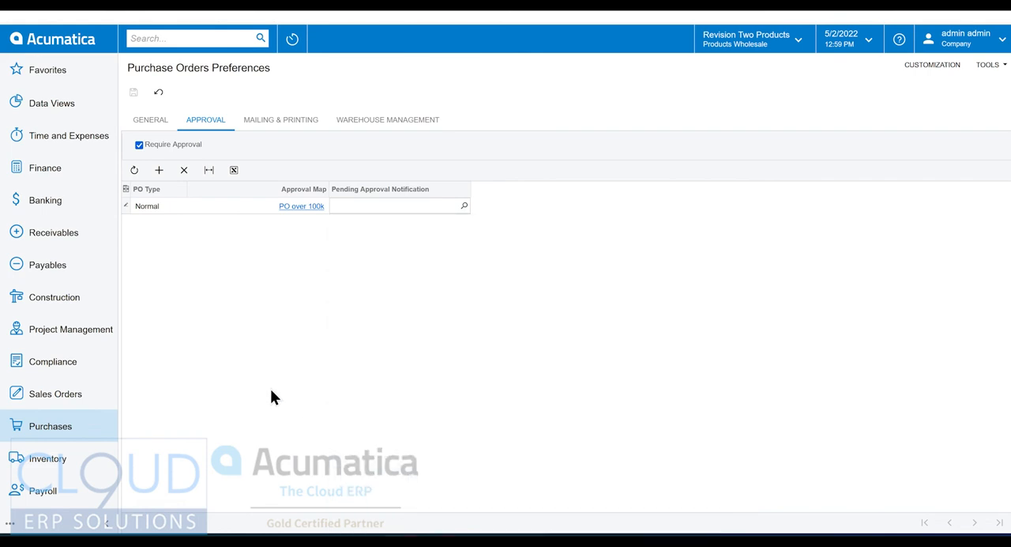
type("n")
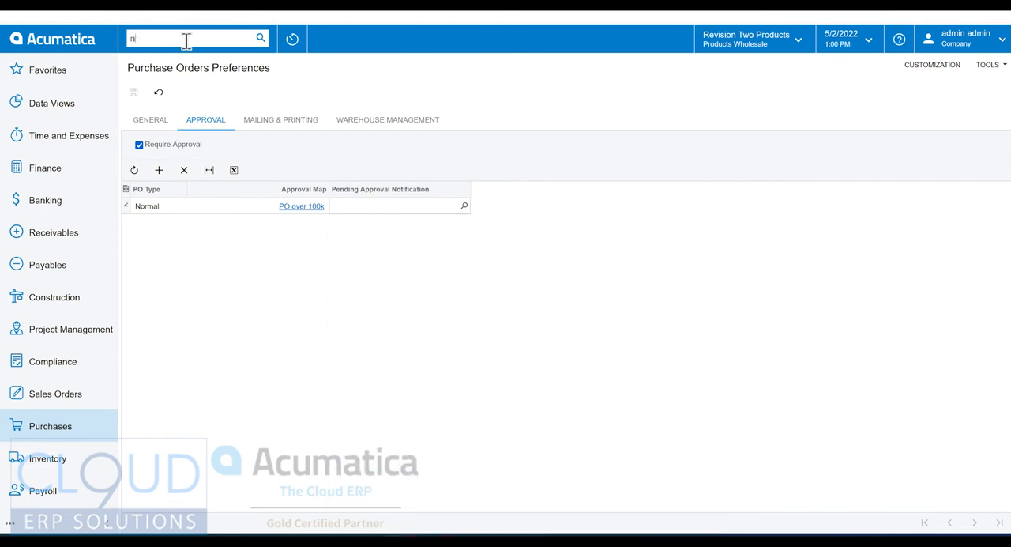
type("notifi templ")
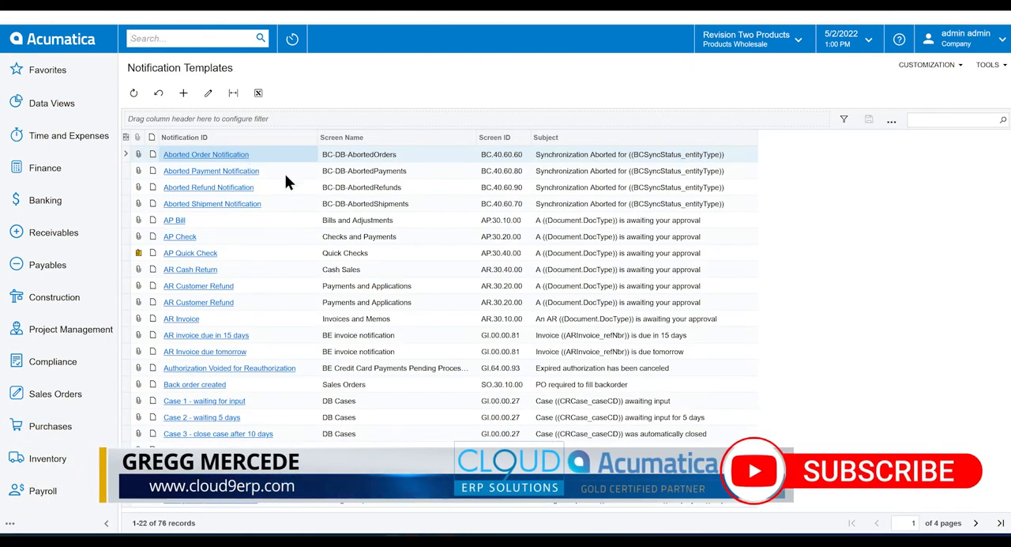
type("approv")
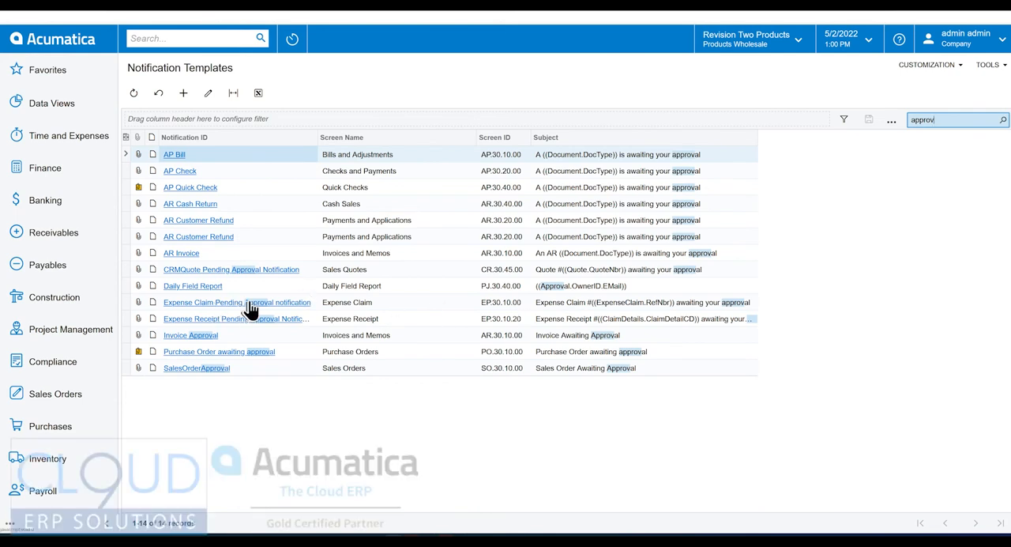
mouse_move(272, 349)
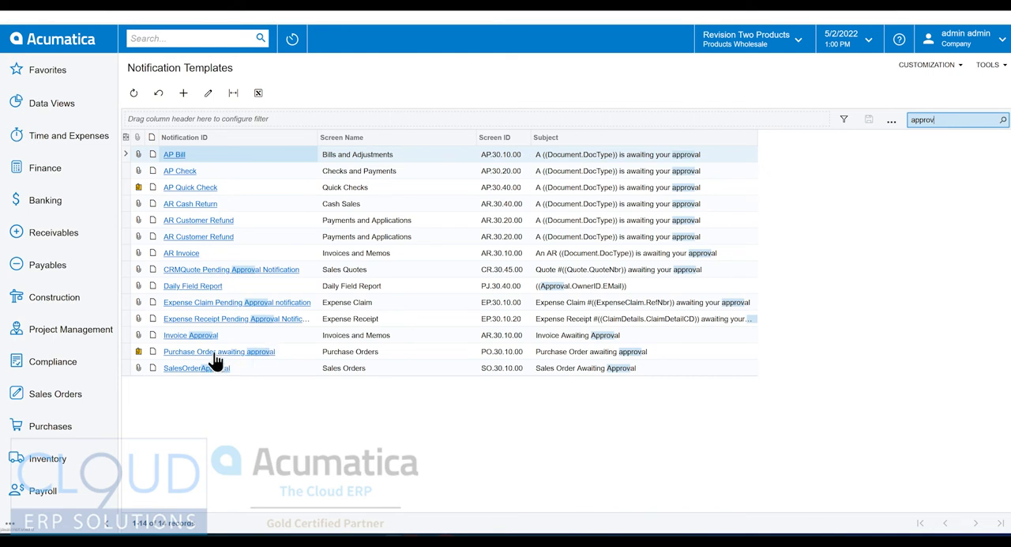
left_click(218, 351)
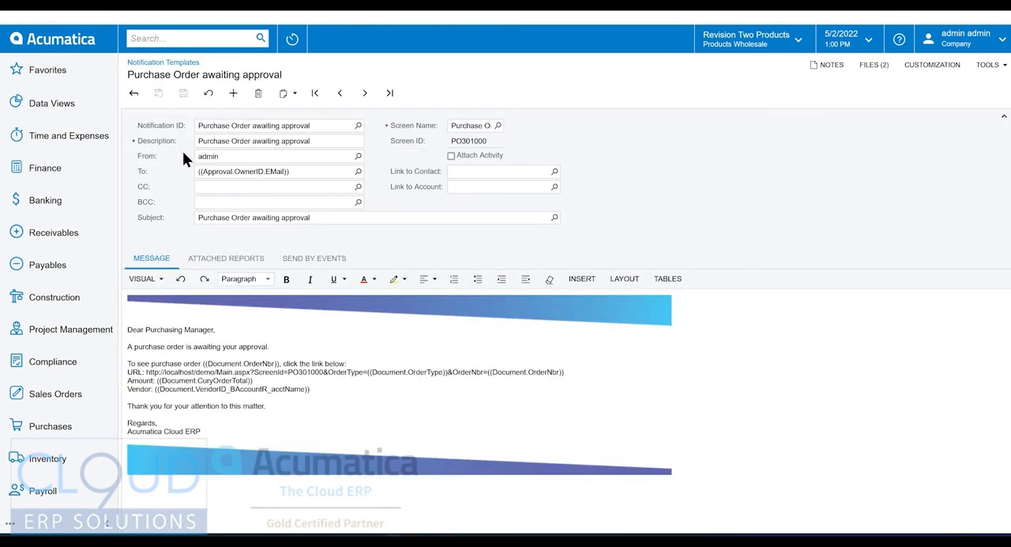
mouse_move(155, 165)
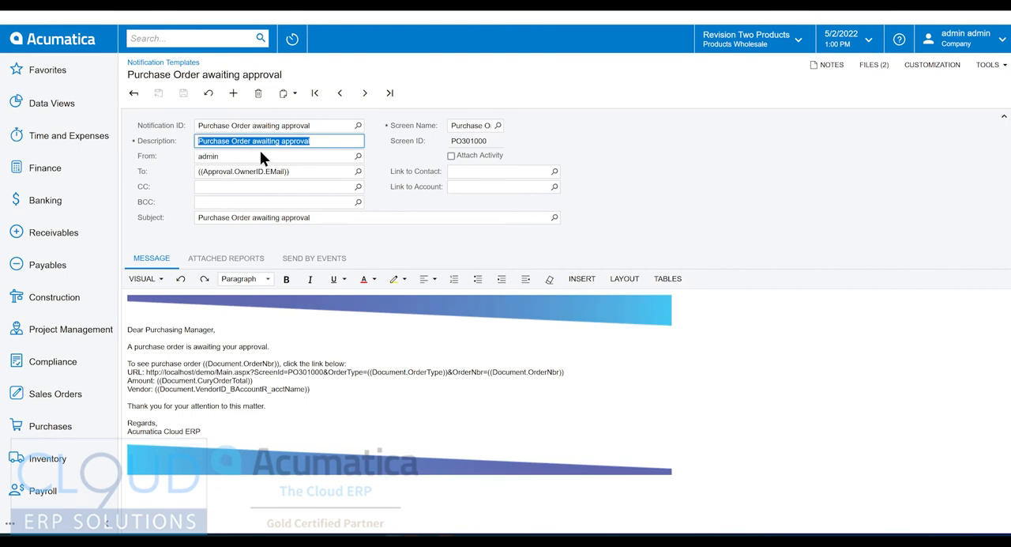
mouse_move(175, 170)
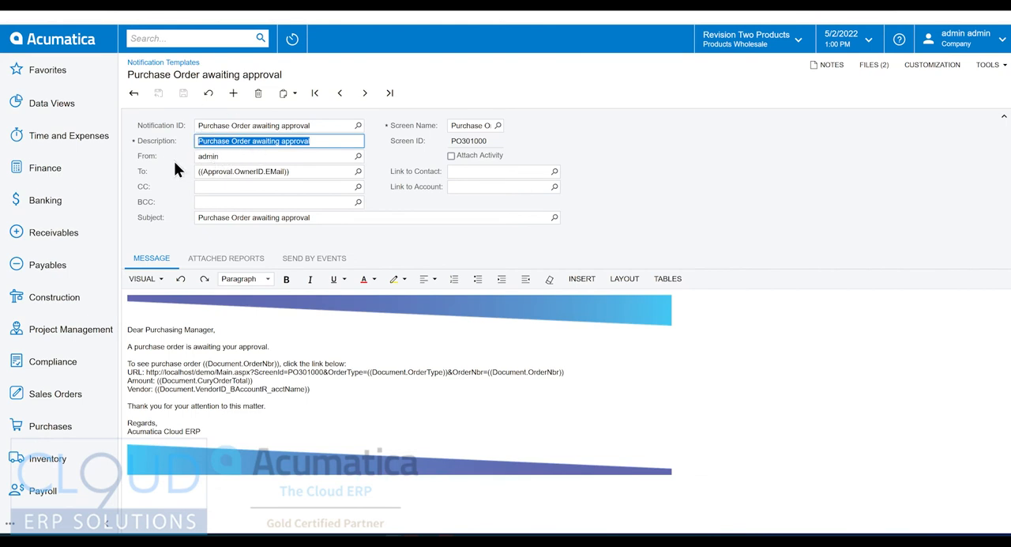
mouse_move(152, 175)
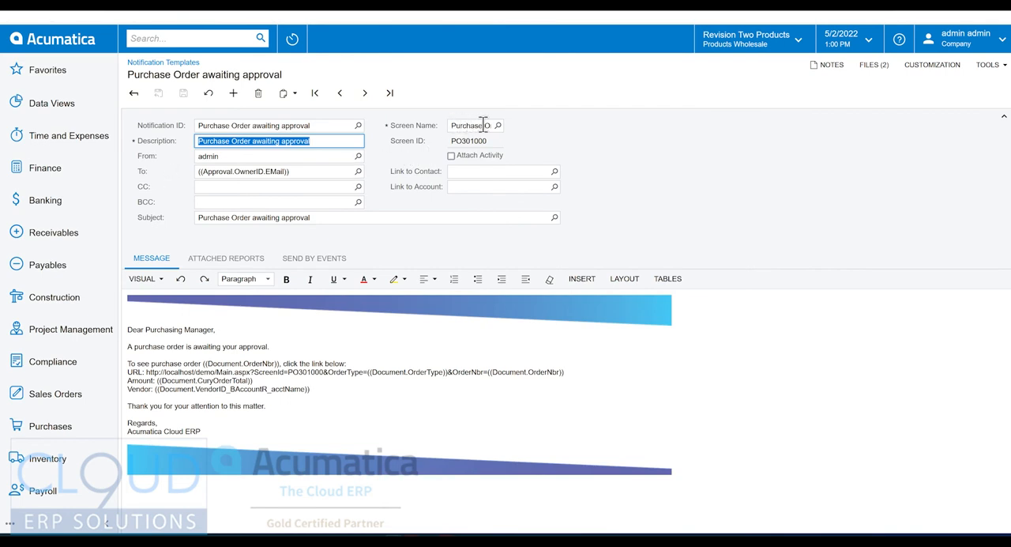
mouse_move(499, 129)
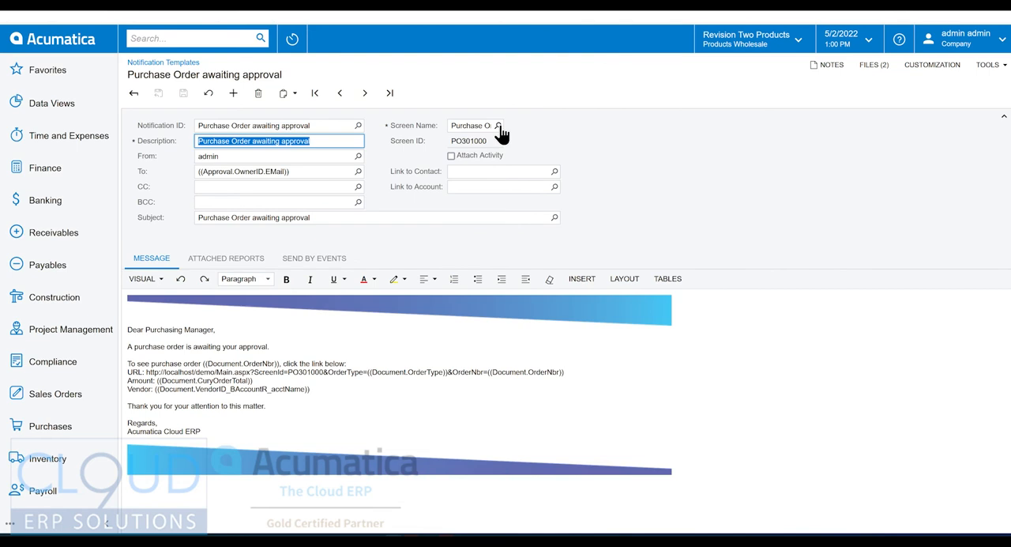
mouse_move(341, 119)
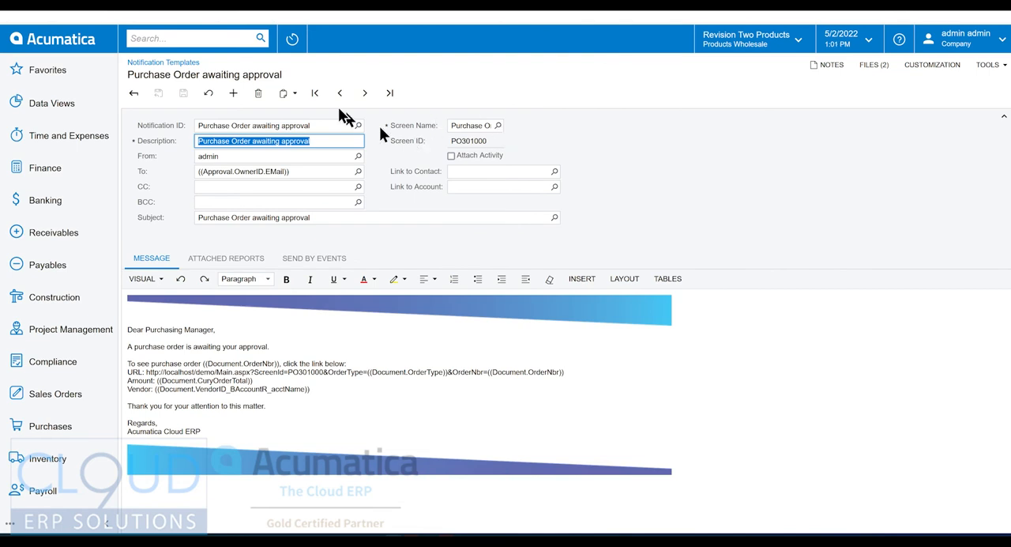
mouse_move(190, 139)
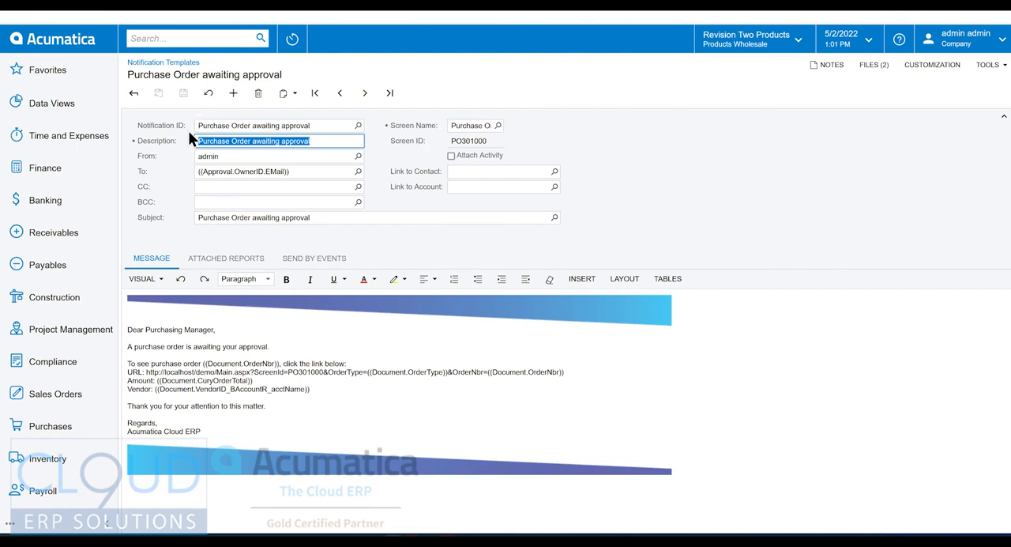
left_click(276, 155)
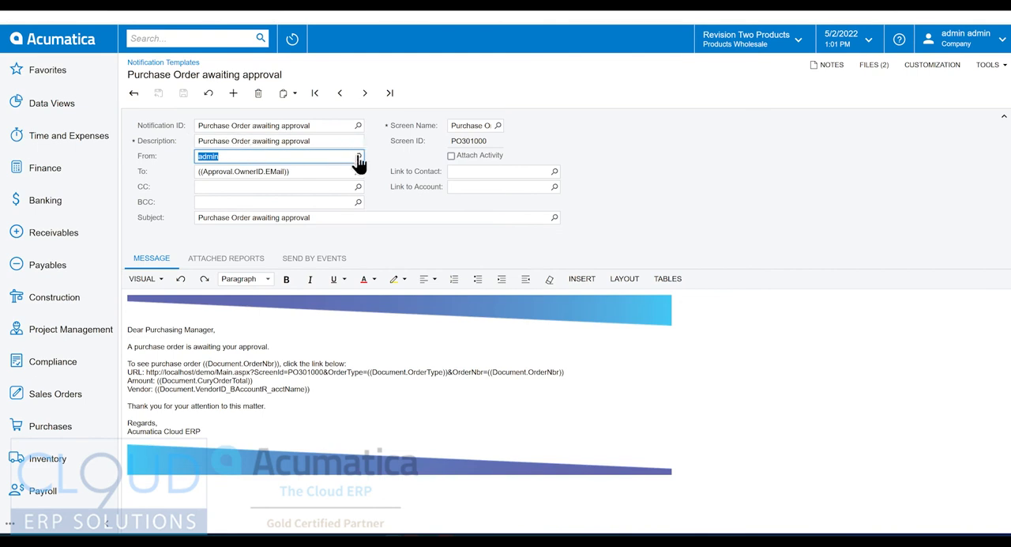
left_click(357, 154)
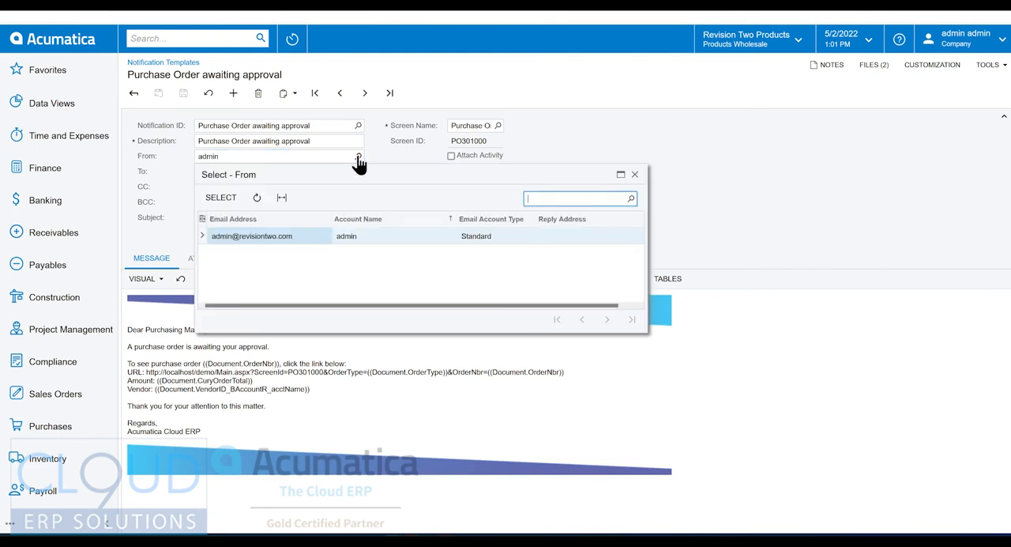
mouse_move(262, 248)
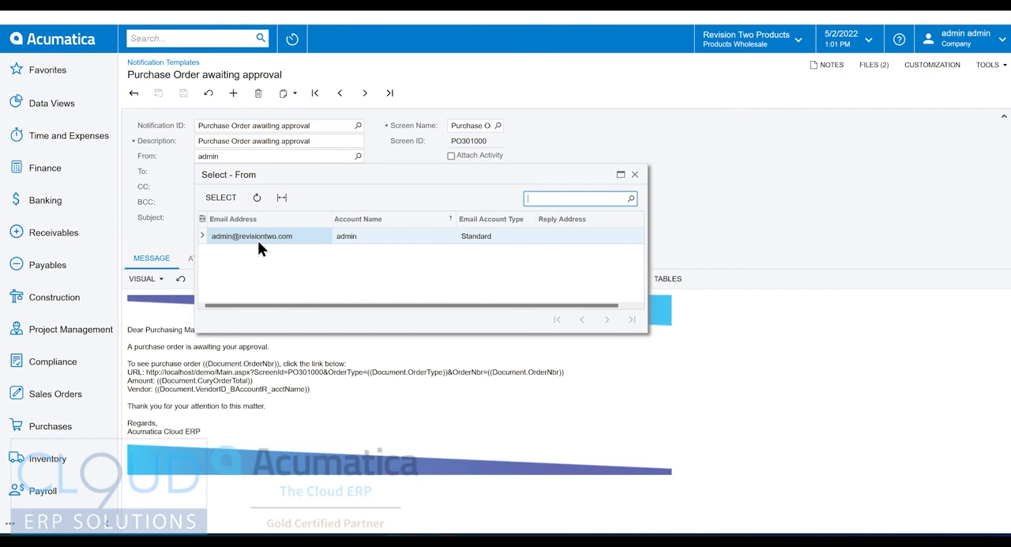
mouse_move(253, 246)
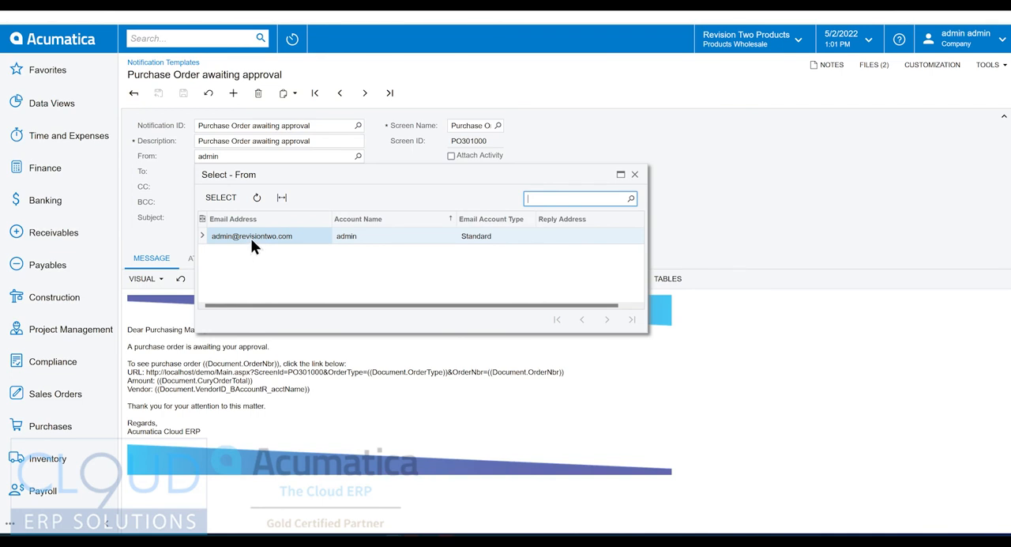
mouse_move(266, 247)
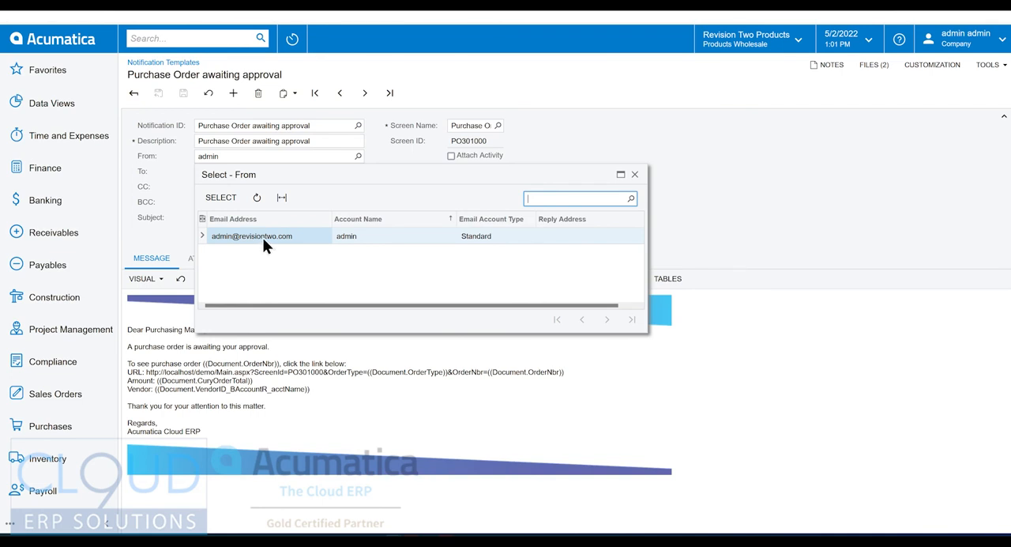
mouse_move(262, 246)
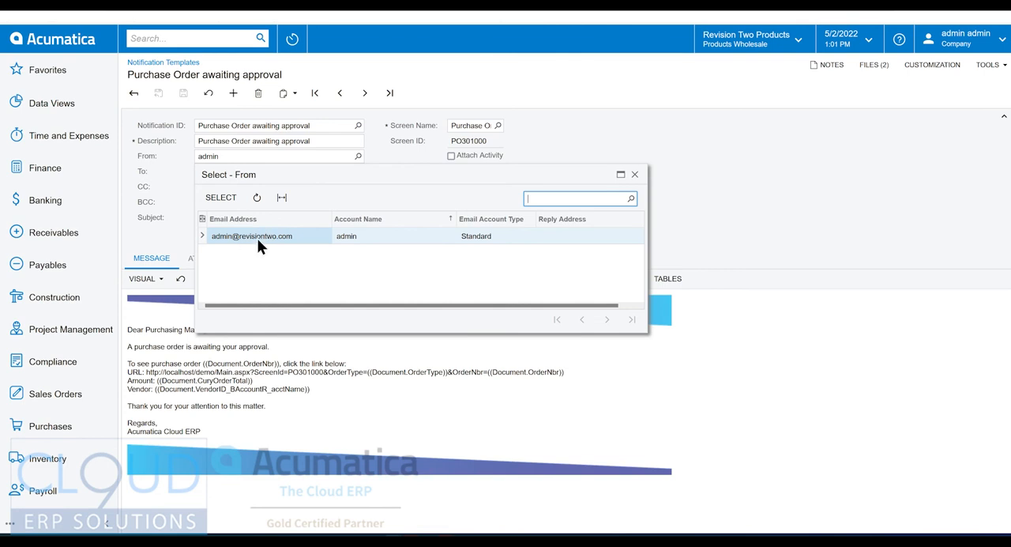
mouse_move(174, 205)
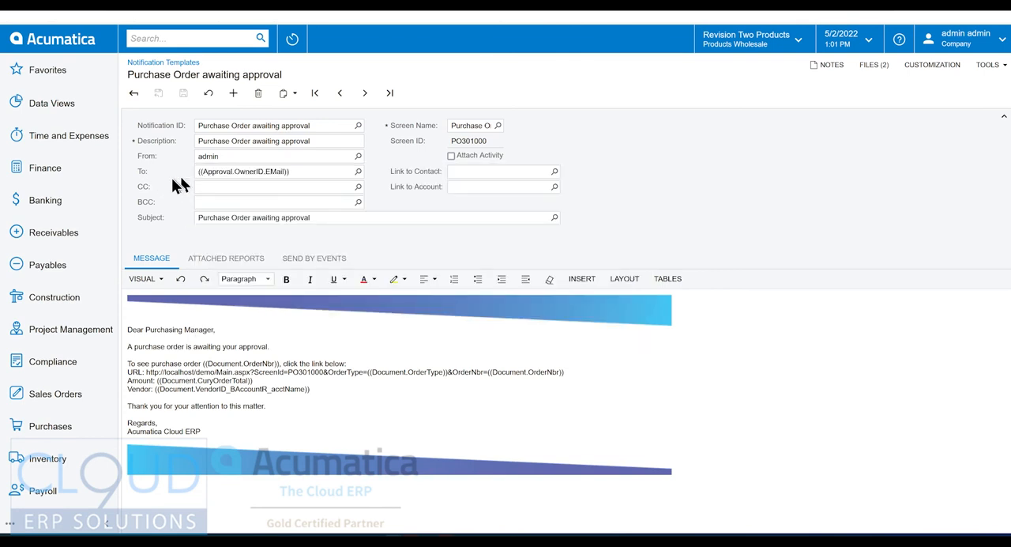
mouse_move(199, 183)
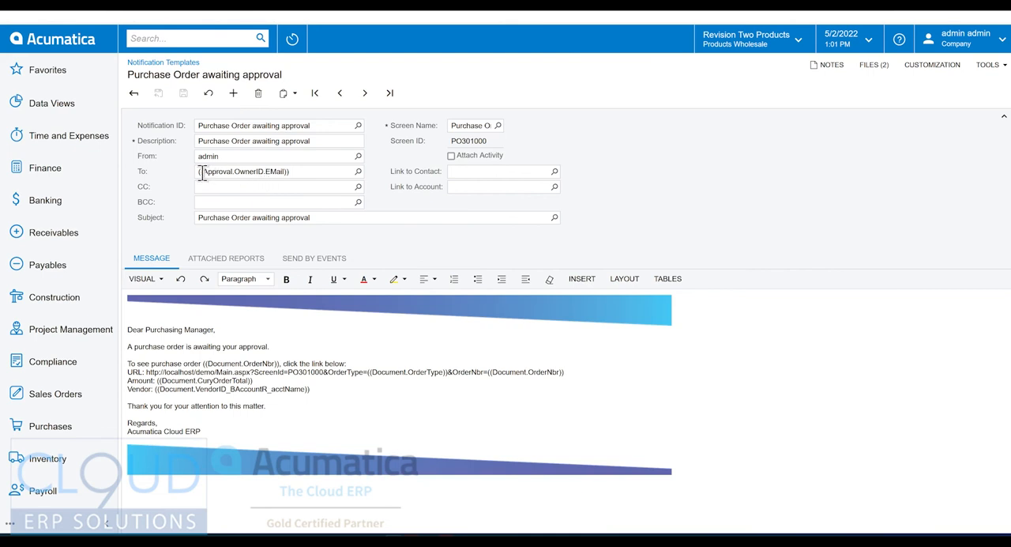
mouse_move(272, 173)
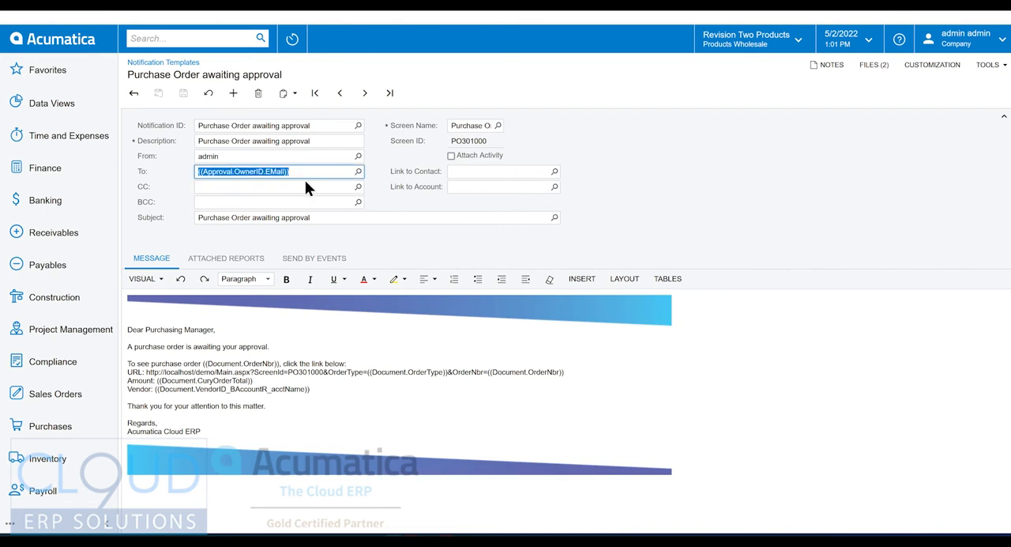
mouse_move(433, 136)
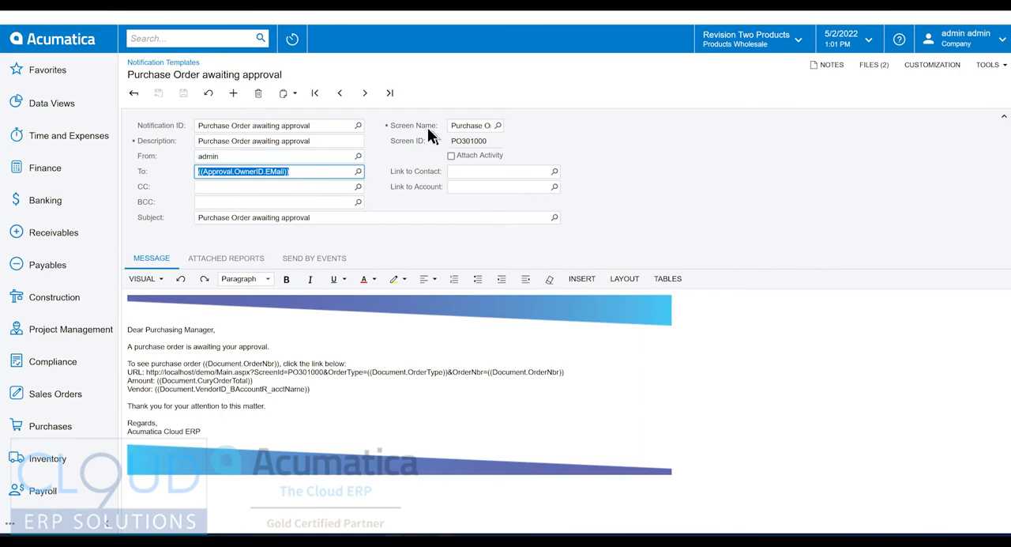
Browse the To recipient field picker through Users and Entity toward the Approval owner's Email
left_click(357, 172)
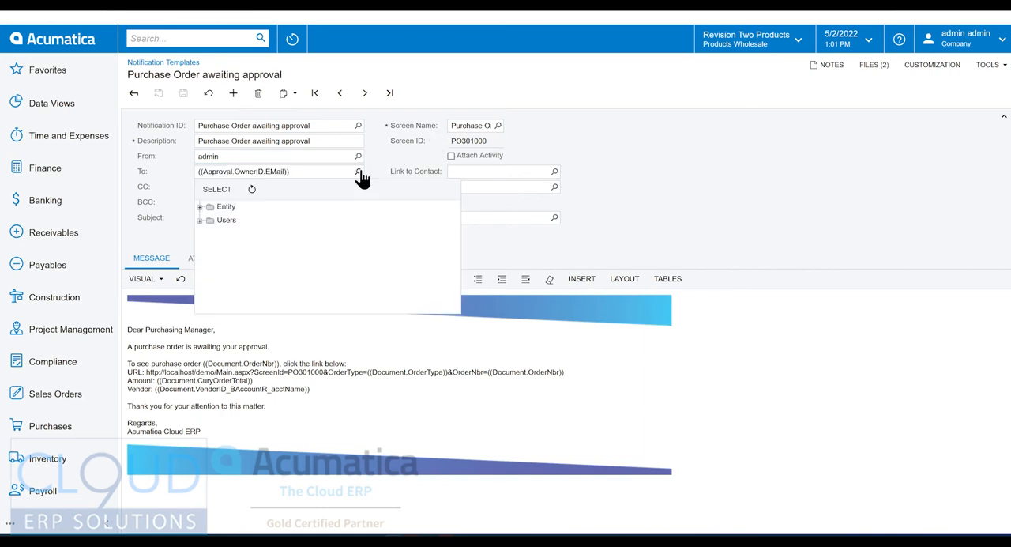
mouse_move(364, 186)
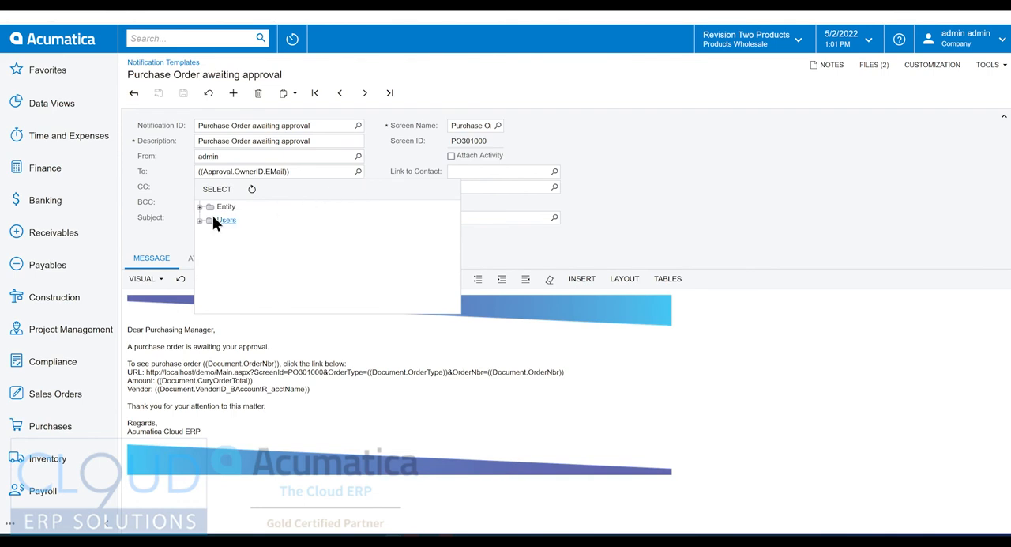
mouse_move(227, 228)
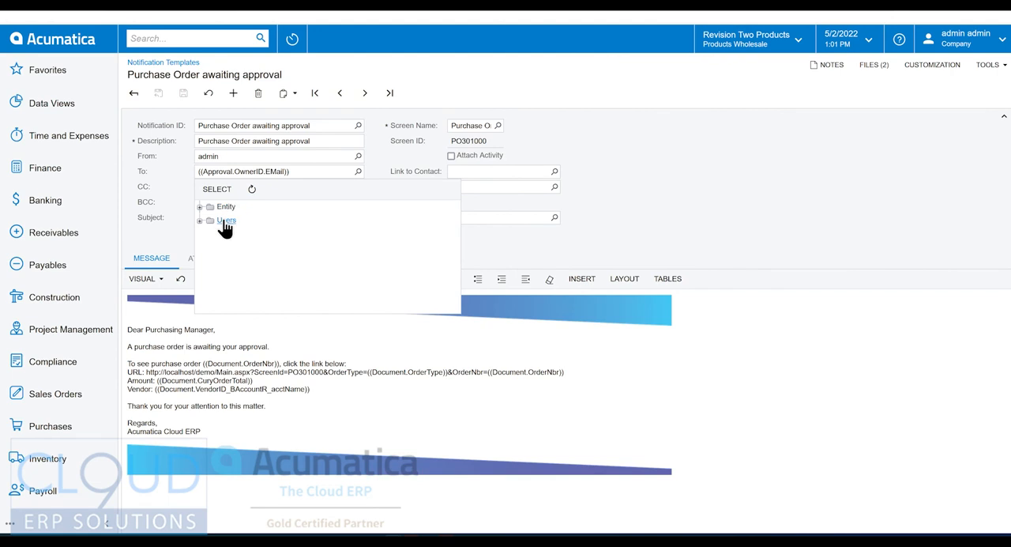
left_click(200, 221)
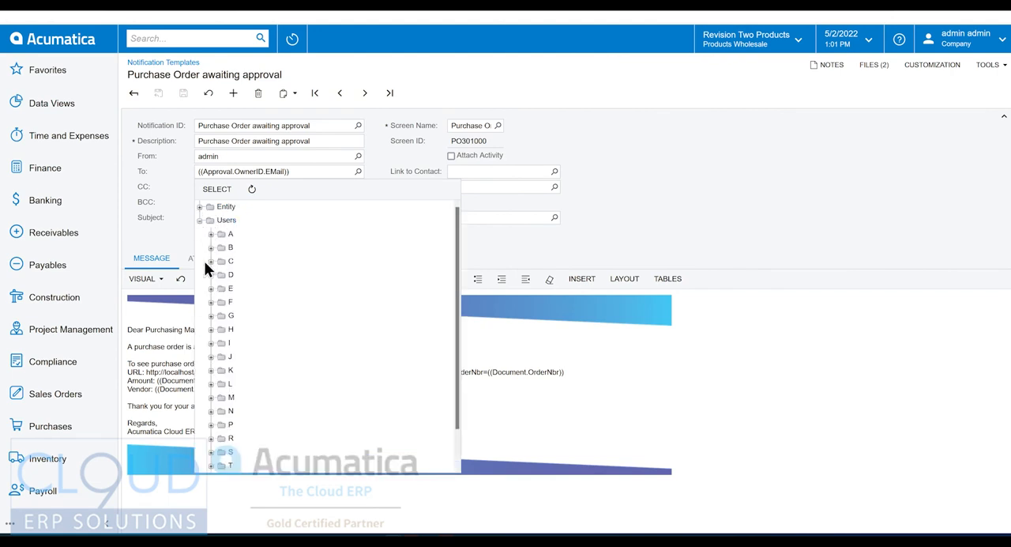
left_click(210, 260)
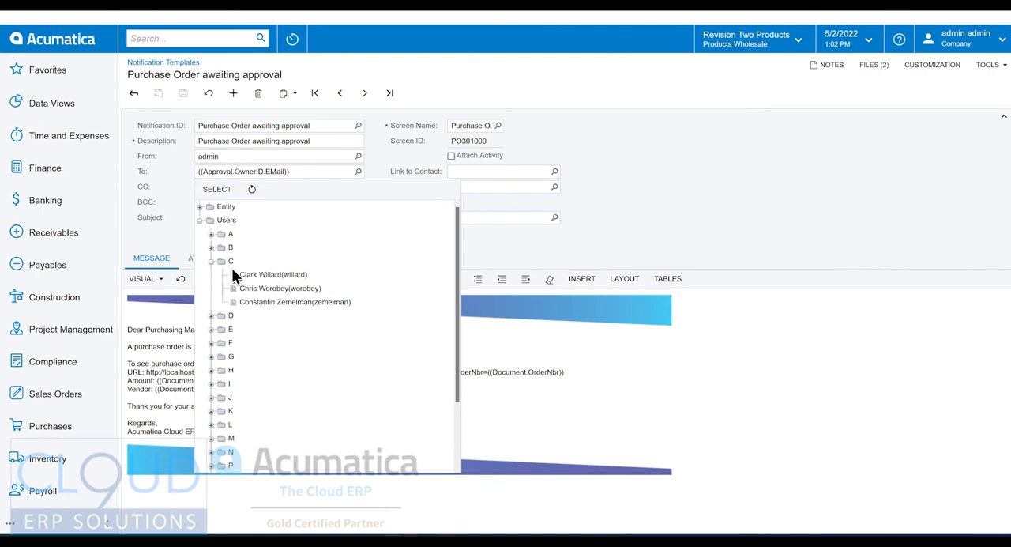
mouse_move(231, 272)
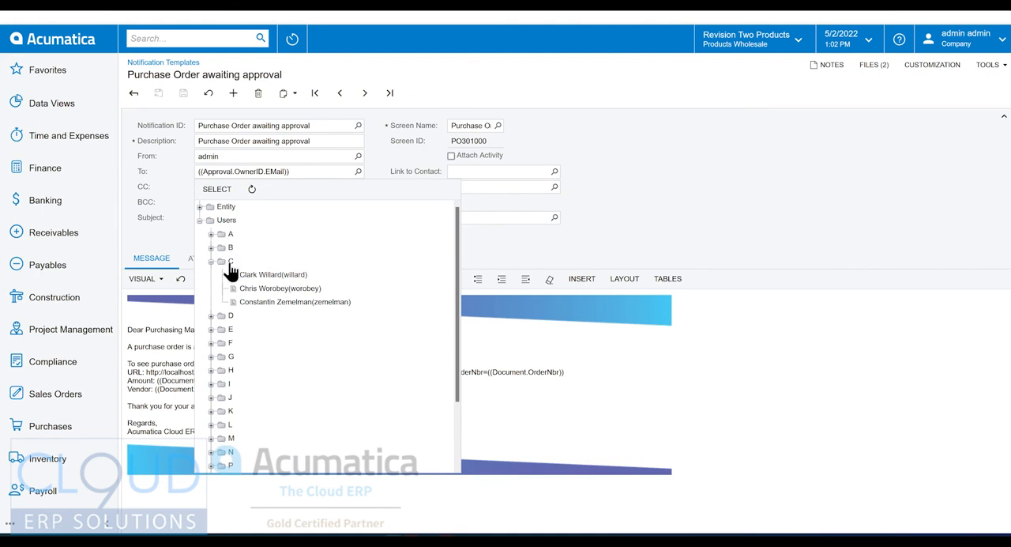
mouse_move(251, 281)
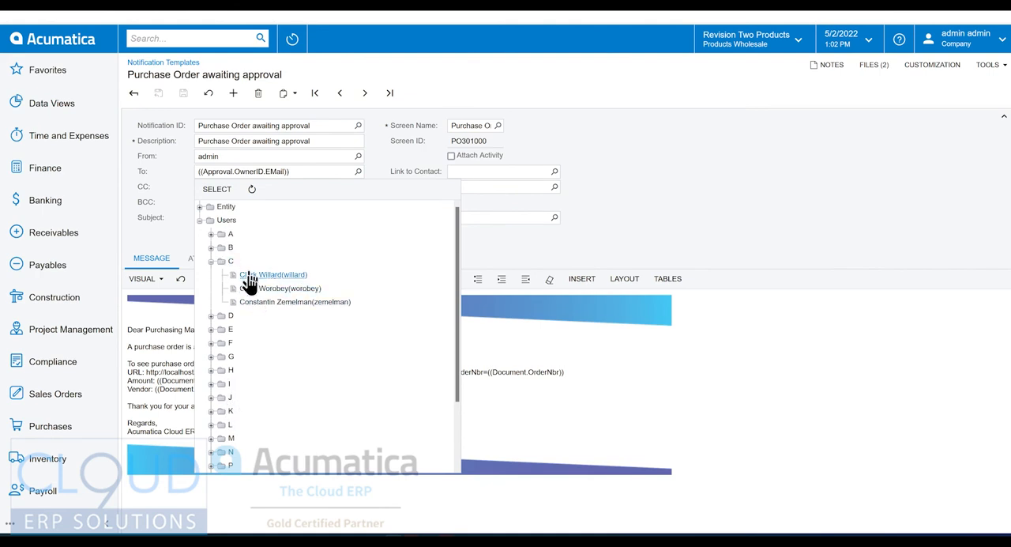
left_click(212, 261)
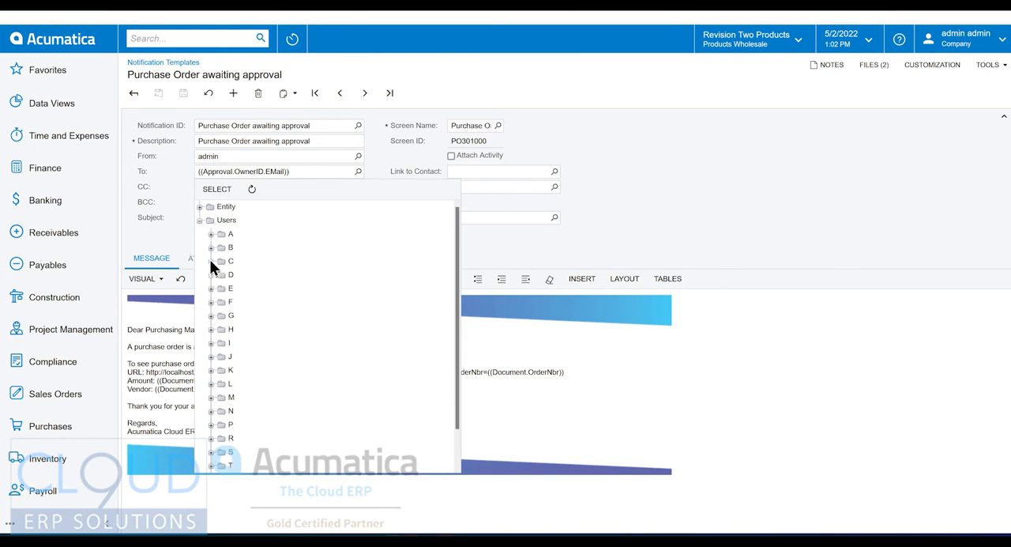
left_click(199, 205)
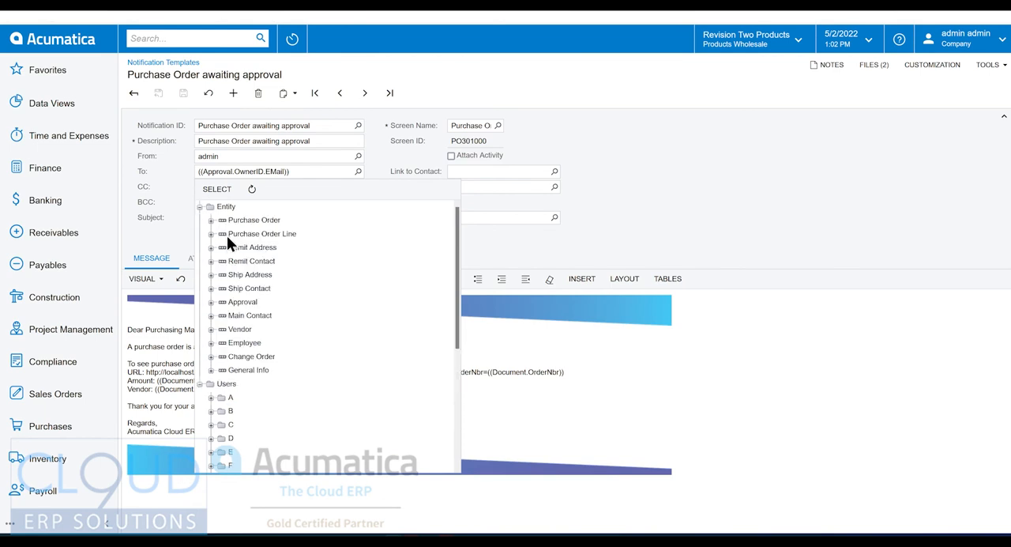
mouse_move(246, 259)
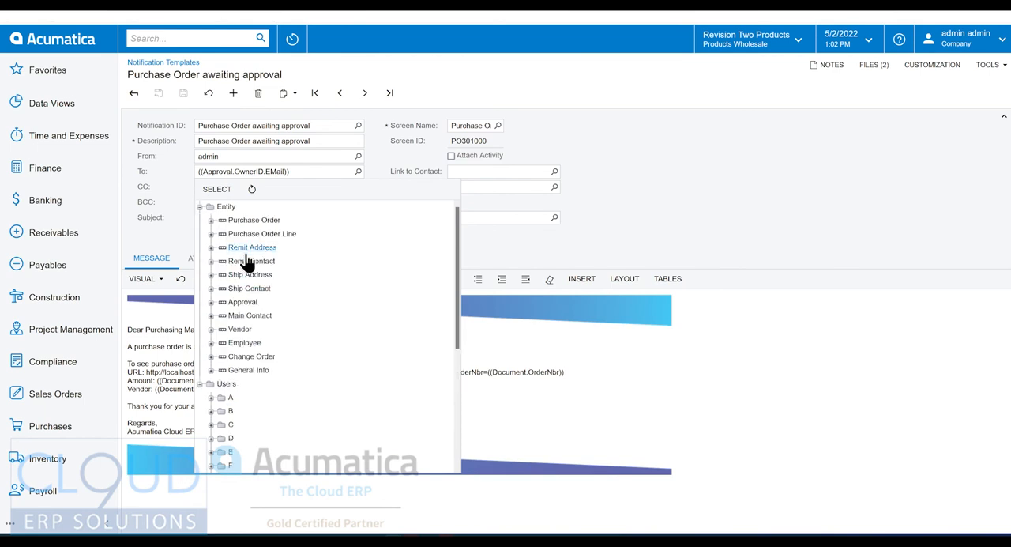
mouse_move(262, 173)
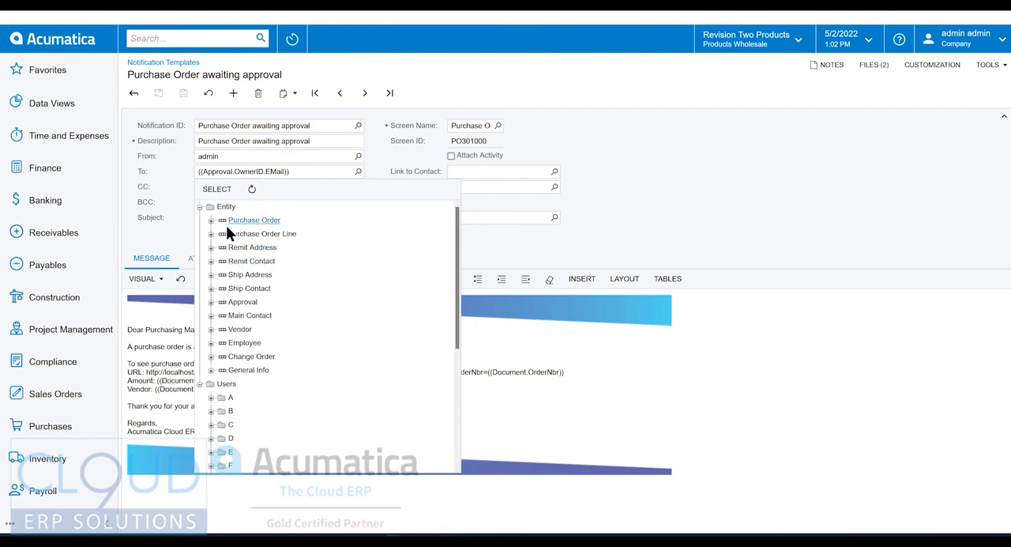
mouse_move(251, 267)
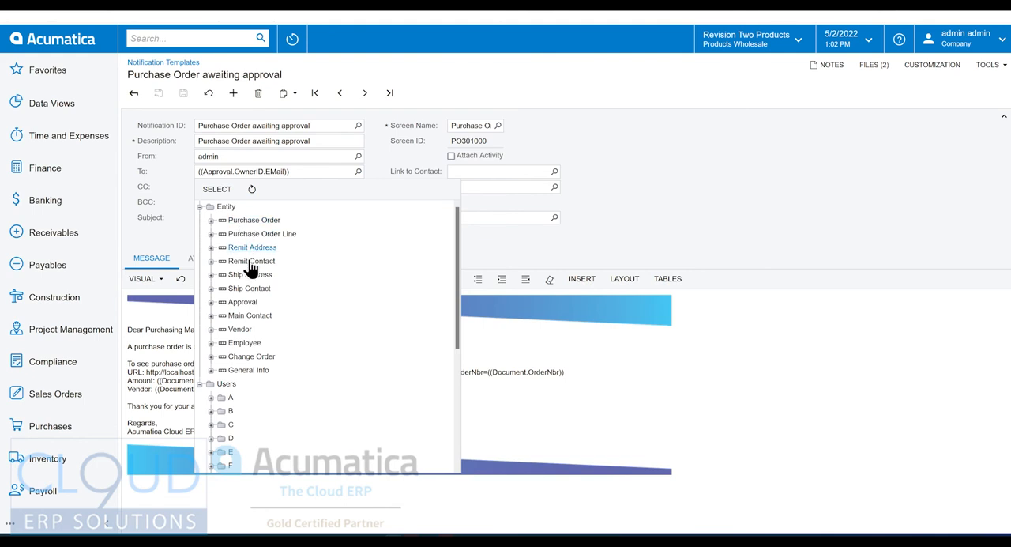
mouse_move(249, 376)
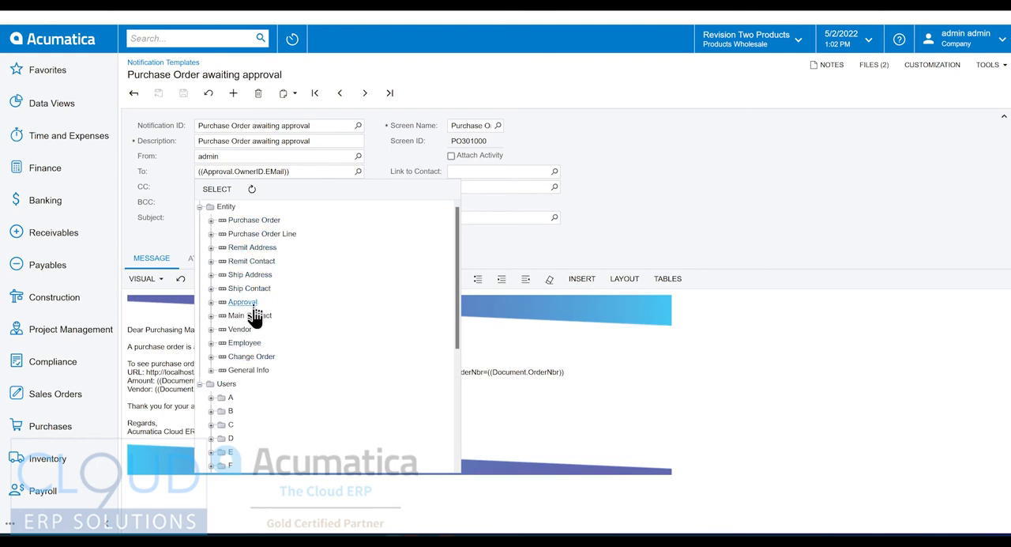
mouse_move(224, 281)
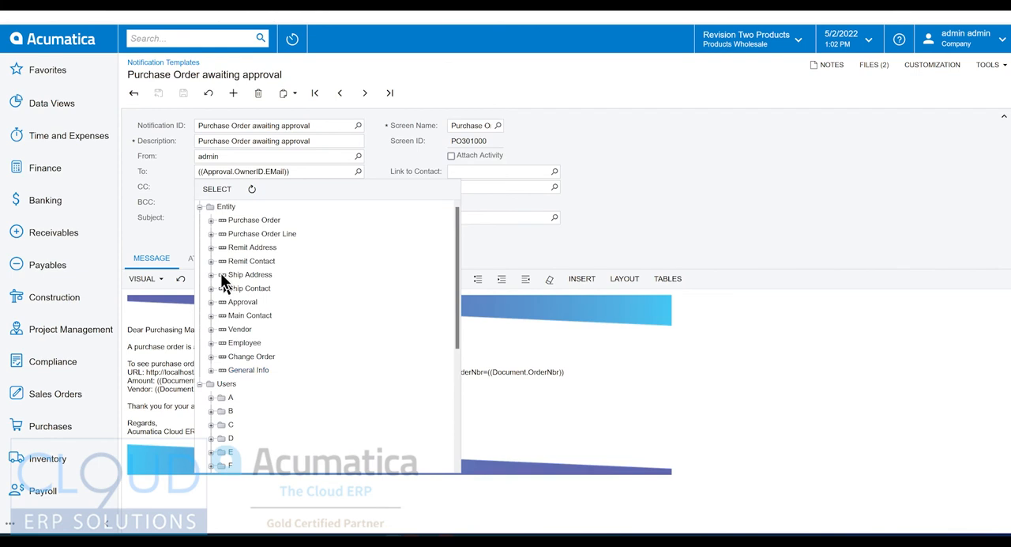
mouse_move(213, 228)
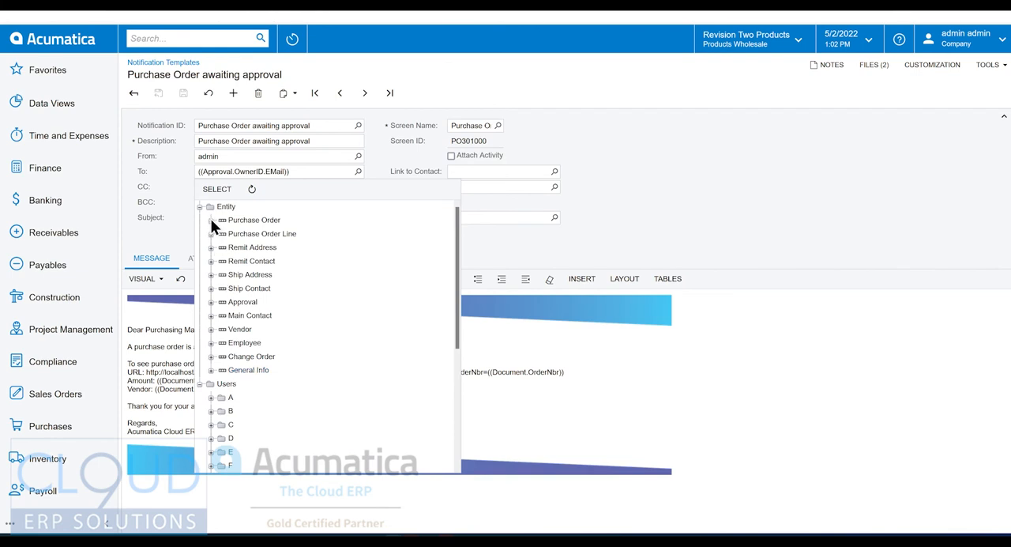
left_click(211, 302)
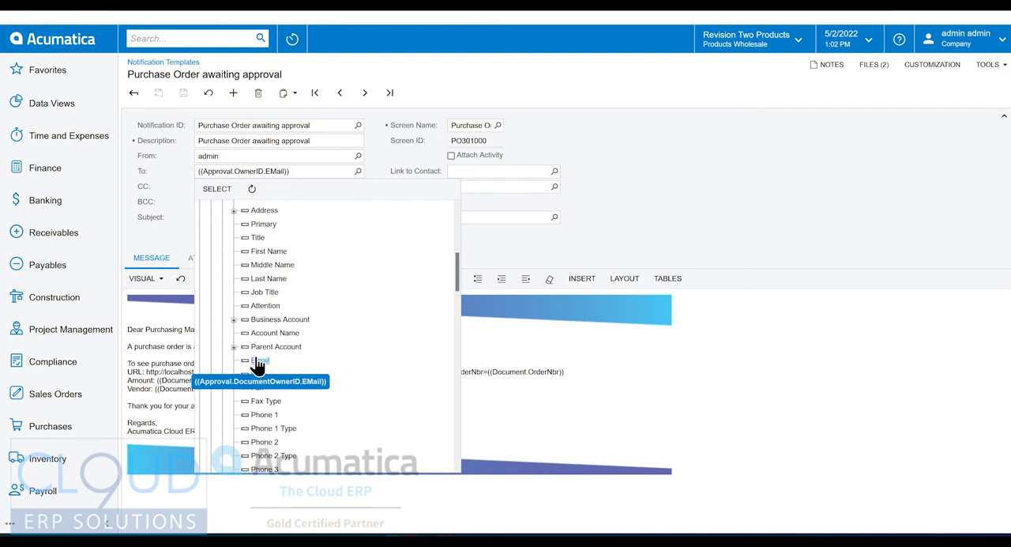
mouse_move(350, 197)
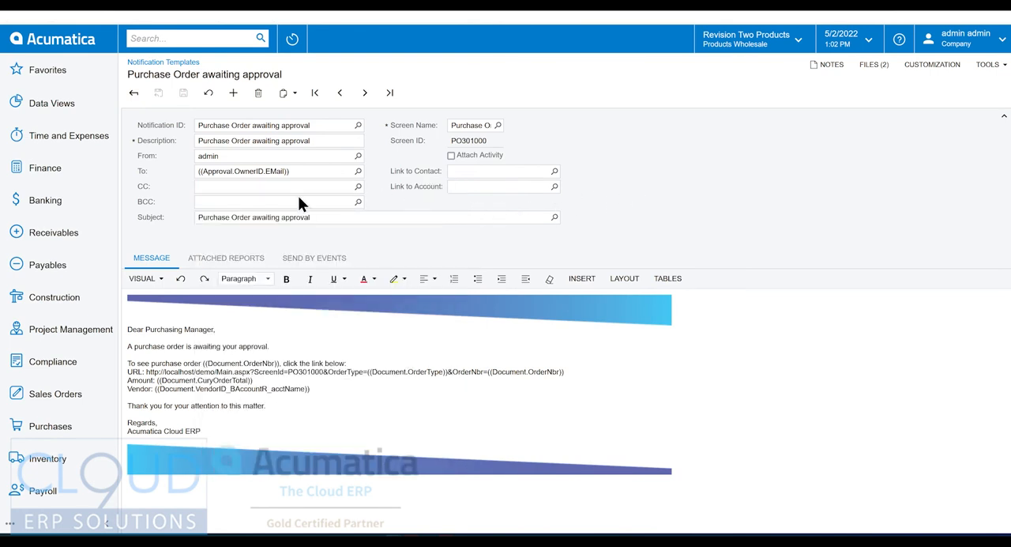
mouse_move(173, 158)
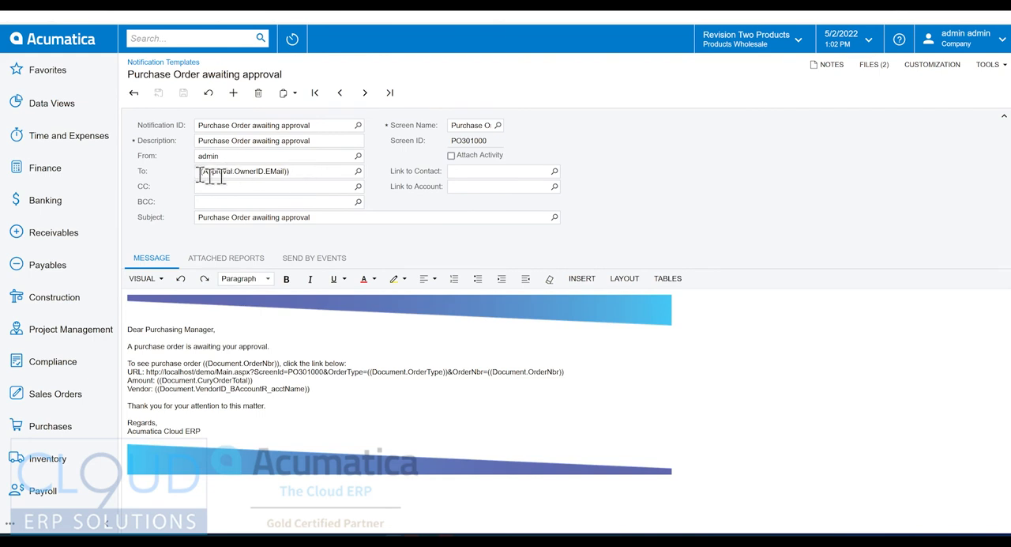
mouse_move(203, 188)
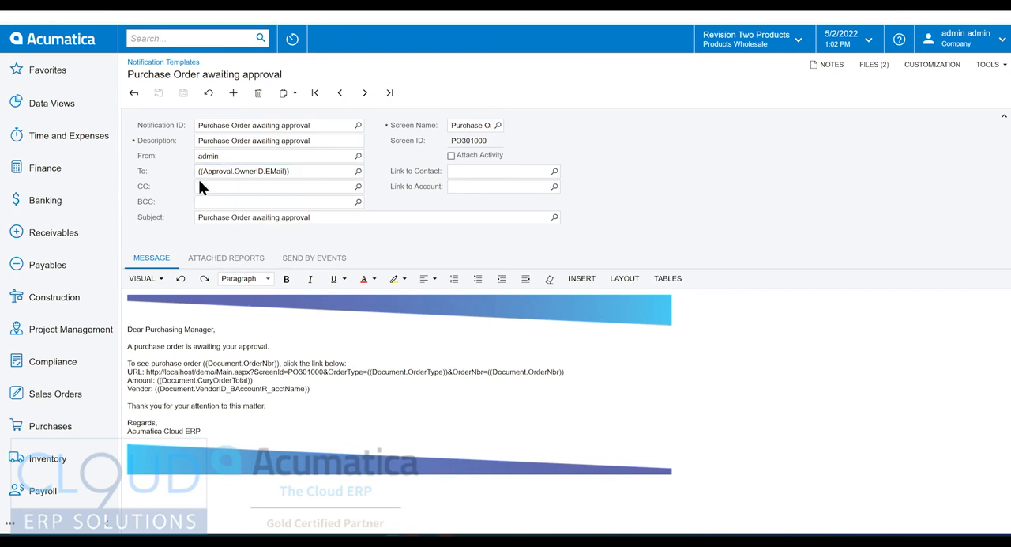
Move the Order Nbr placeholder after 'Purchase Order #' in the subject and add 'is ... for vend'
left_click(272, 186)
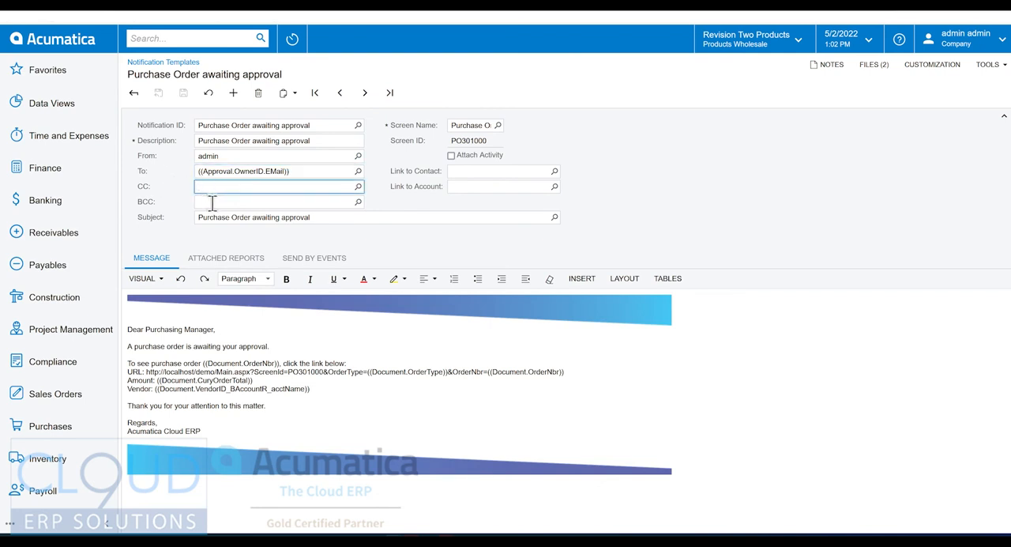
left_click(271, 202)
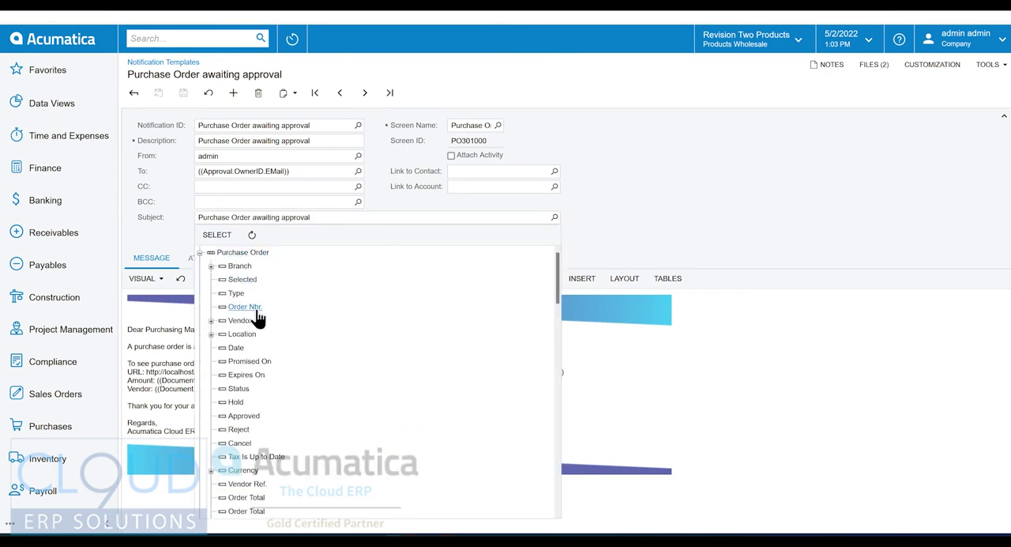
left_click(244, 306)
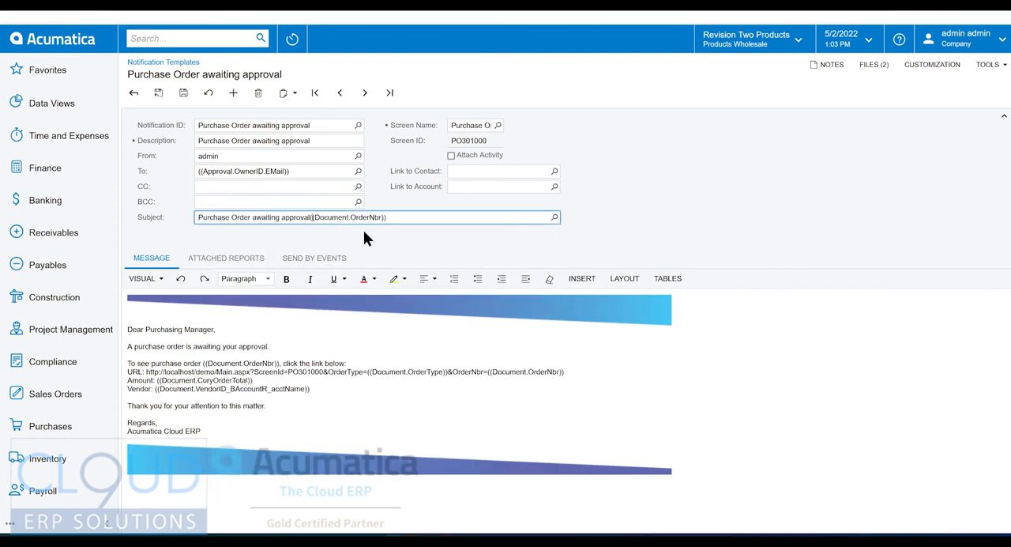
double_click(338, 218)
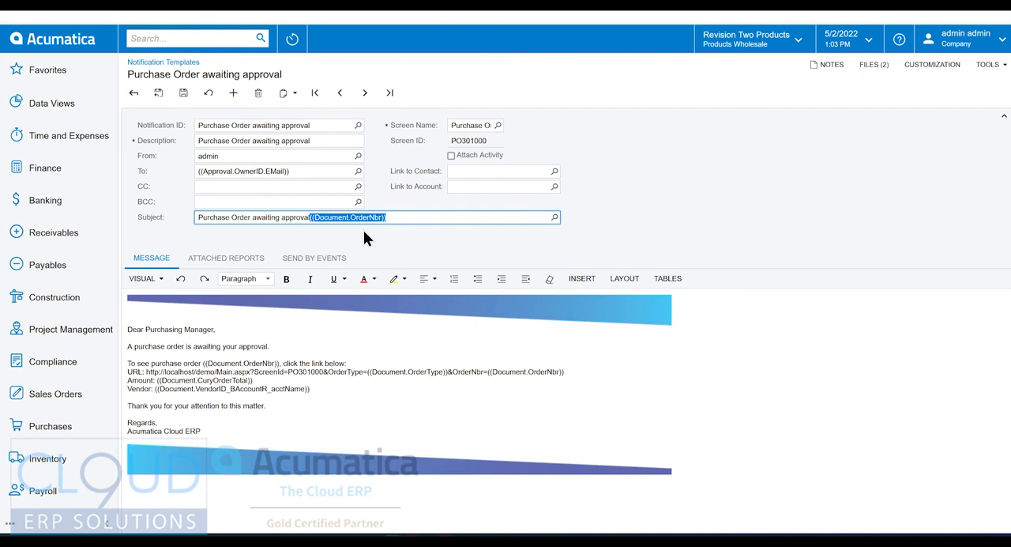
key("Delete")
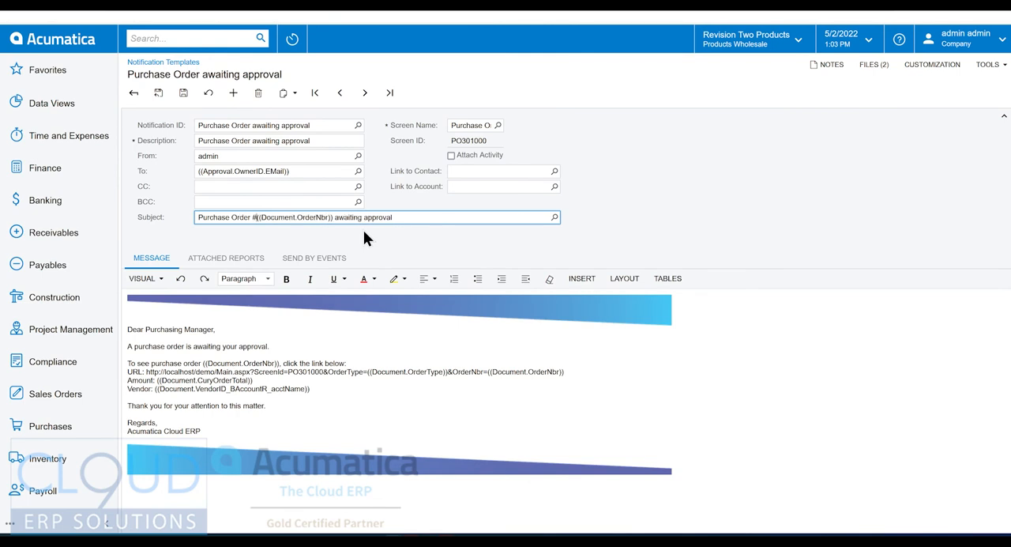
type("is")
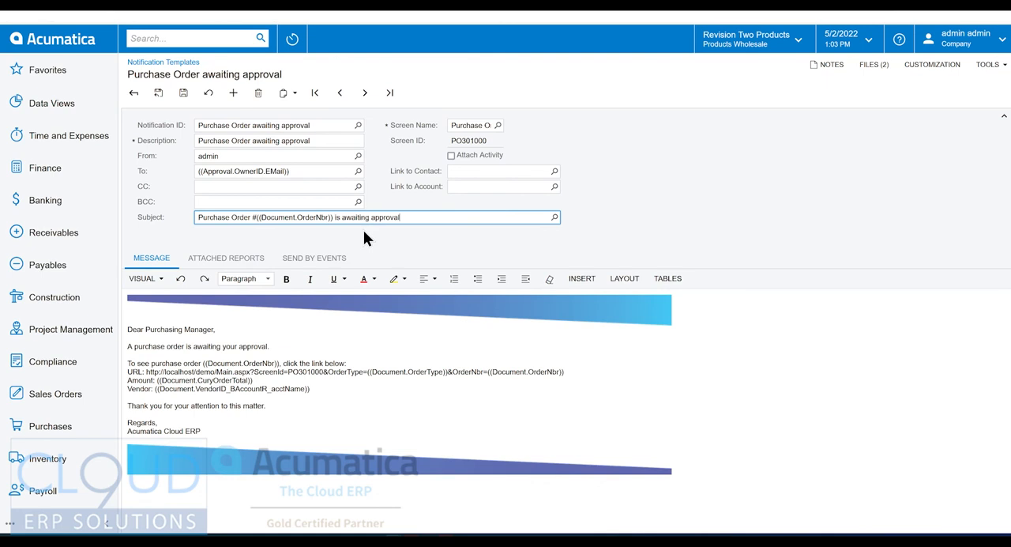
type("for vend")
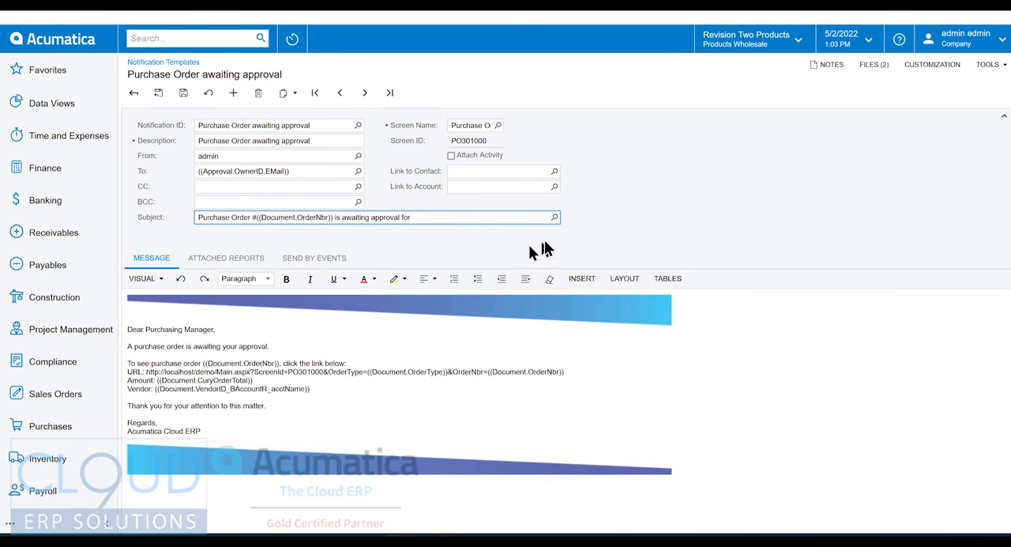
Append the ((Vendor.AcctName)) placeholder to the end of the template subject
left_click(555, 216)
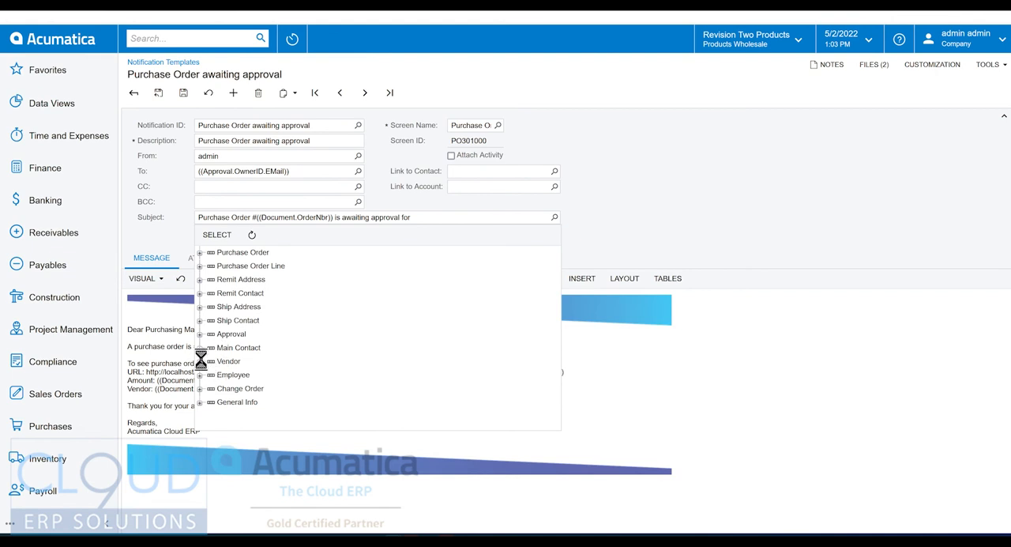
left_click(202, 360)
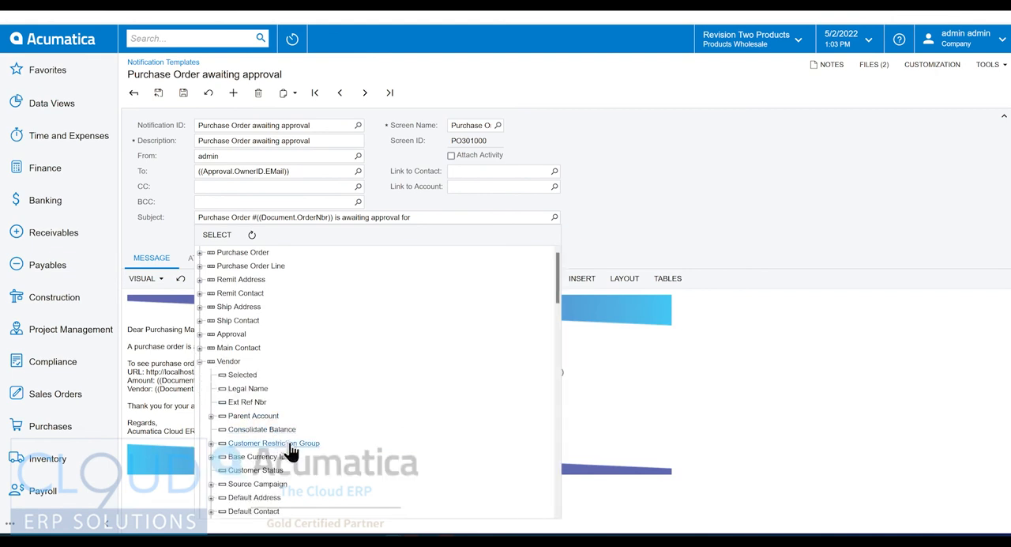
scroll("down", 3)
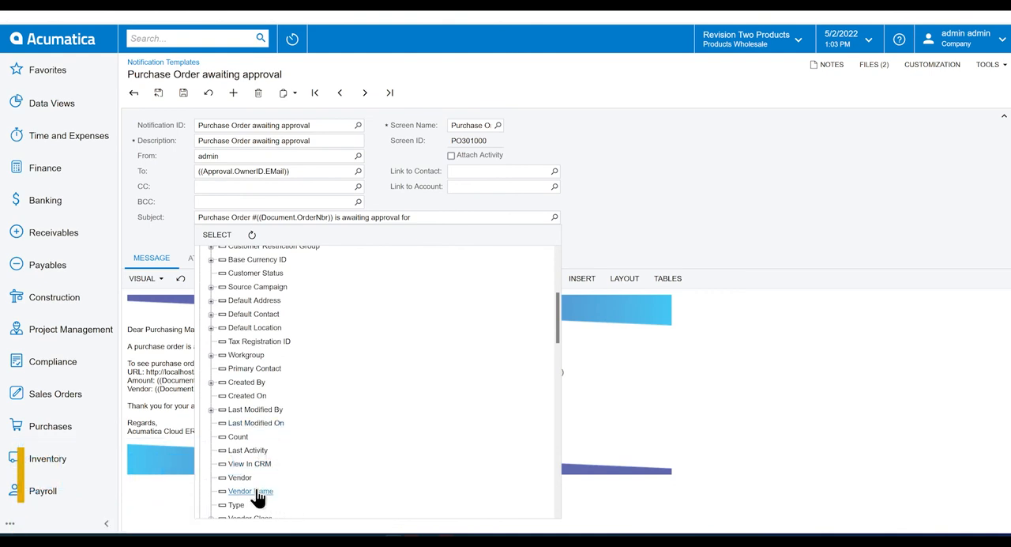
left_click(250, 491)
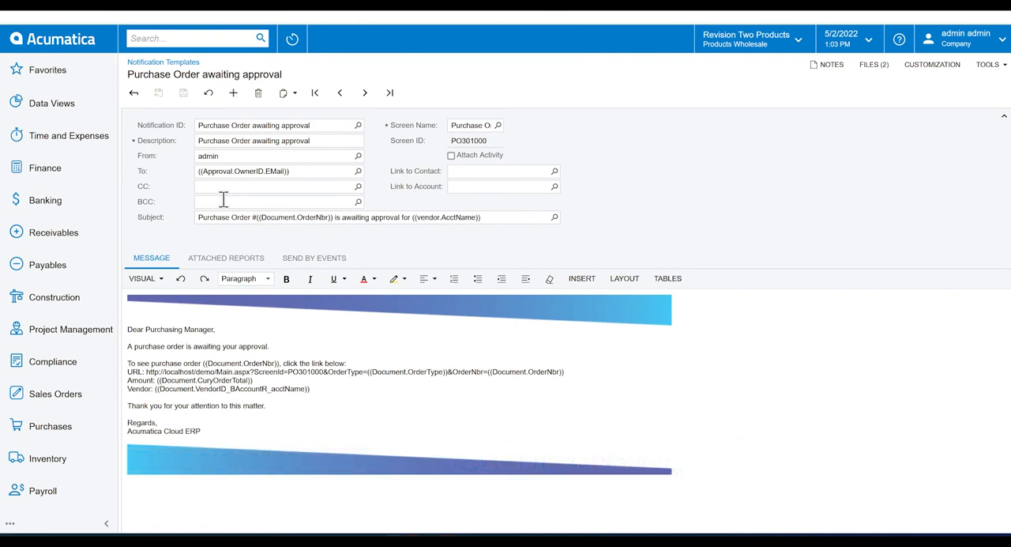
mouse_move(265, 234)
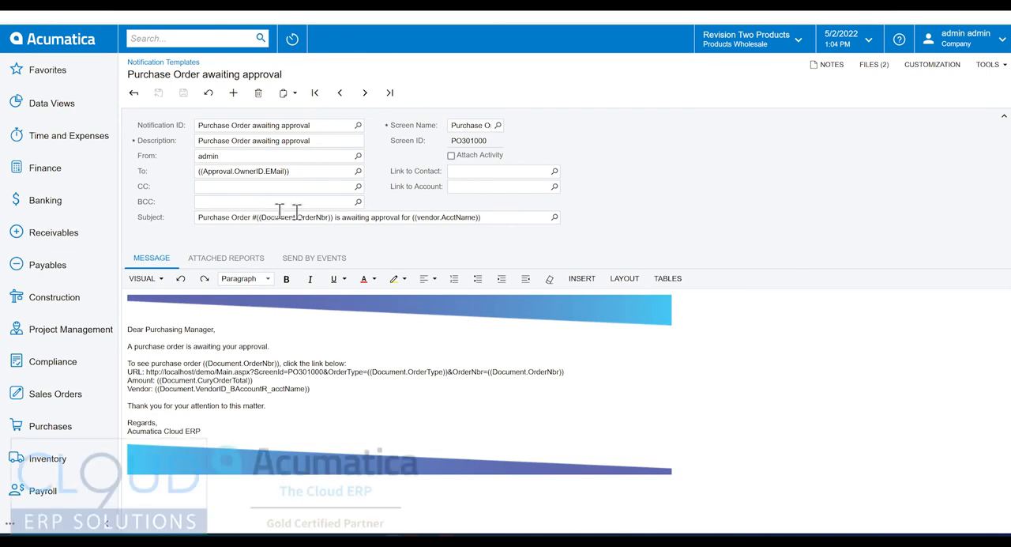
mouse_move(509, 255)
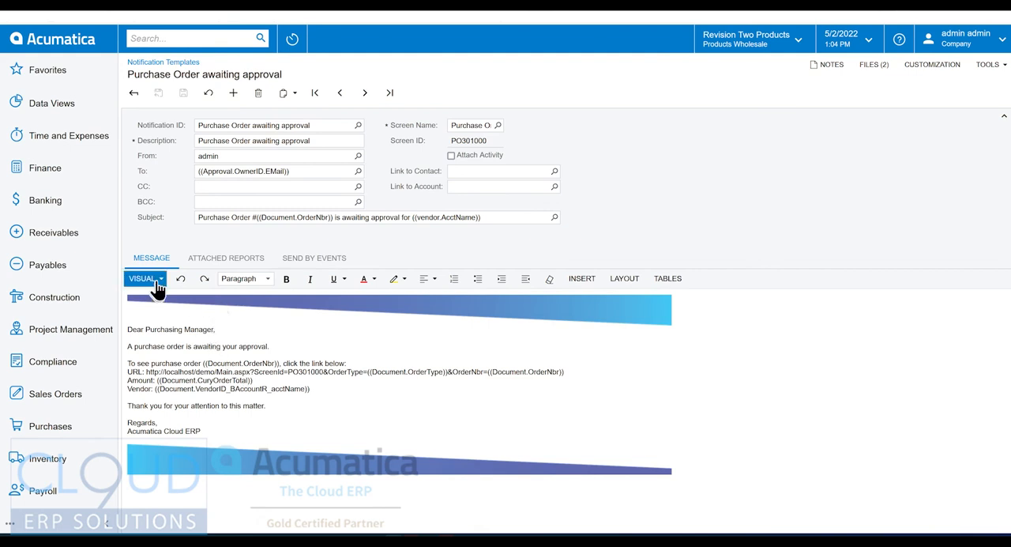
Switch the message body editor from Visual to HTML source mode
left_click(145, 278)
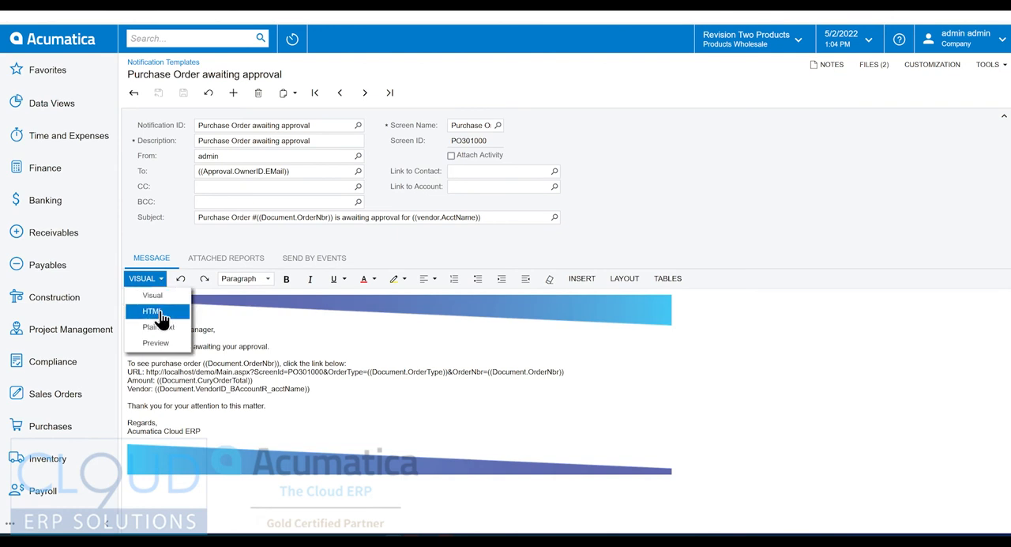
left_click(152, 312)
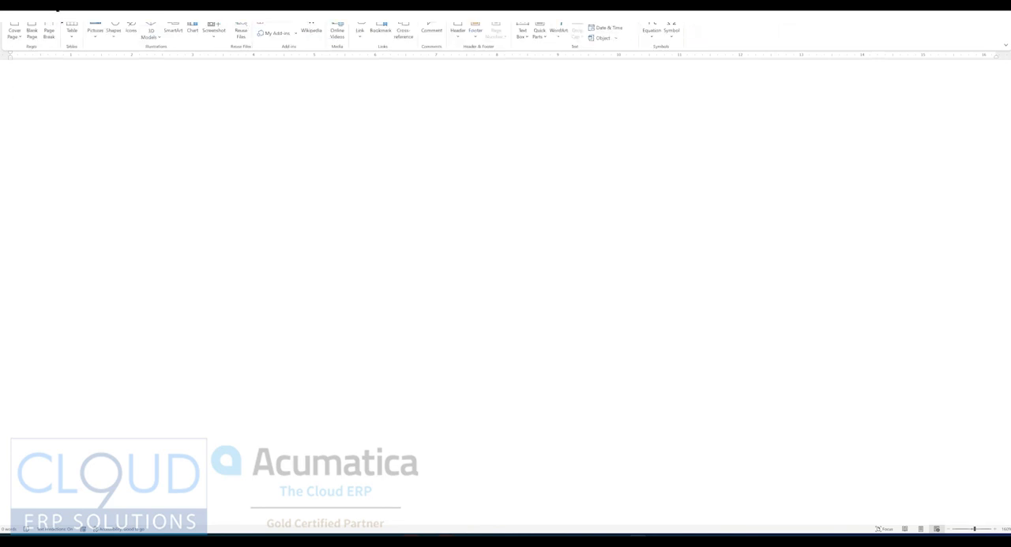
Insert a three-column table under a Purchase Order Details heading labelled Order Nbr, Vendor Name, Order Amount, deleting extra rows
left_click(73, 23)
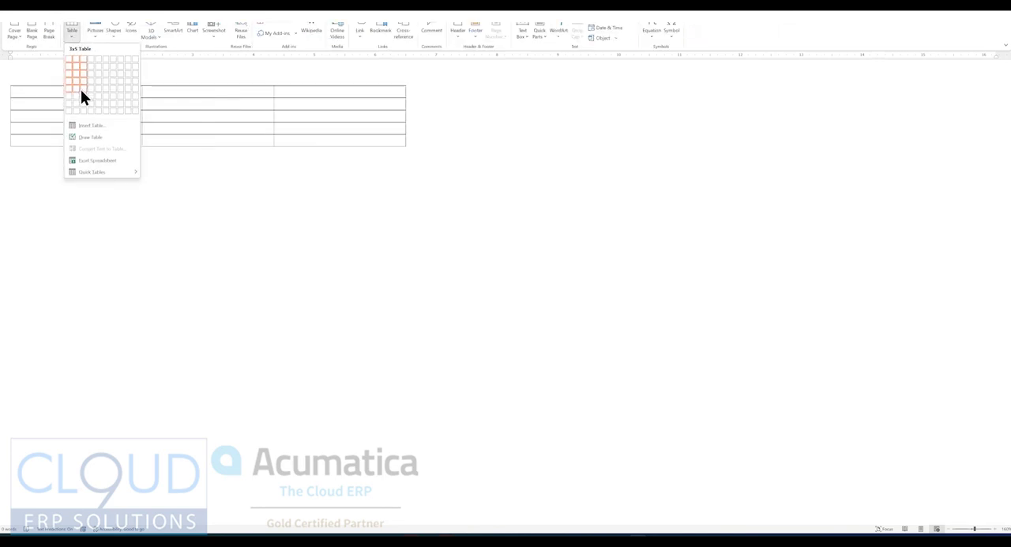
left_click(86, 87)
type("P")
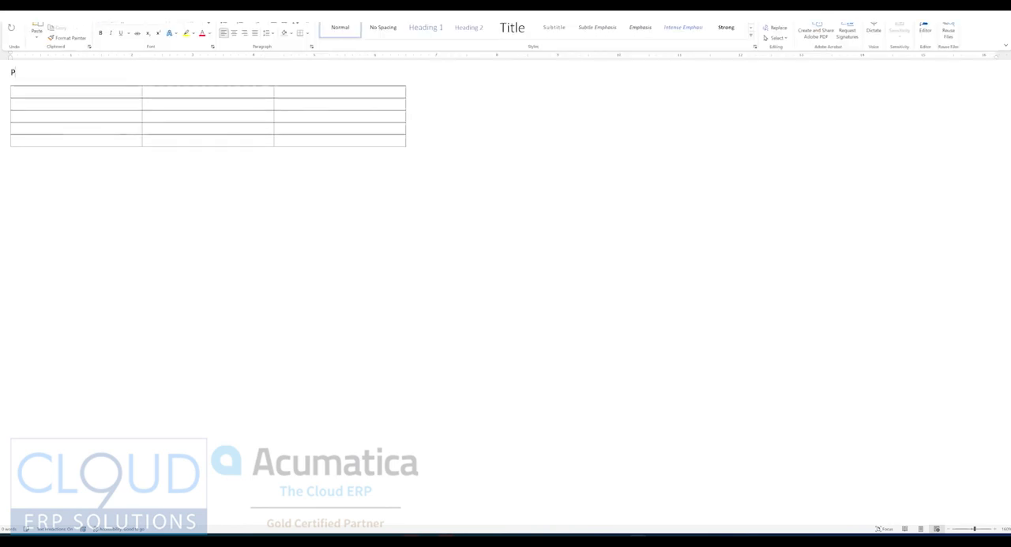
type("urchase Order Details")
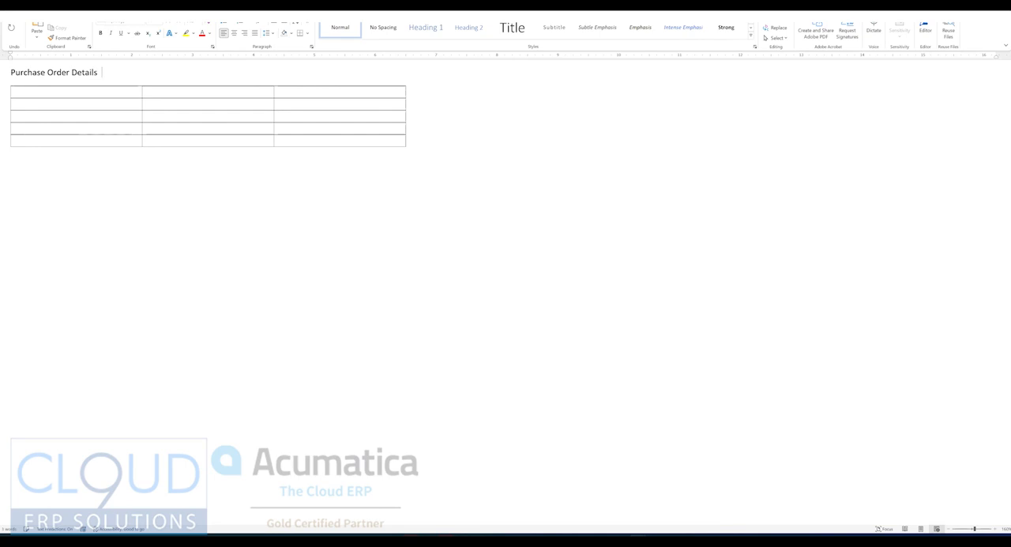
left_click(63, 101)
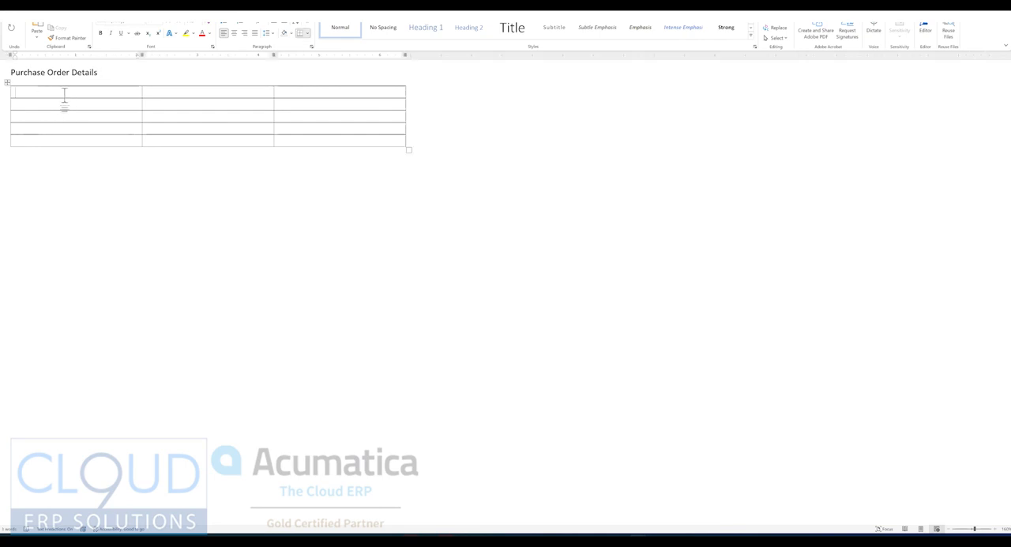
type("Order N")
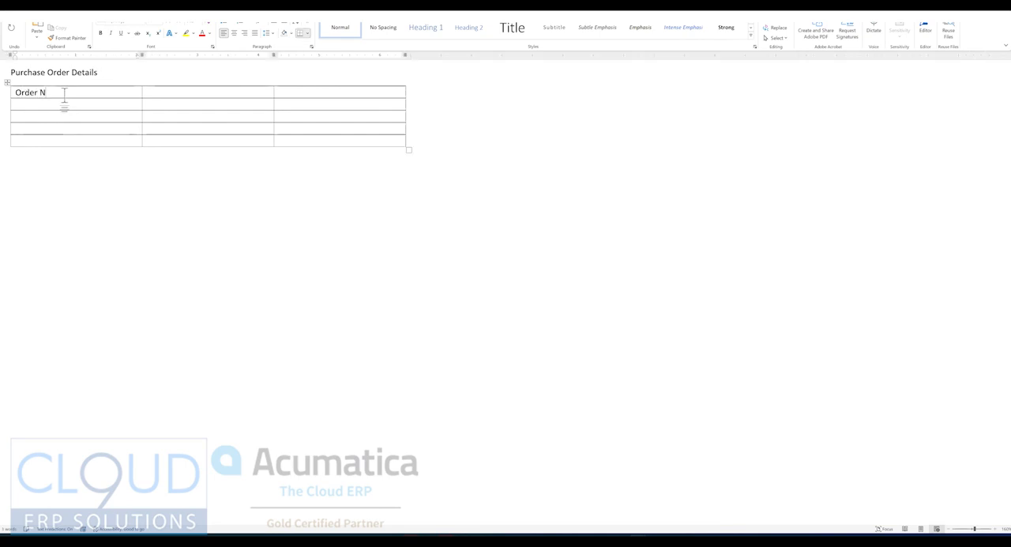
type("Vendor Name")
left_click(76, 117)
type("Order Amount")
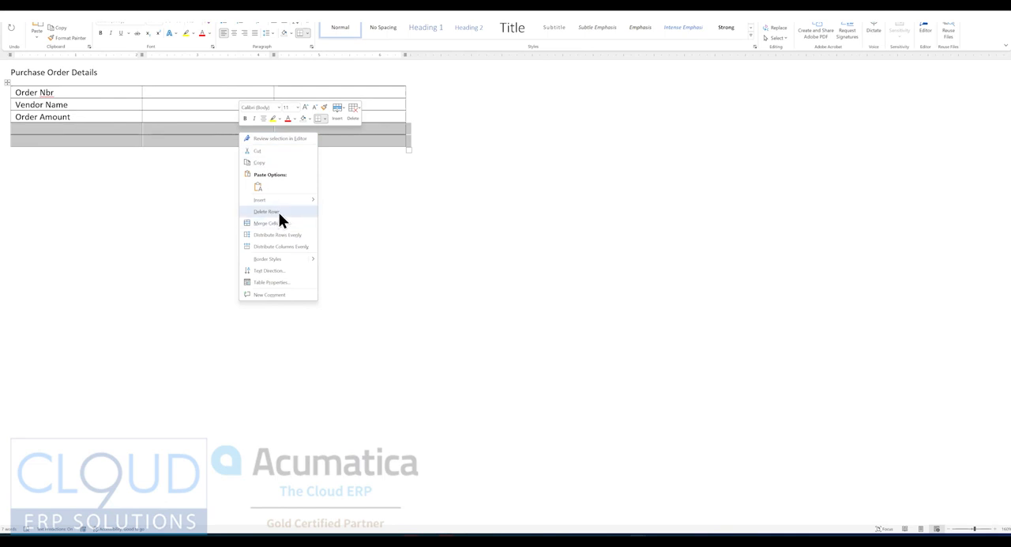
left_click(266, 211)
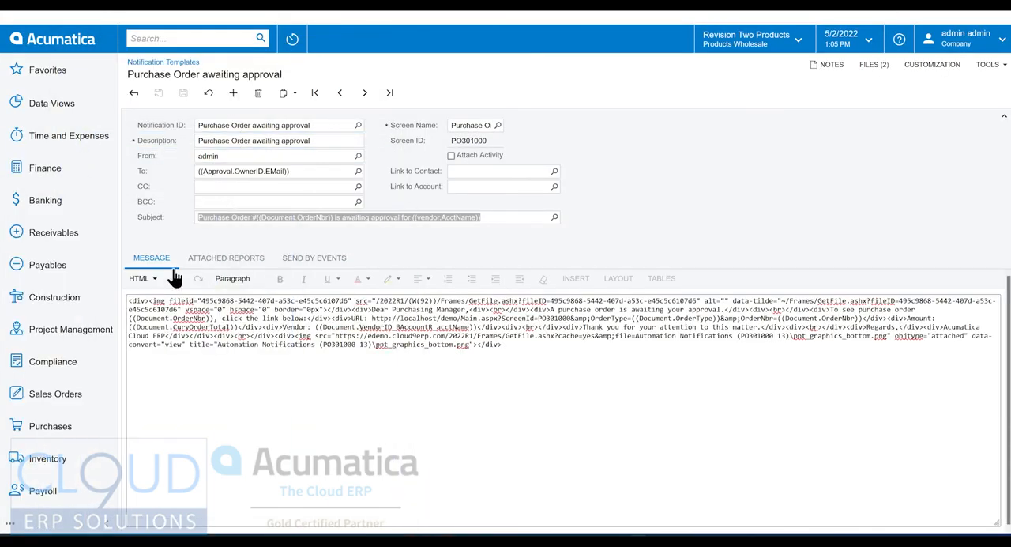
mouse_move(160, 268)
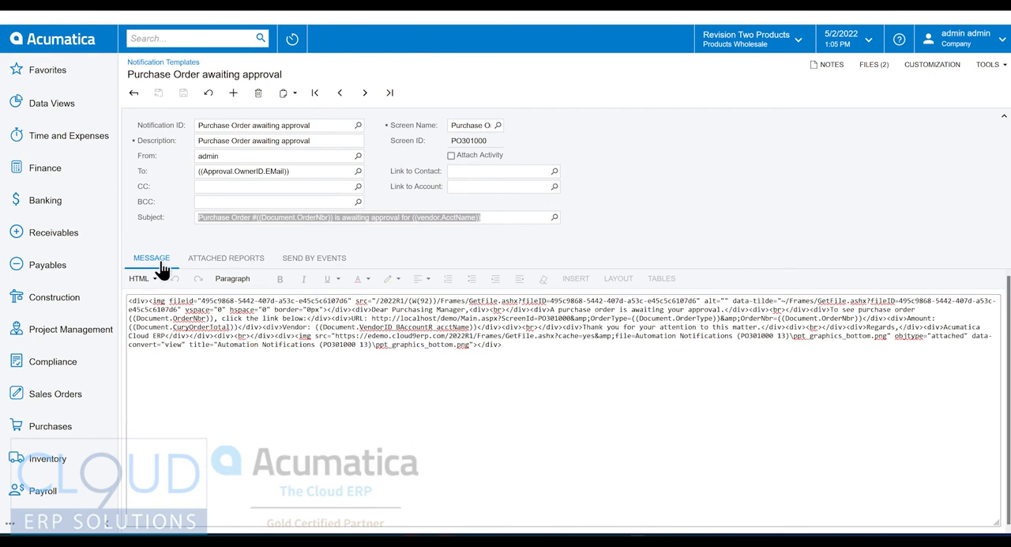
Insert the Purchase Order > Order Nbr data field into the message in Visual mode
left_click(141, 278)
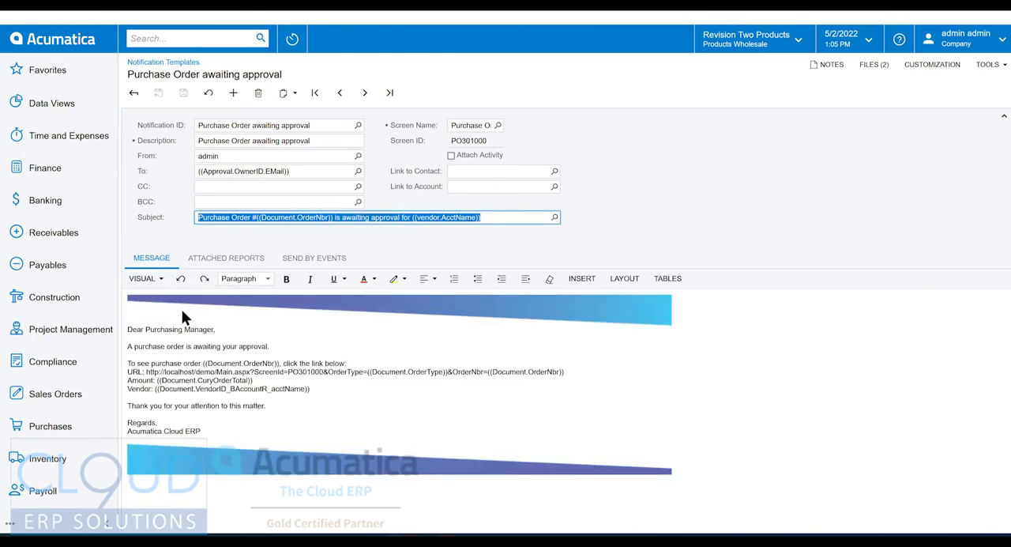
left_click(308, 405)
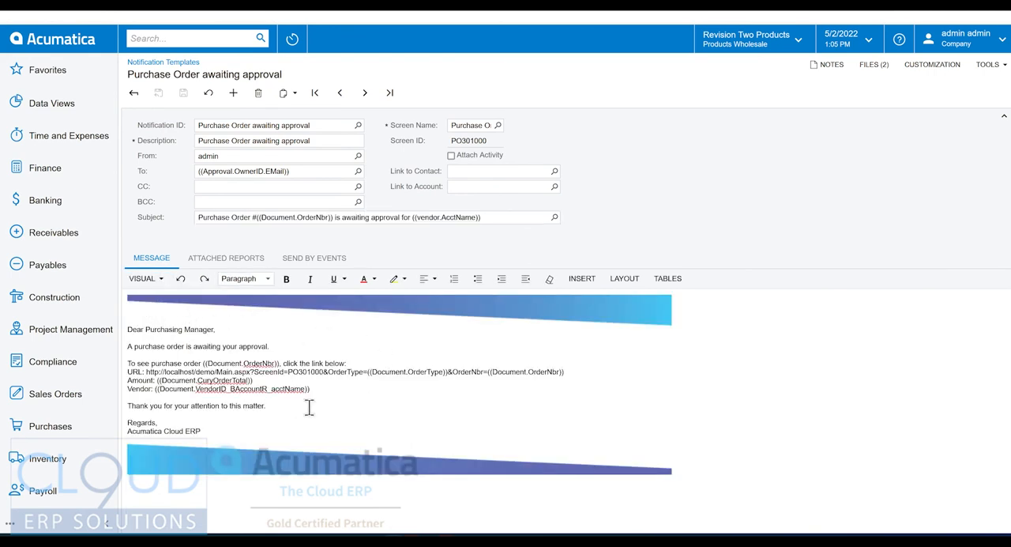
left_click(581, 278)
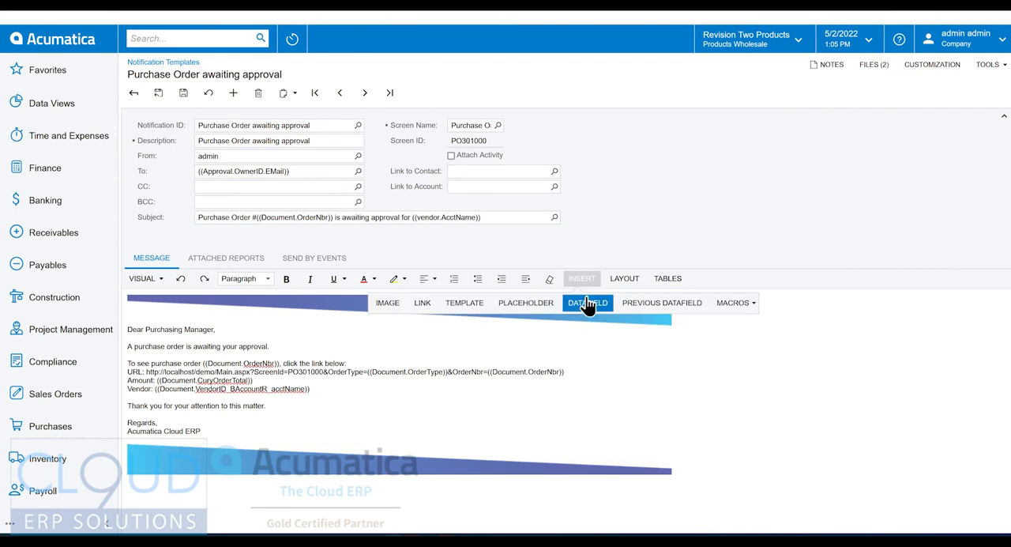
left_click(588, 304)
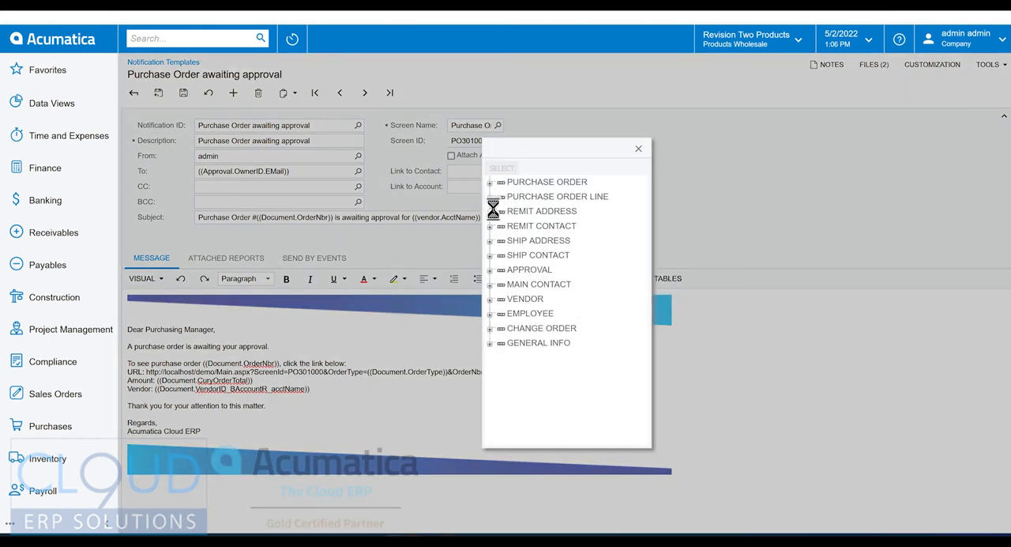
left_click(491, 182)
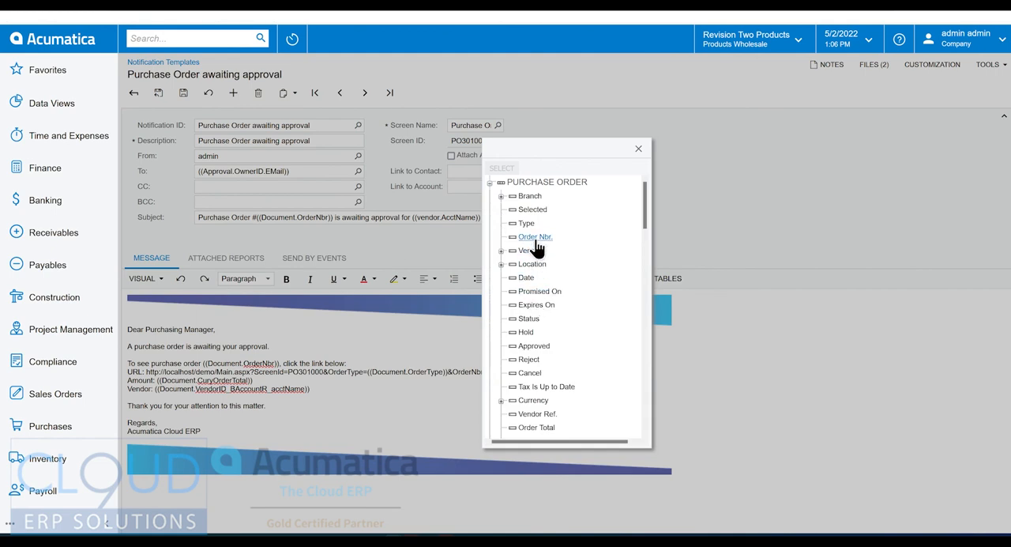
left_click(534, 237)
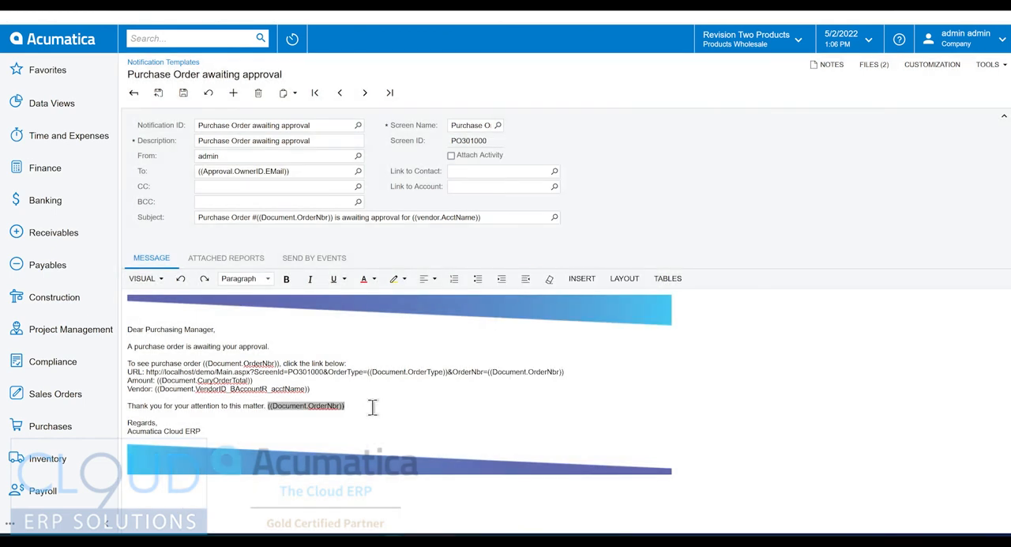
Copy the order number and vendor name placeholders for the Word table
double_click(306, 404)
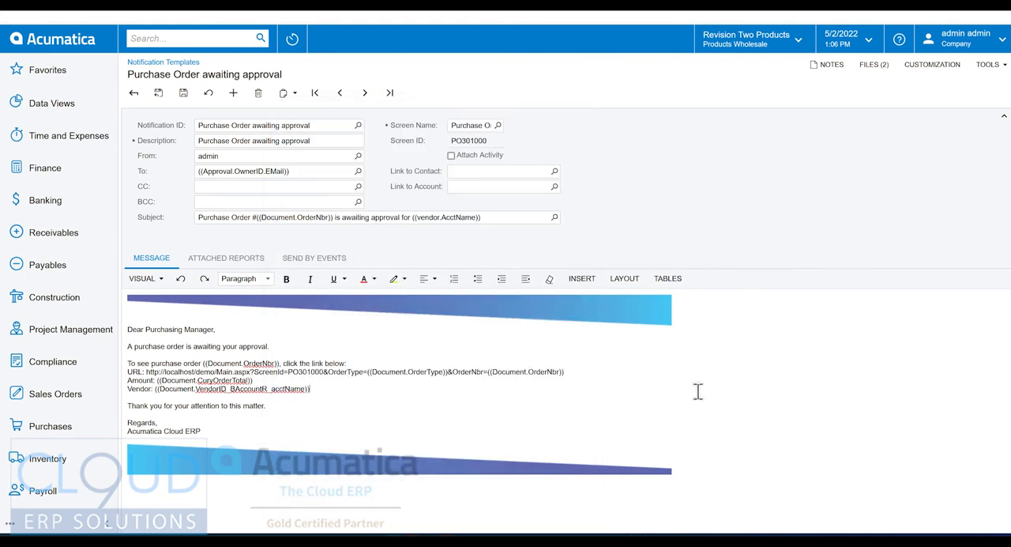
left_click(304, 404)
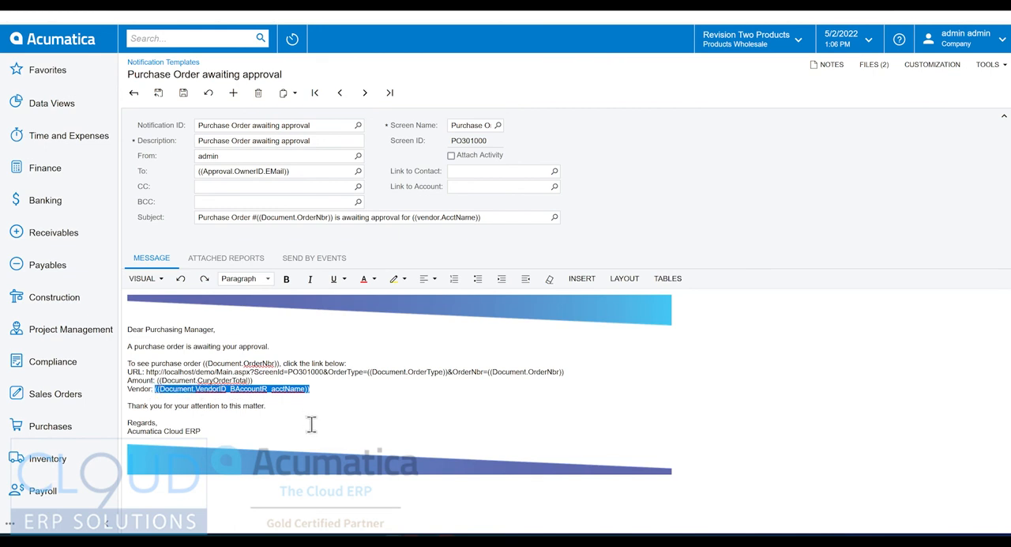
mouse_move(60, 402)
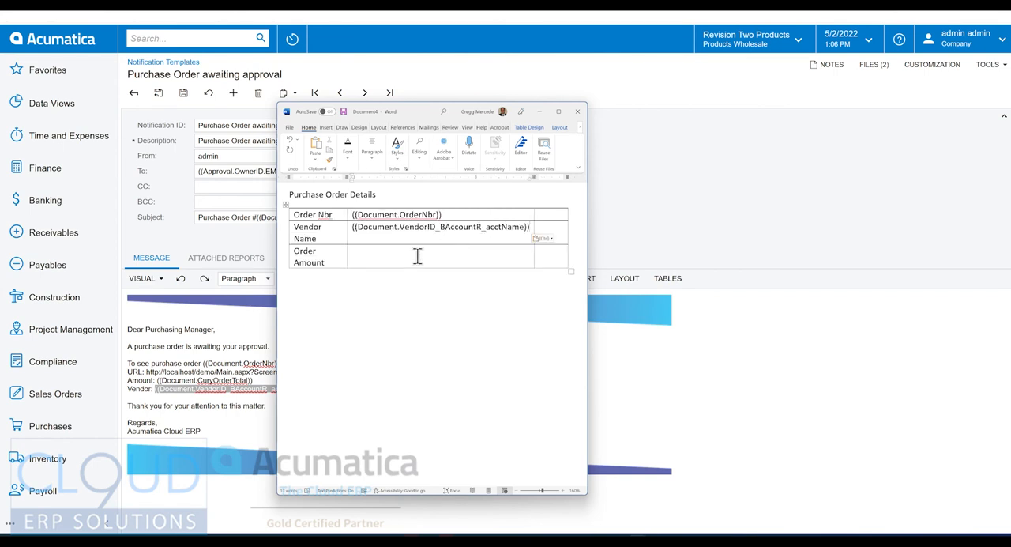
Copy the CuryOrderTotal placeholder from the template message into the Word table
left_click(578, 111)
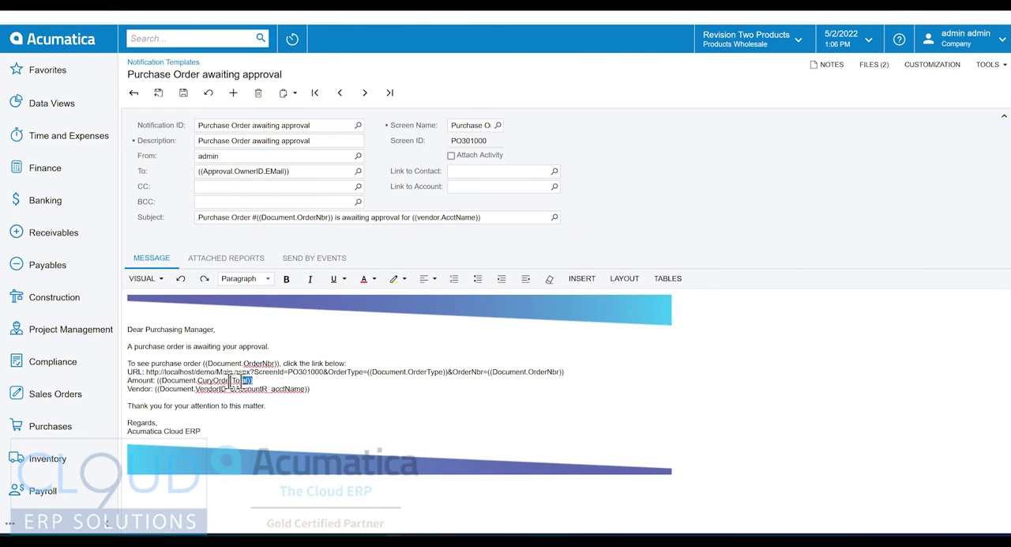
double_click(213, 381)
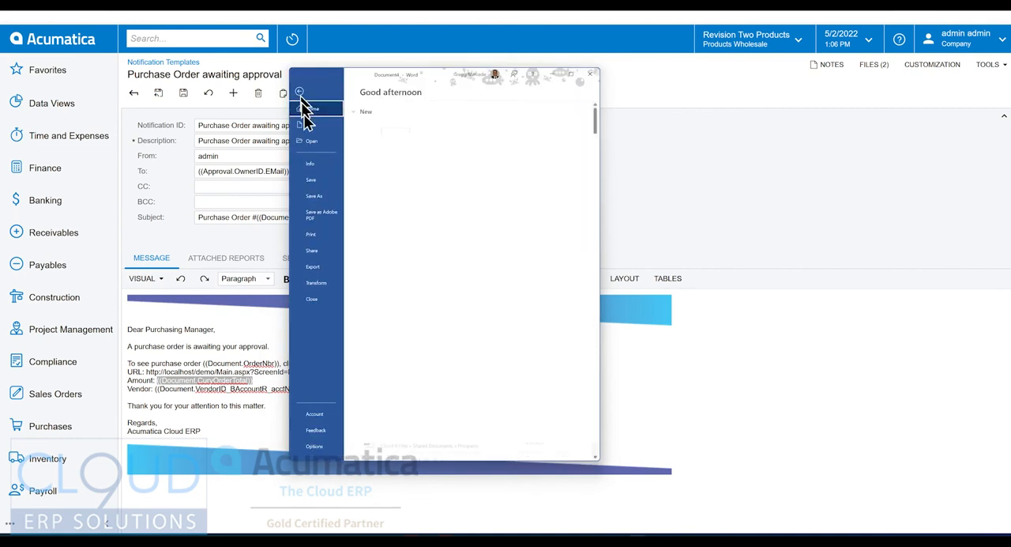
Save the Word table document as Web Page, Filtered to get its HTML
left_click(314, 194)
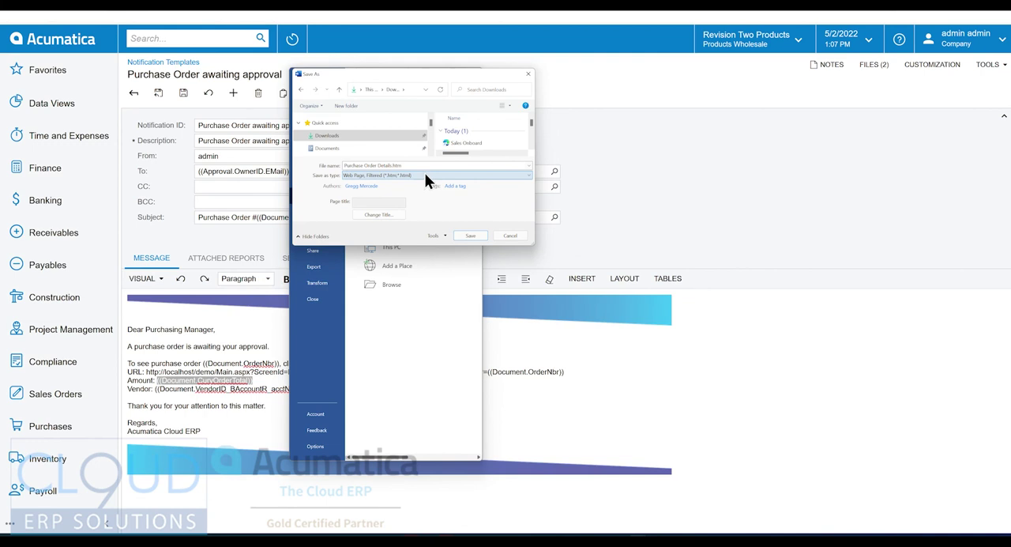
left_click(471, 233)
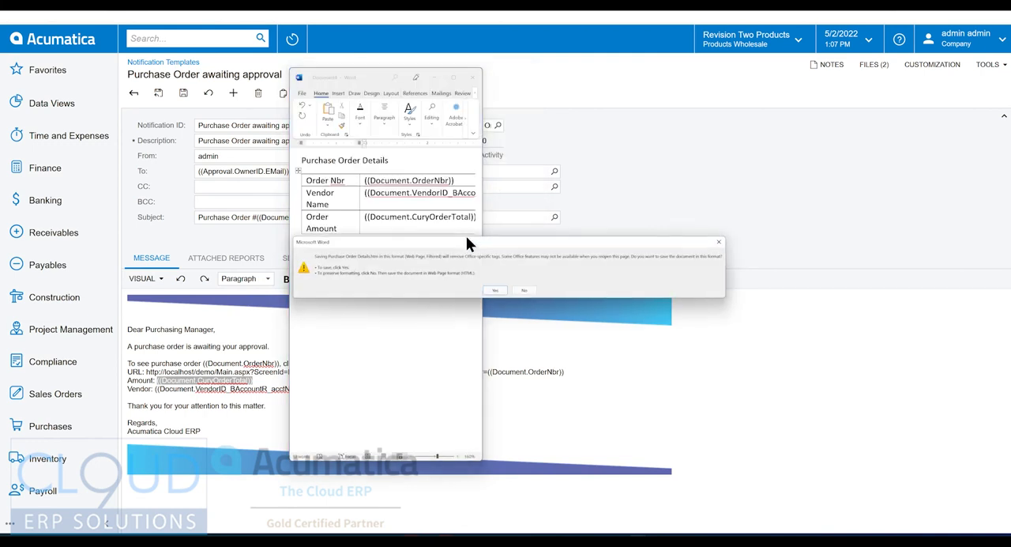
left_click(495, 290)
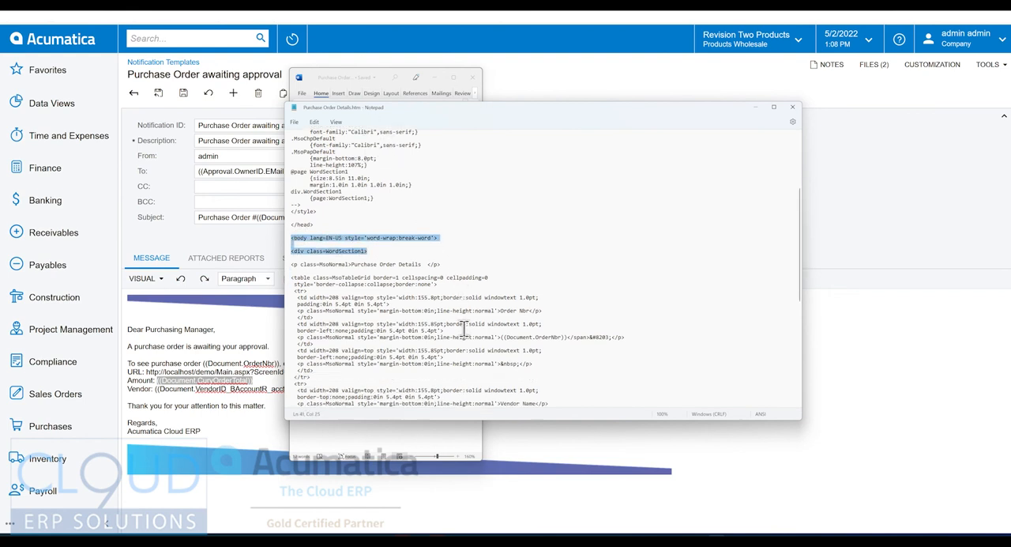
scroll("down", 3)
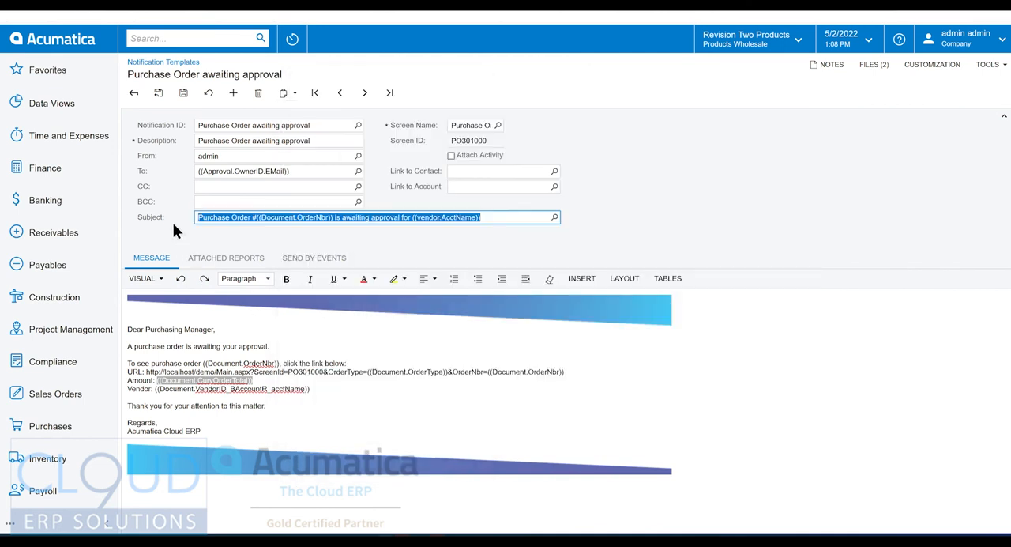
Paste the details table HTML into the message's HTML code view
left_click(180, 332)
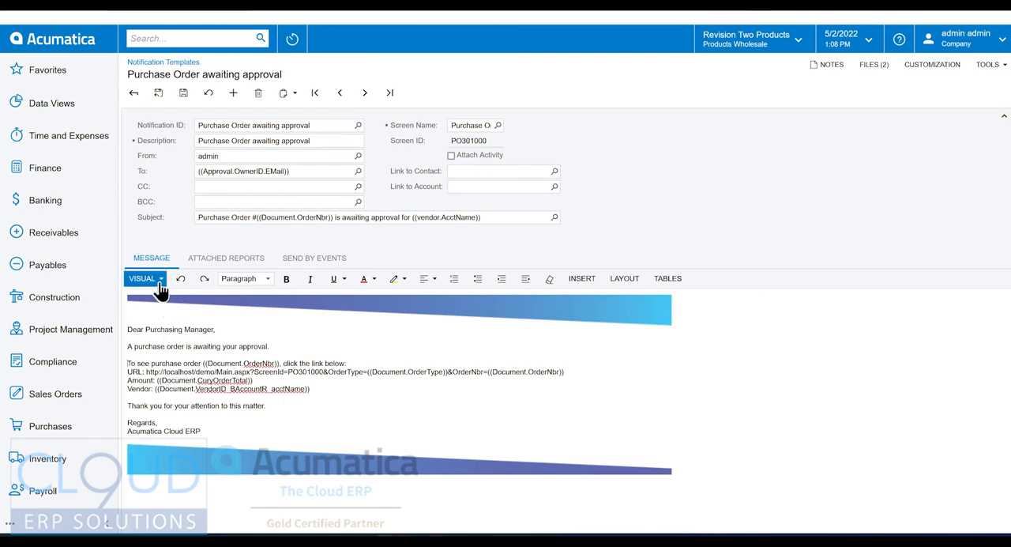
left_click(158, 278)
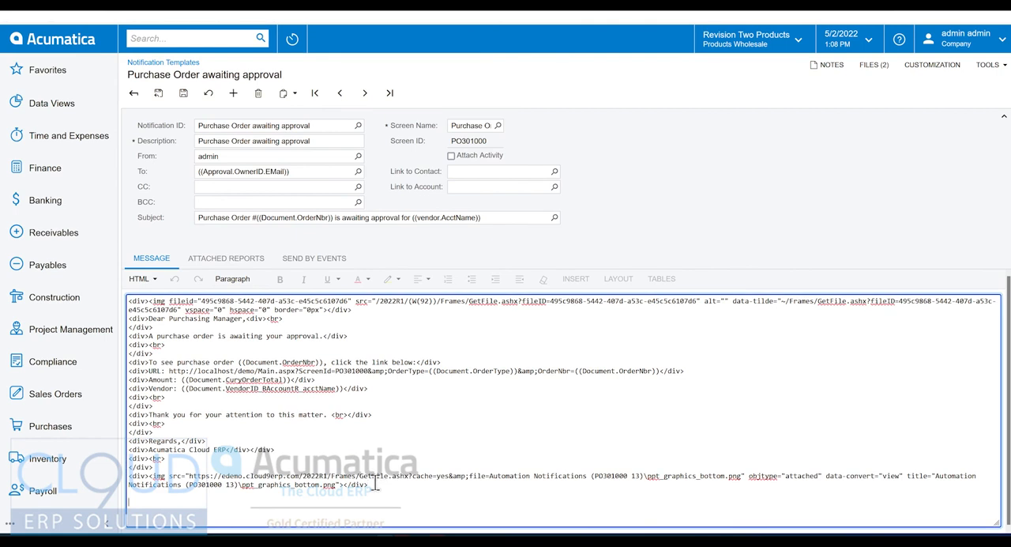
scroll("down", 3)
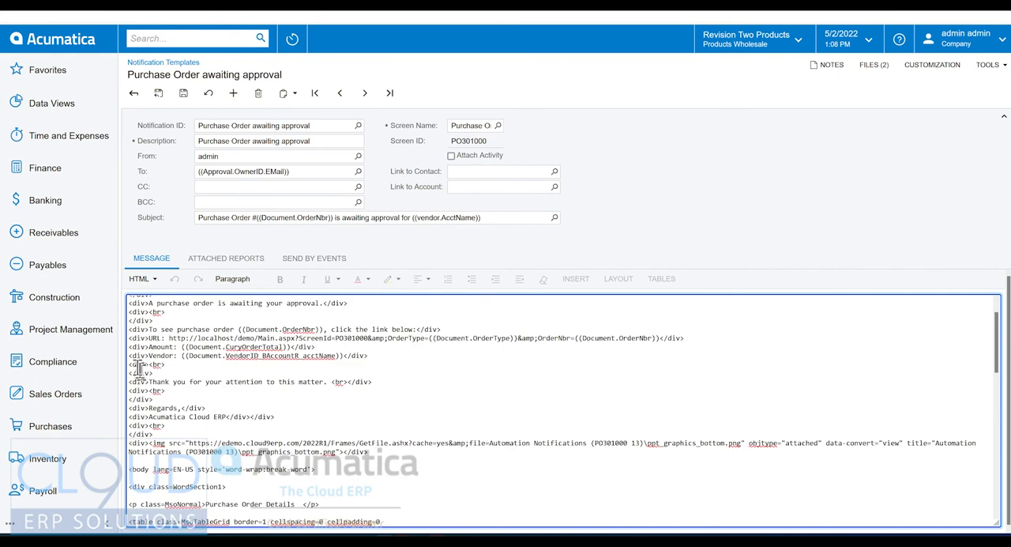
scroll("down", 3)
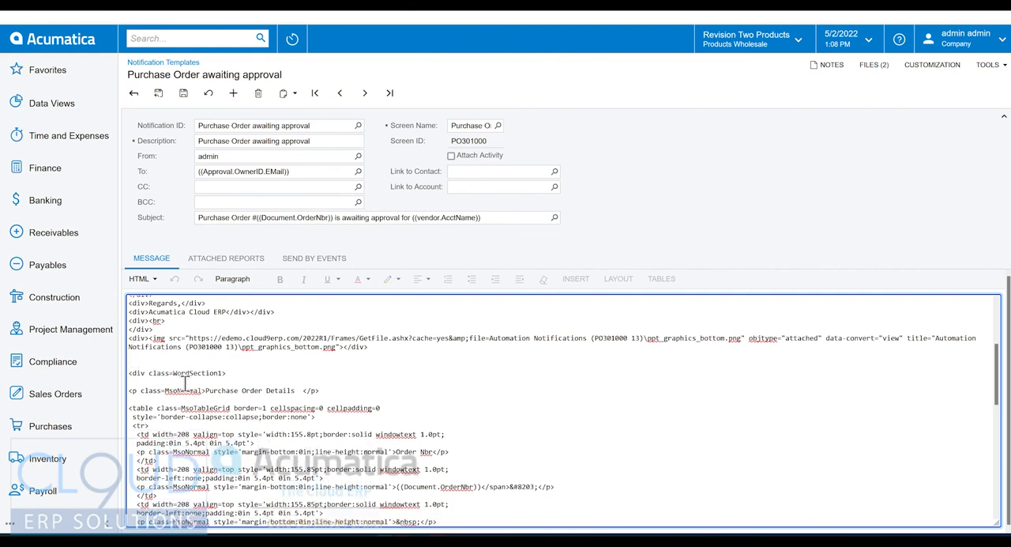
View the message with the table as formatted text and save the template
left_click(142, 278)
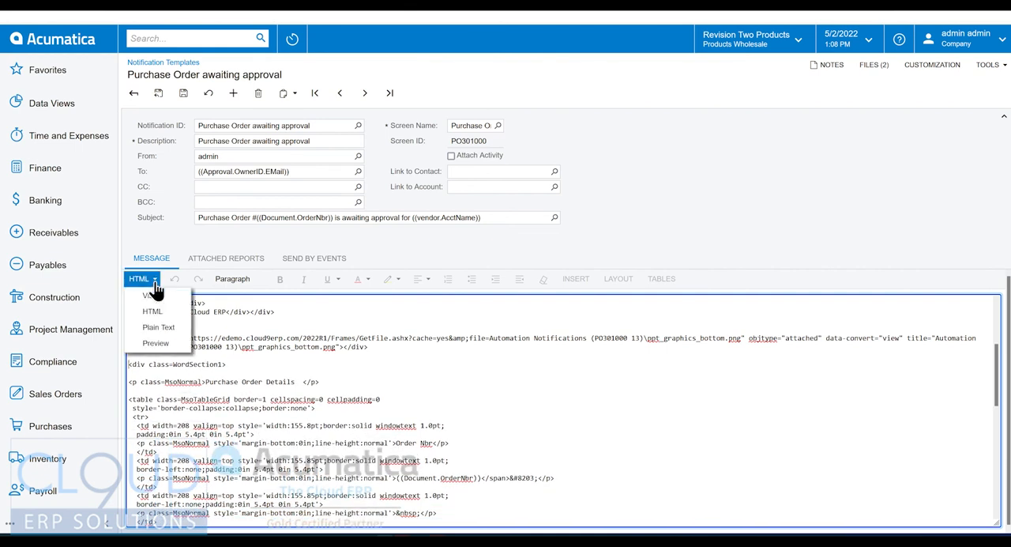
left_click(151, 311)
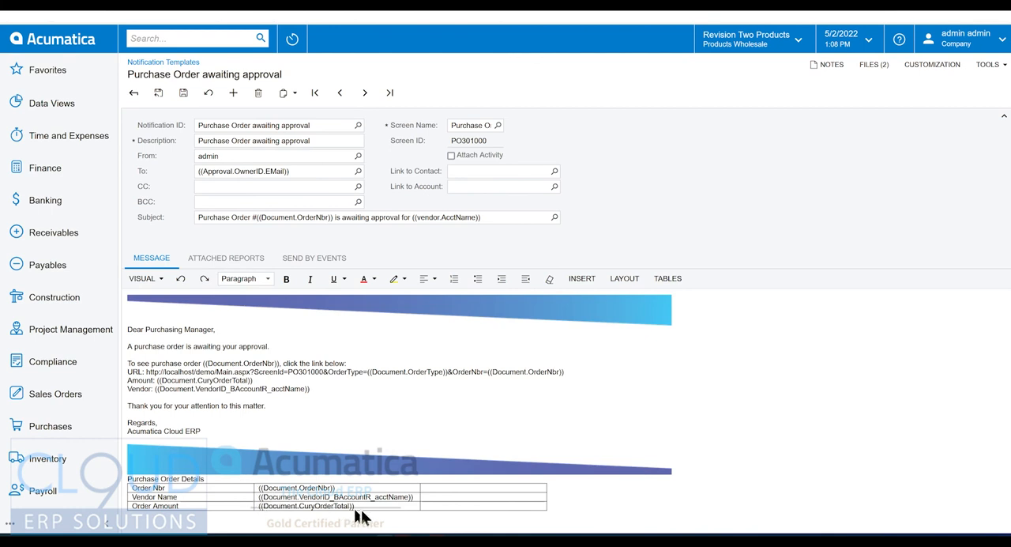
mouse_move(269, 509)
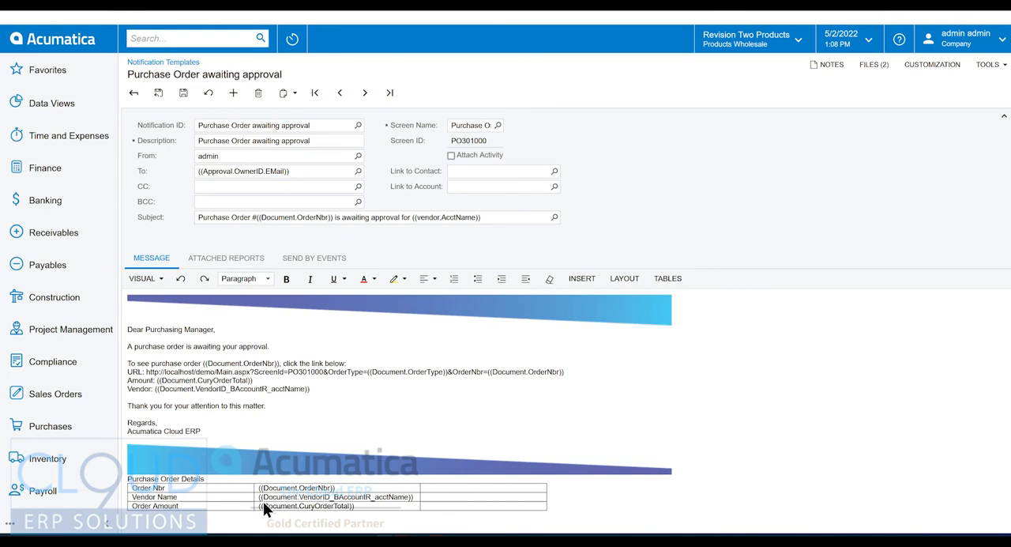
left_click(183, 93)
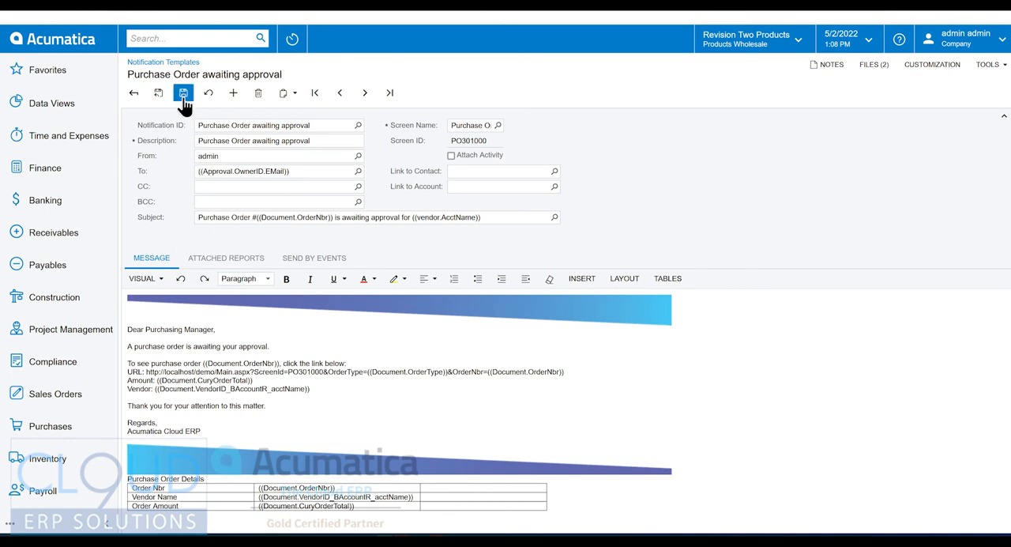
Find and open Purchase Orders Preferences and go to its Approval settings
left_click(184, 93)
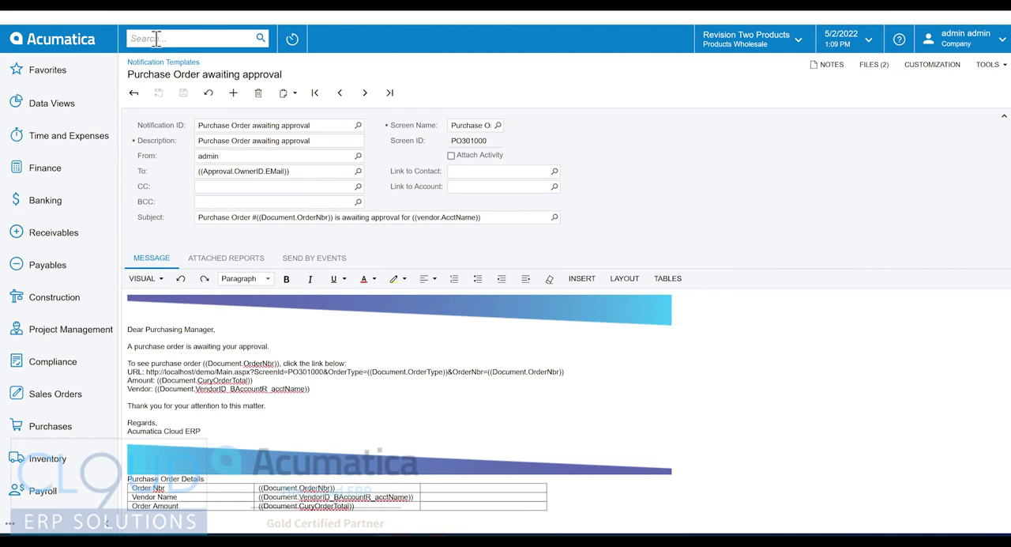
type("purcha pref")
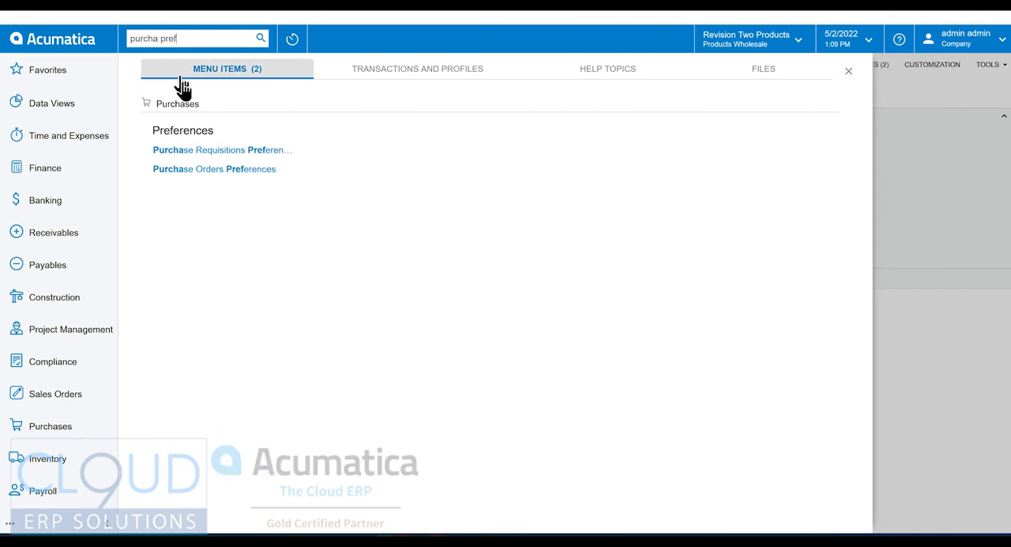
left_click(215, 169)
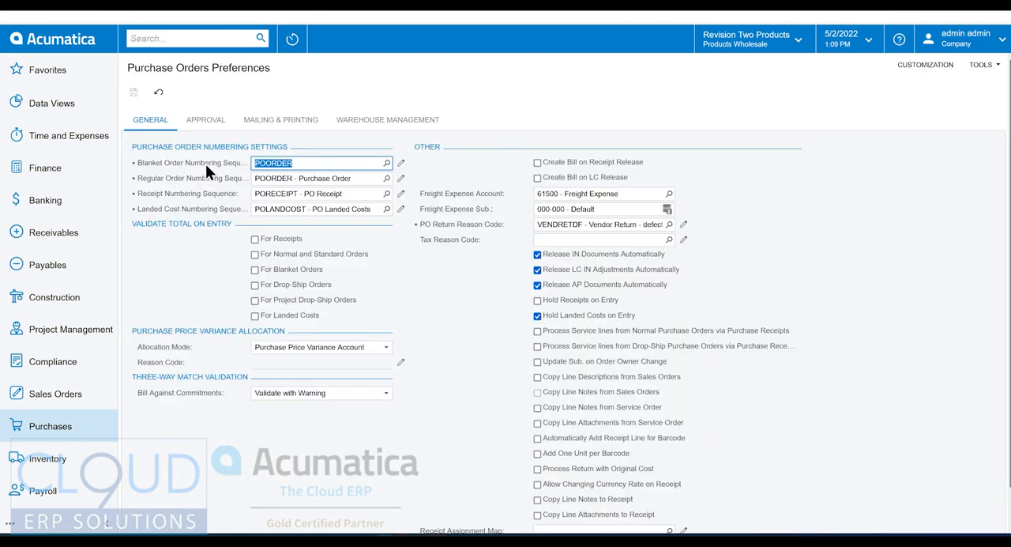
left_click(205, 120)
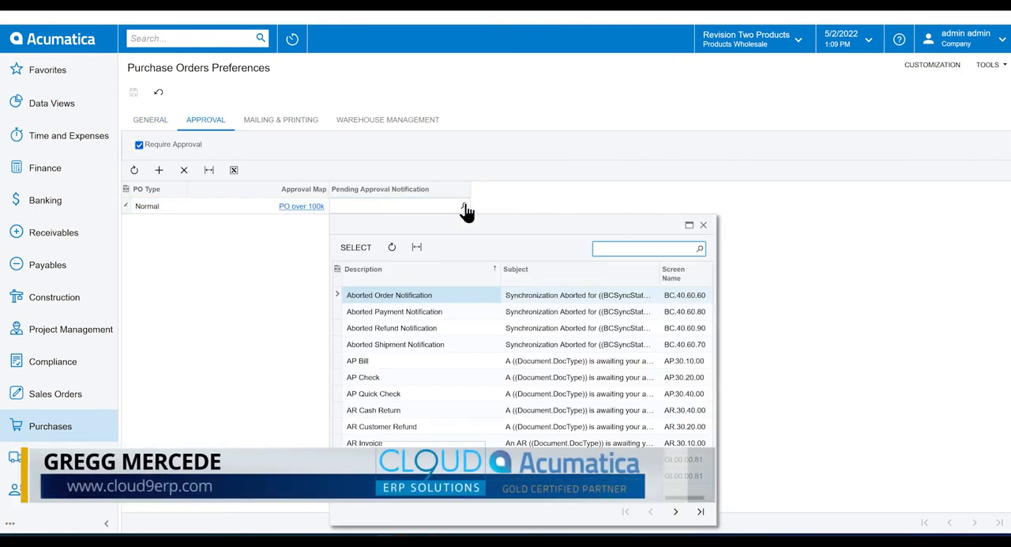
Set Pending Approval Notification to the Purchase Order awaiting approval template
type("purchase Order awaiting approval")
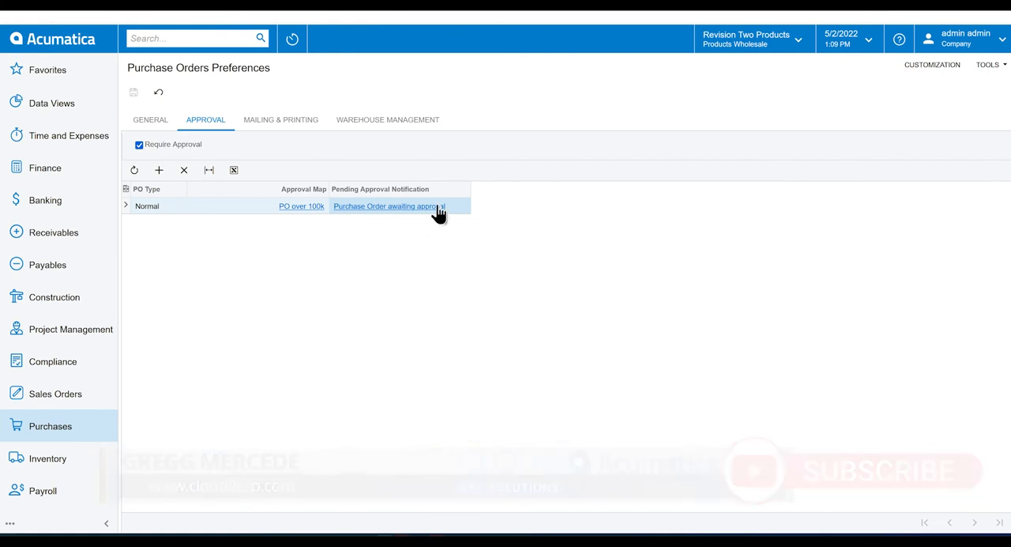
mouse_move(73, 367)
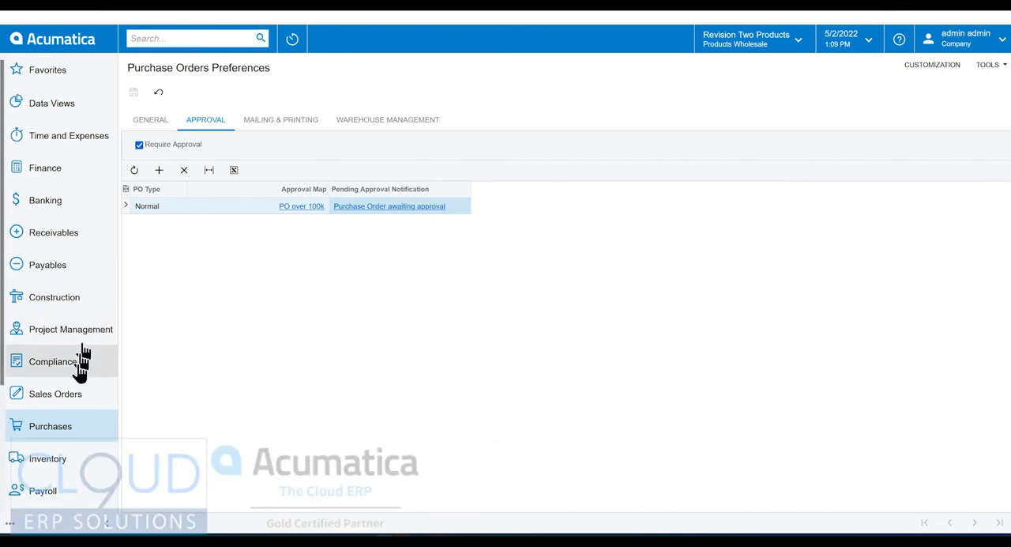
Create purchase order PO001702 for Goto Vendor Inc with 1,000 AACOMPUT01 Acer laptops
left_click(51, 427)
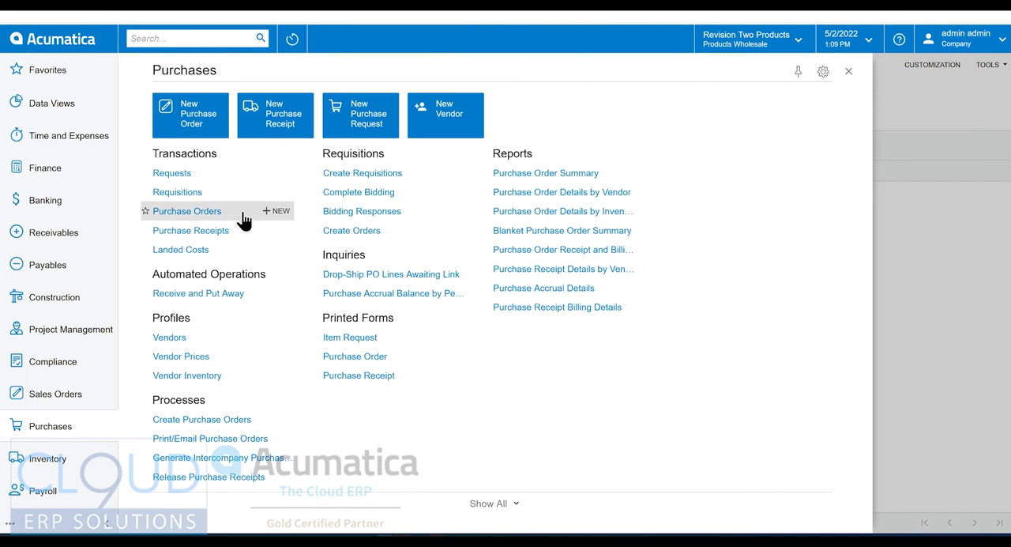
left_click(186, 211)
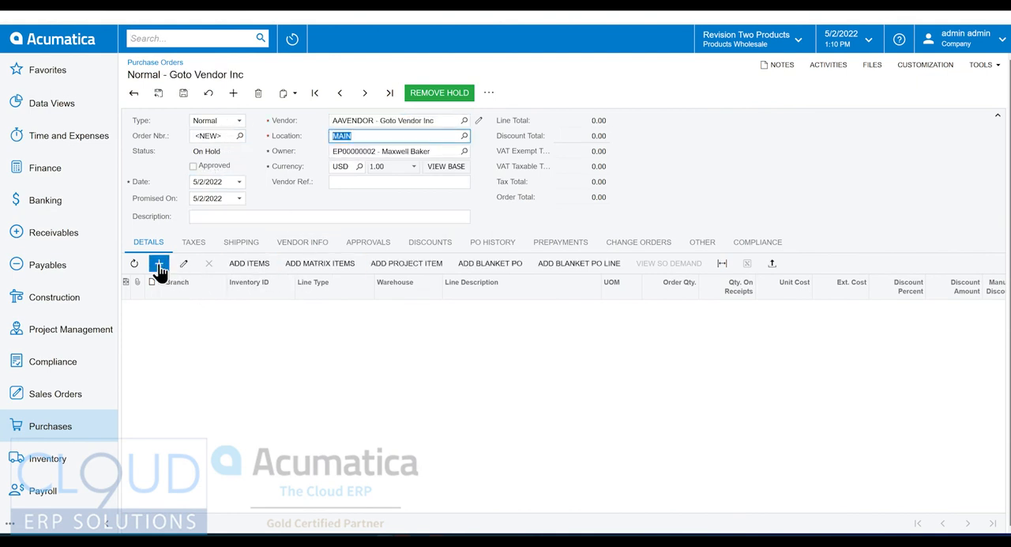
left_click(158, 263)
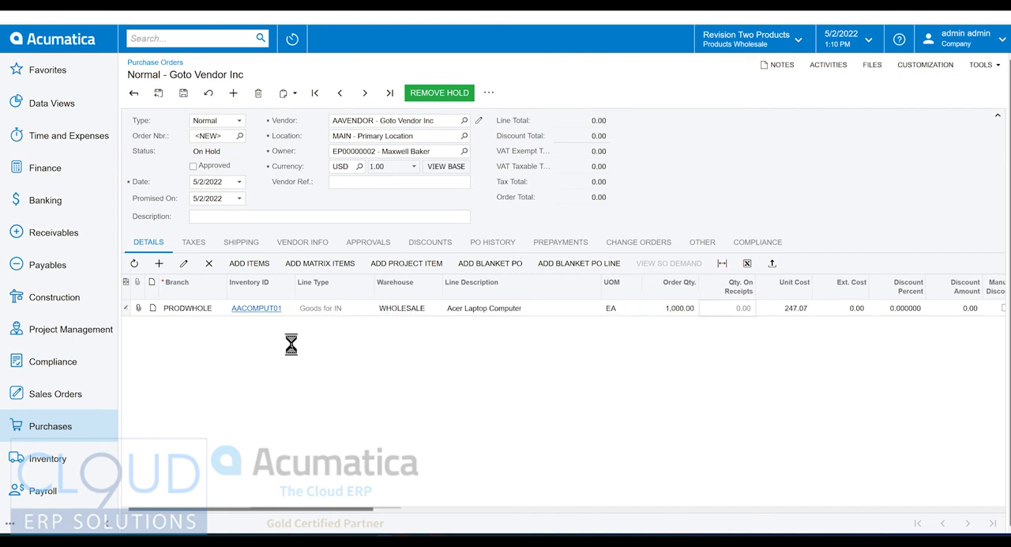
left_click(793, 308)
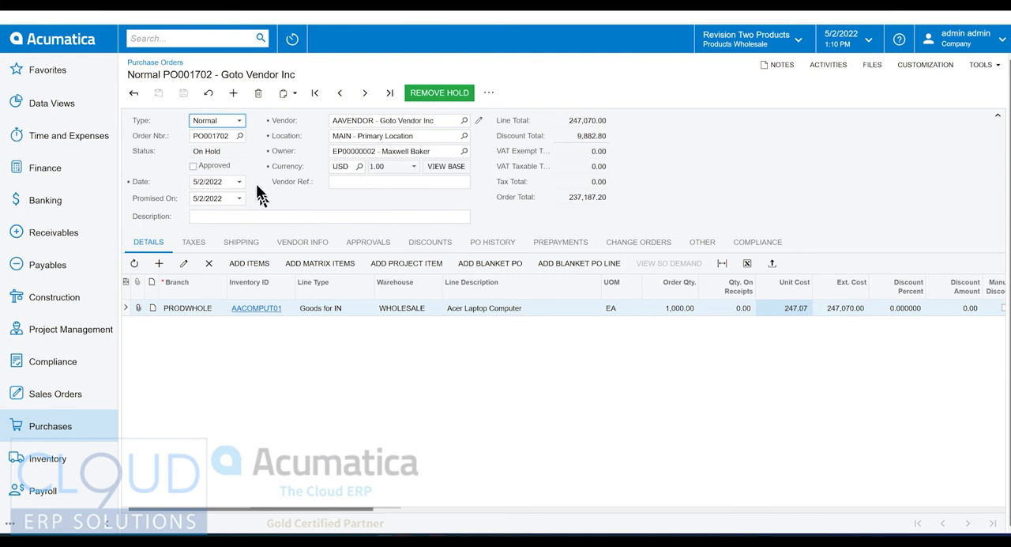
mouse_move(434, 104)
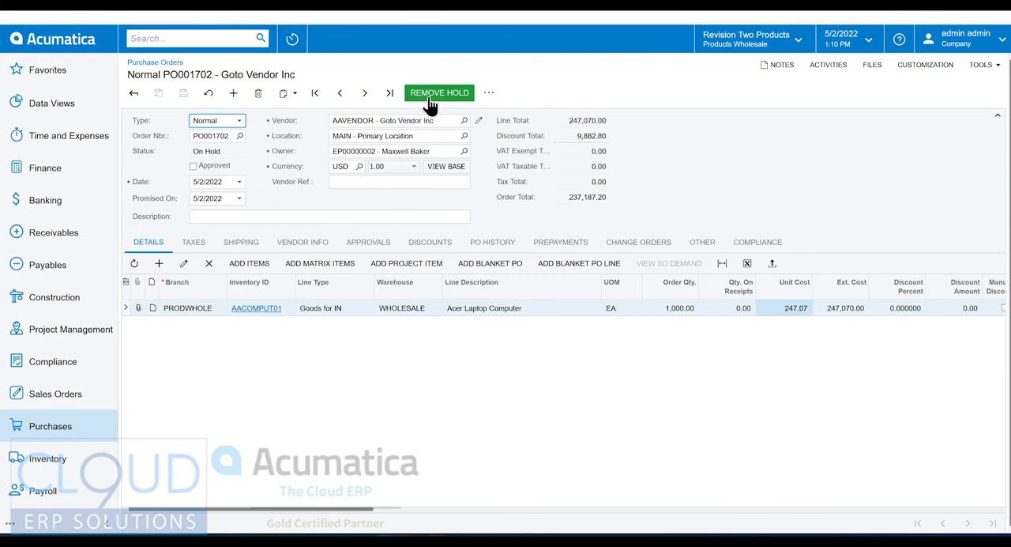
Remove the hold so the order goes to Pending Approval
left_click(439, 93)
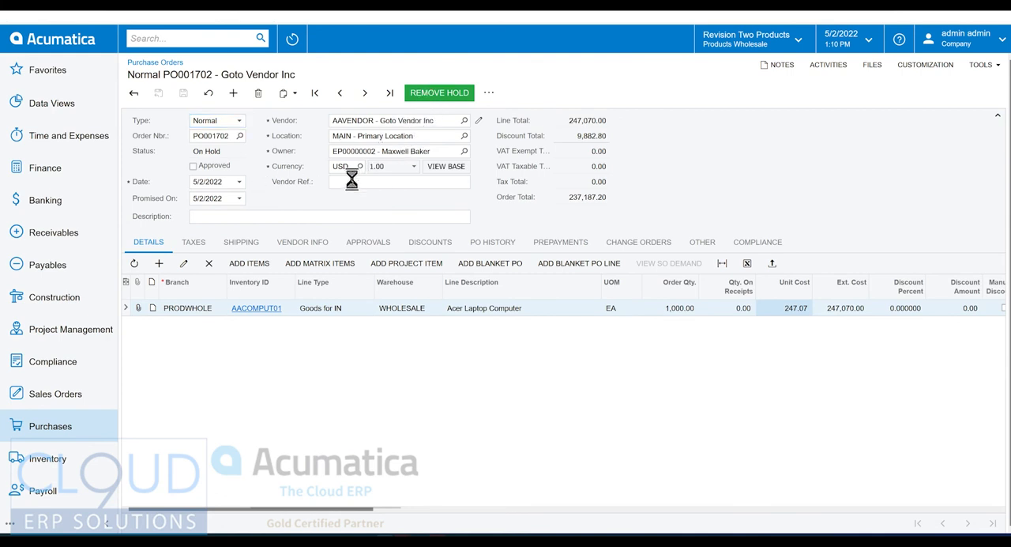
left_click(439, 93)
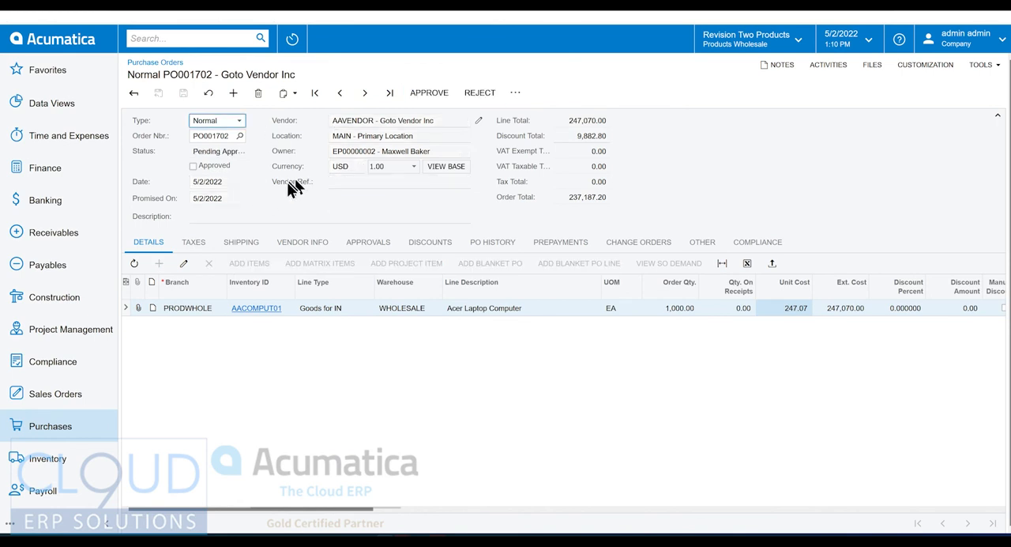
mouse_move(287, 188)
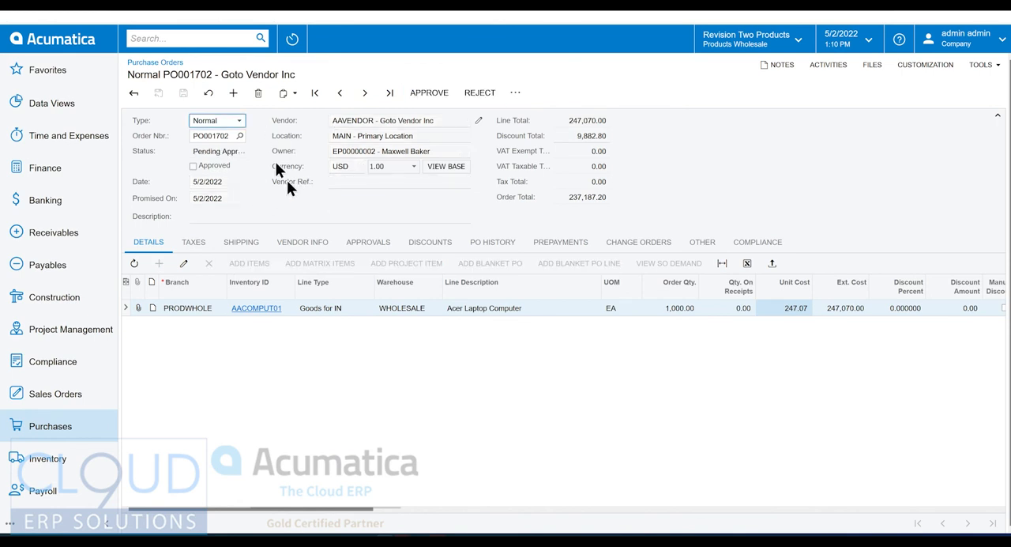
left_click(189, 38)
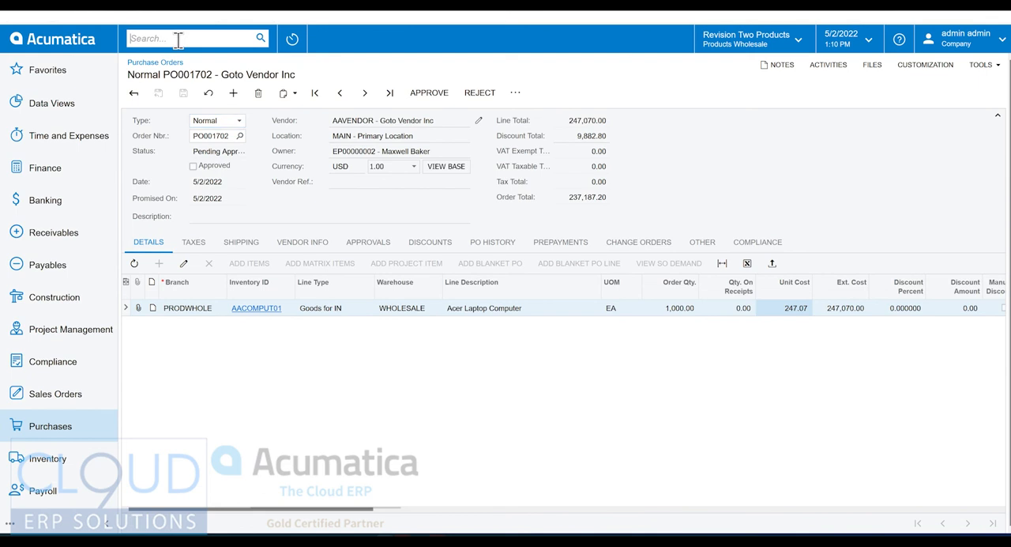
type("all ema")
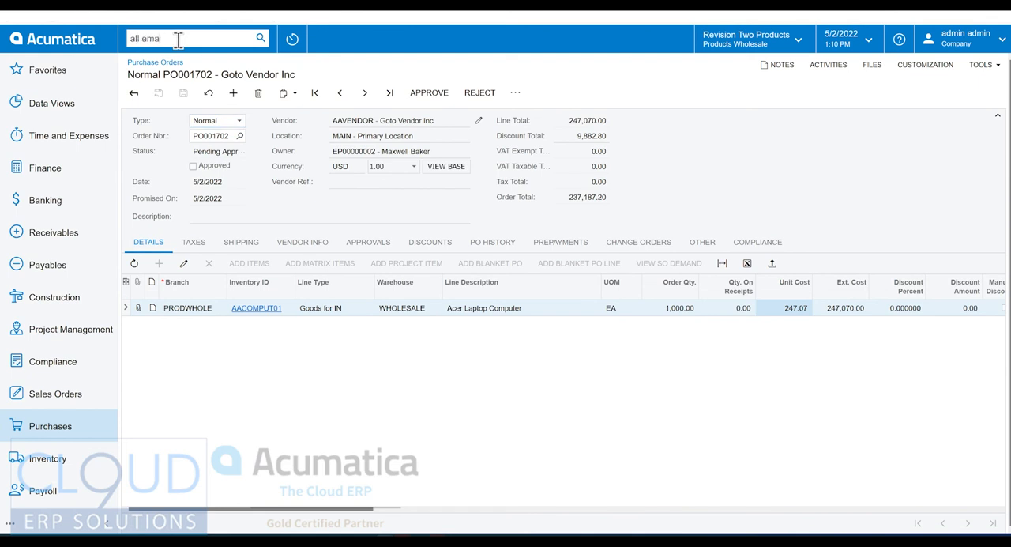
left_click(70, 136)
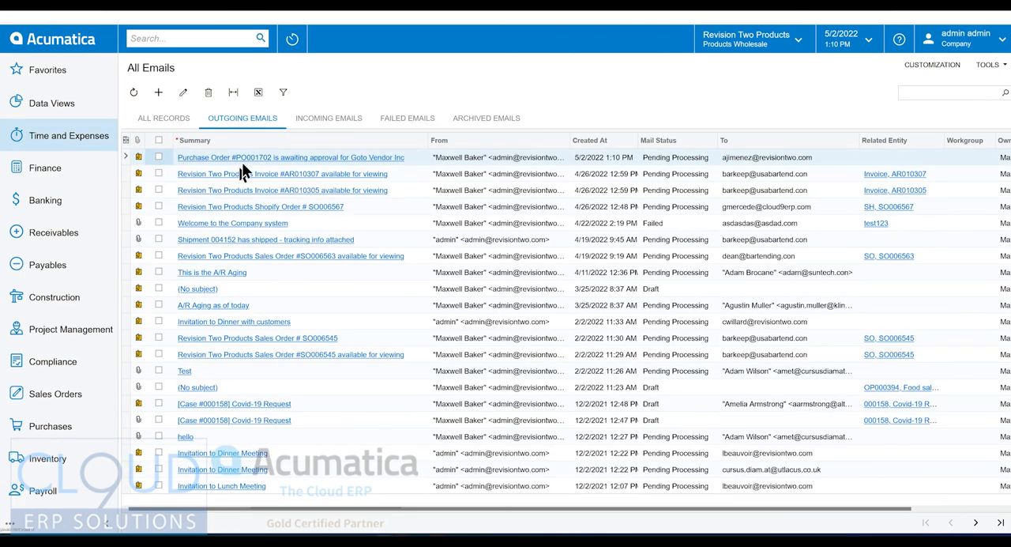
mouse_move(250, 166)
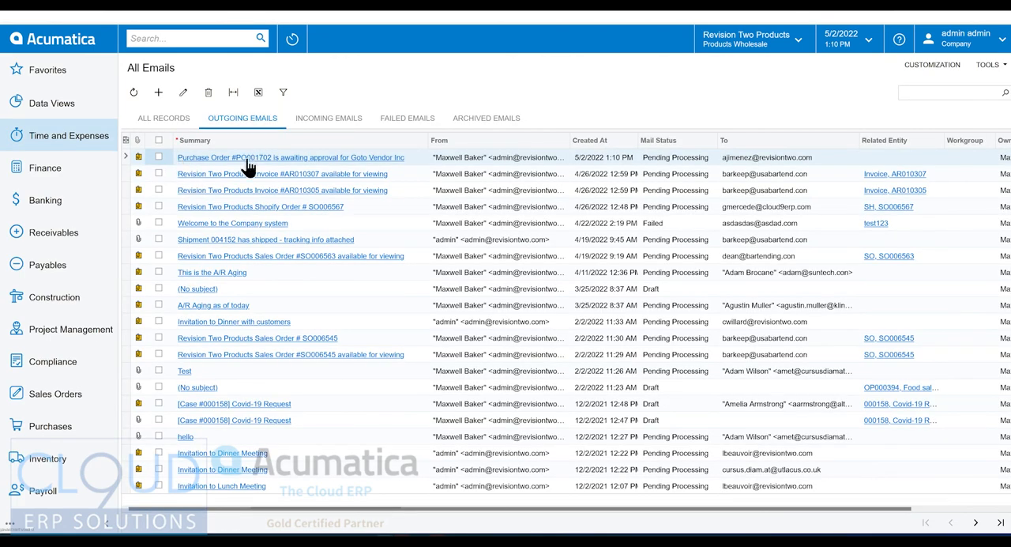
mouse_move(641, 175)
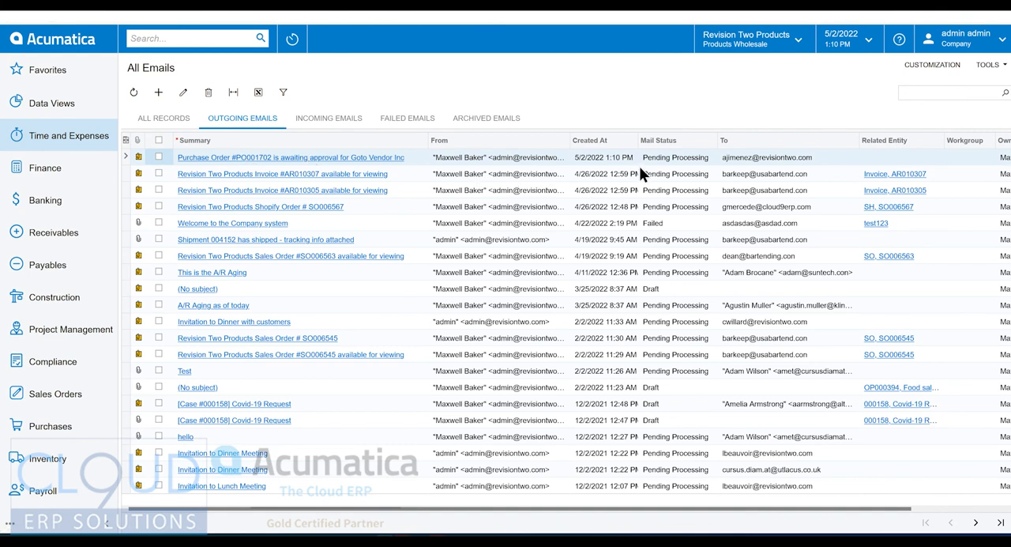
mouse_move(682, 166)
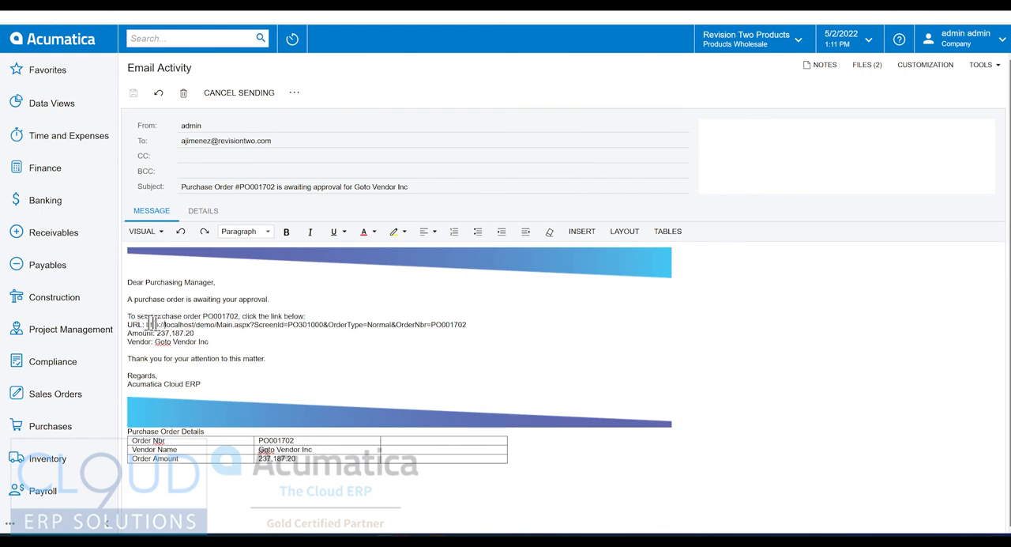
left_click_drag(136, 316, 209, 342)
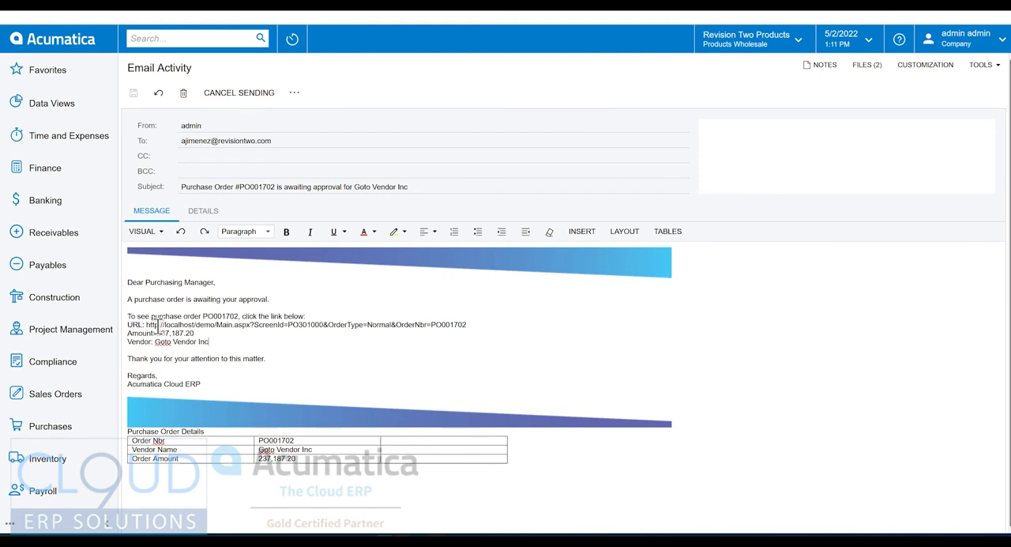
left_click_drag(150, 325, 202, 333)
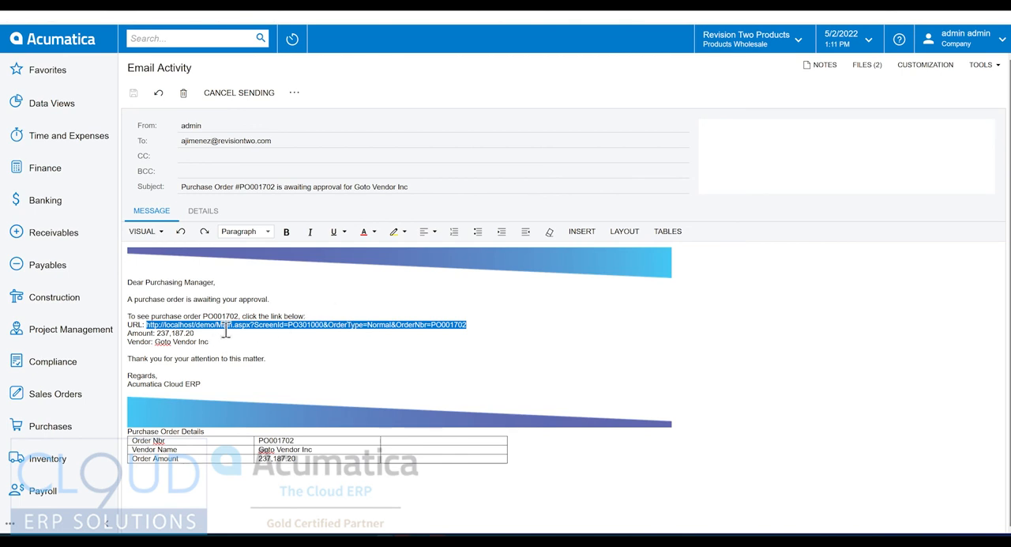
mouse_move(234, 342)
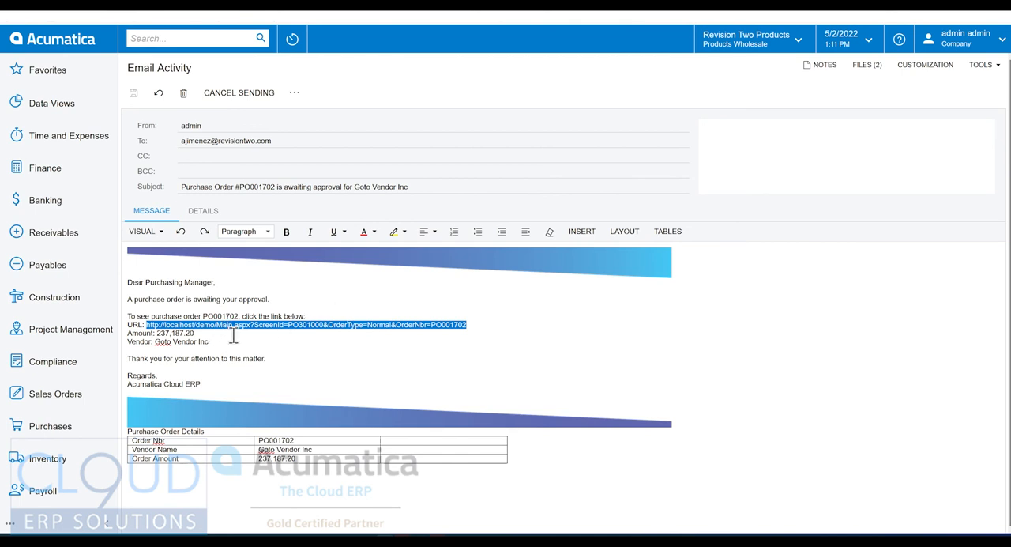
mouse_move(298, 328)
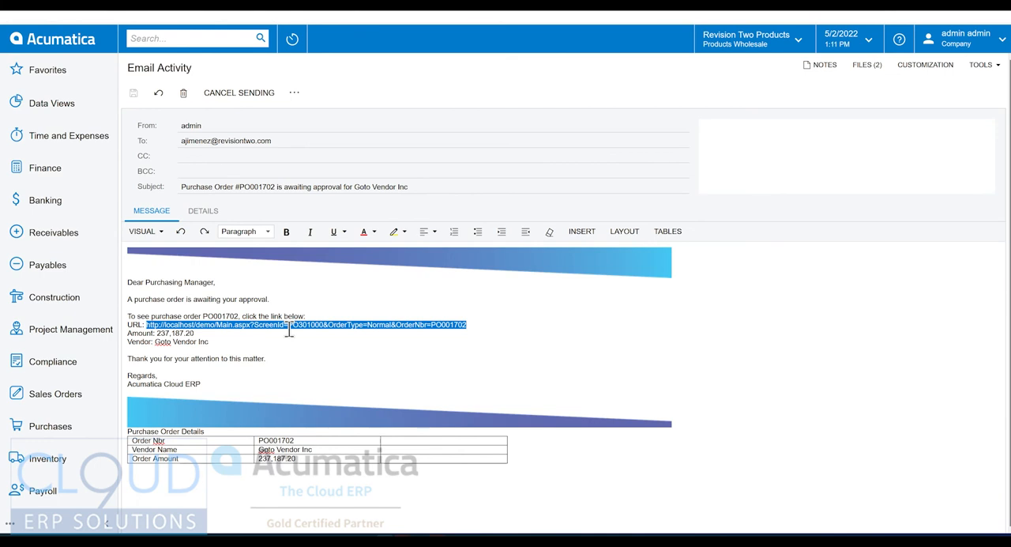
left_click(237, 324)
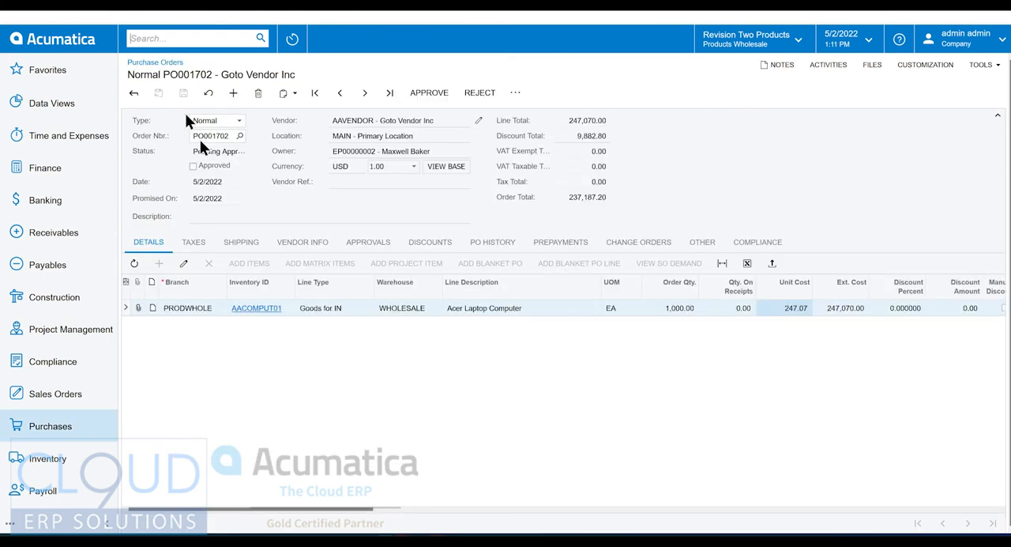